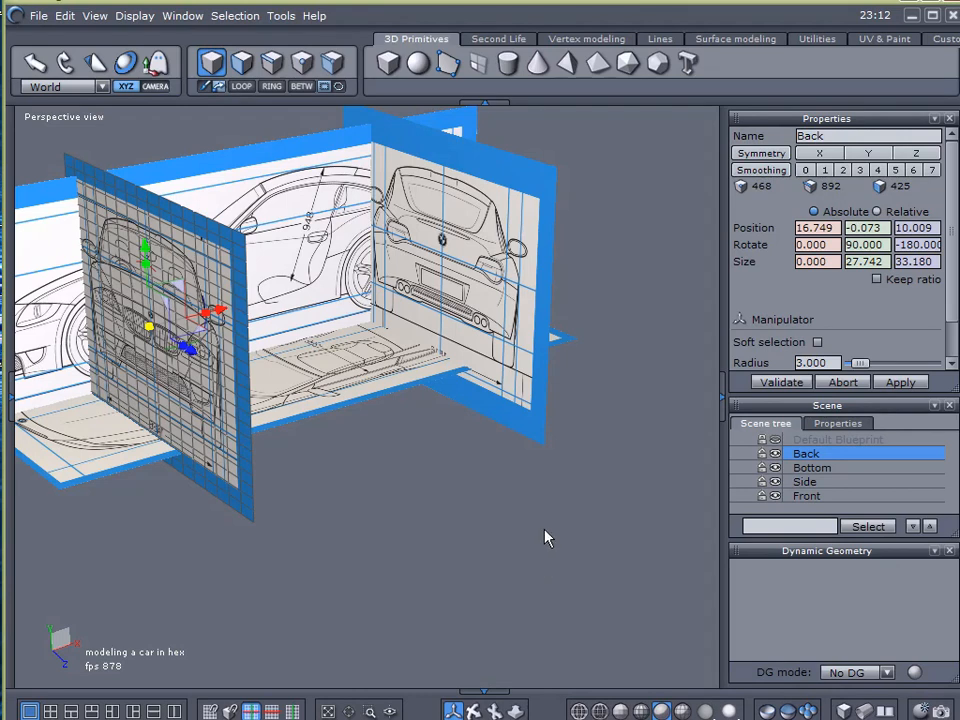
Step: Select the Front blueprint plane and set its Z position to about 0 so the grille centre sits on the axis
{"action": "left_click_drag", "start_coordinate": [544, 538], "coordinate": [544, 572]}
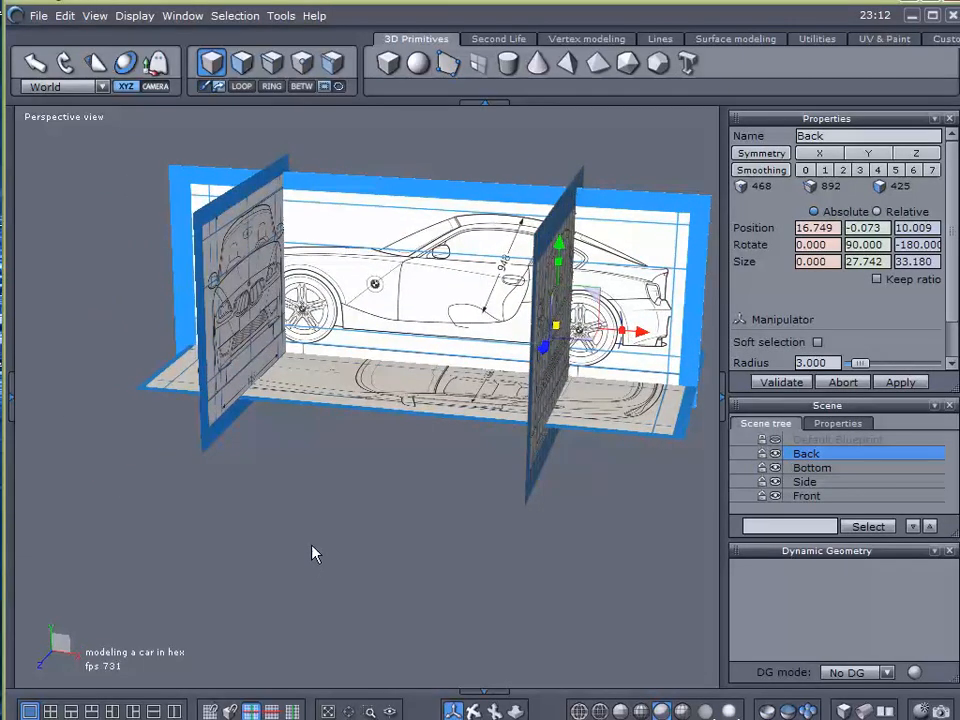
{"action": "left_click", "coordinate": [812, 468]}
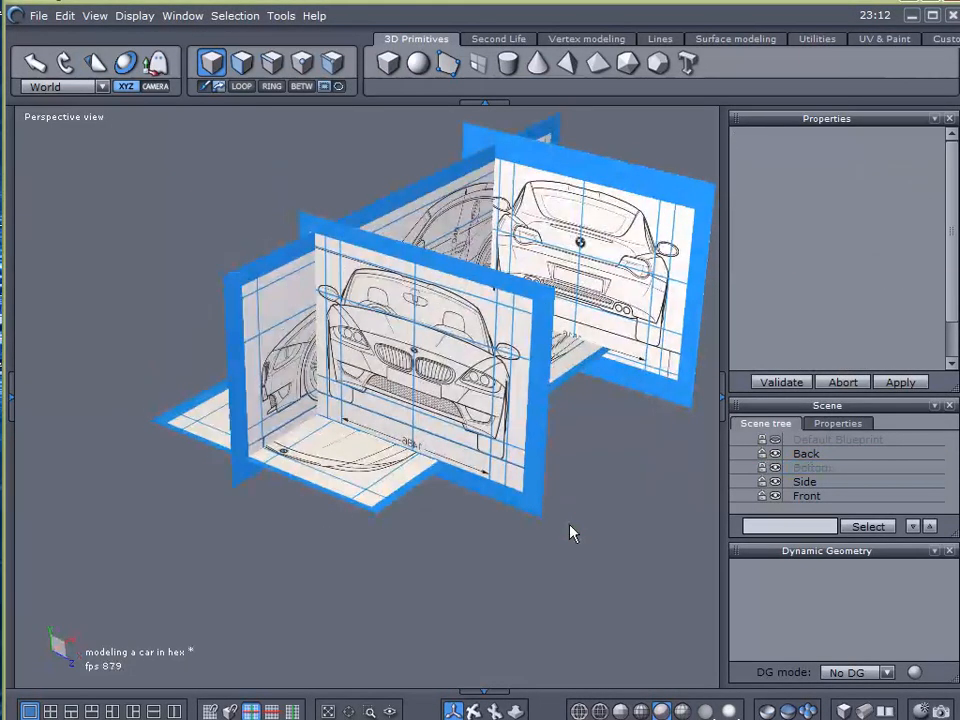
{"action": "left_click_drag", "start_coordinate": [570, 530], "coordinate": [240, 520]}
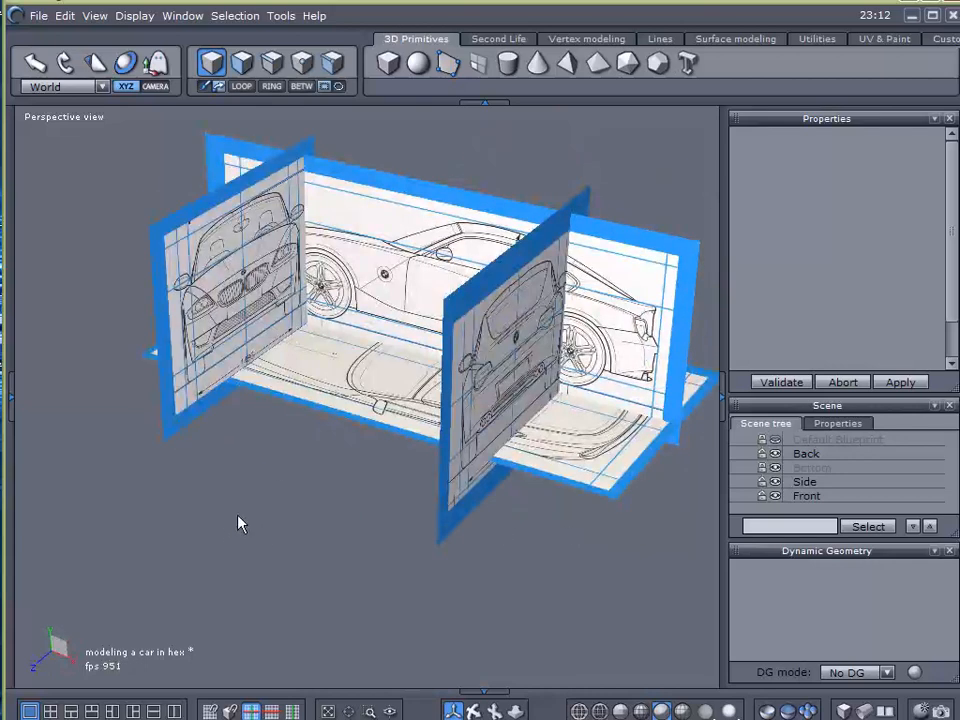
{"action": "left_click", "coordinate": [804, 480]}
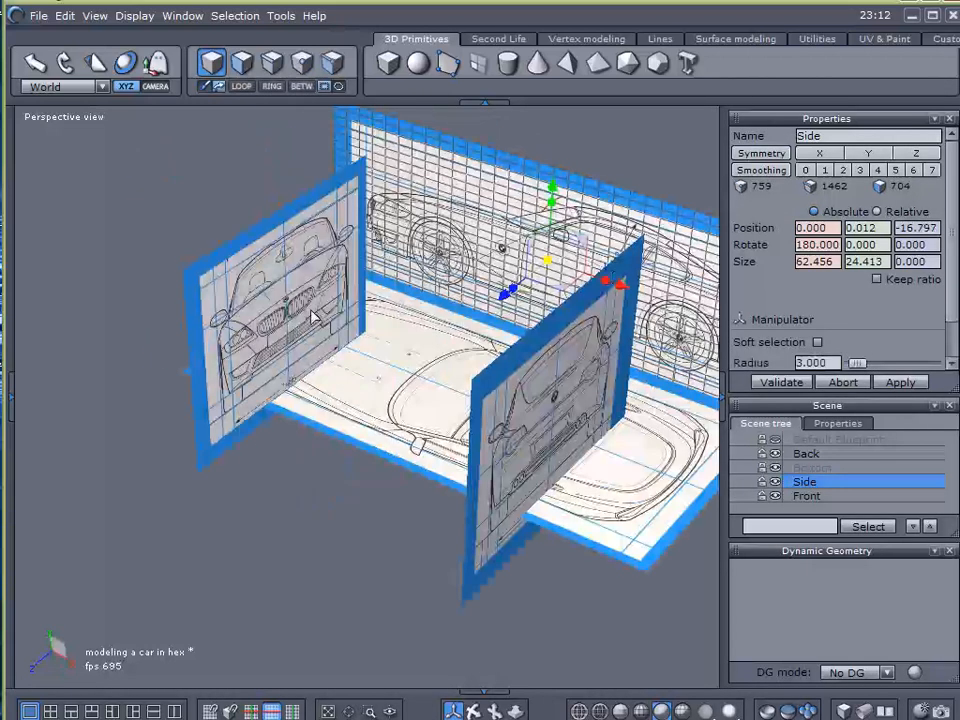
{"action": "left_click", "coordinate": [808, 452]}
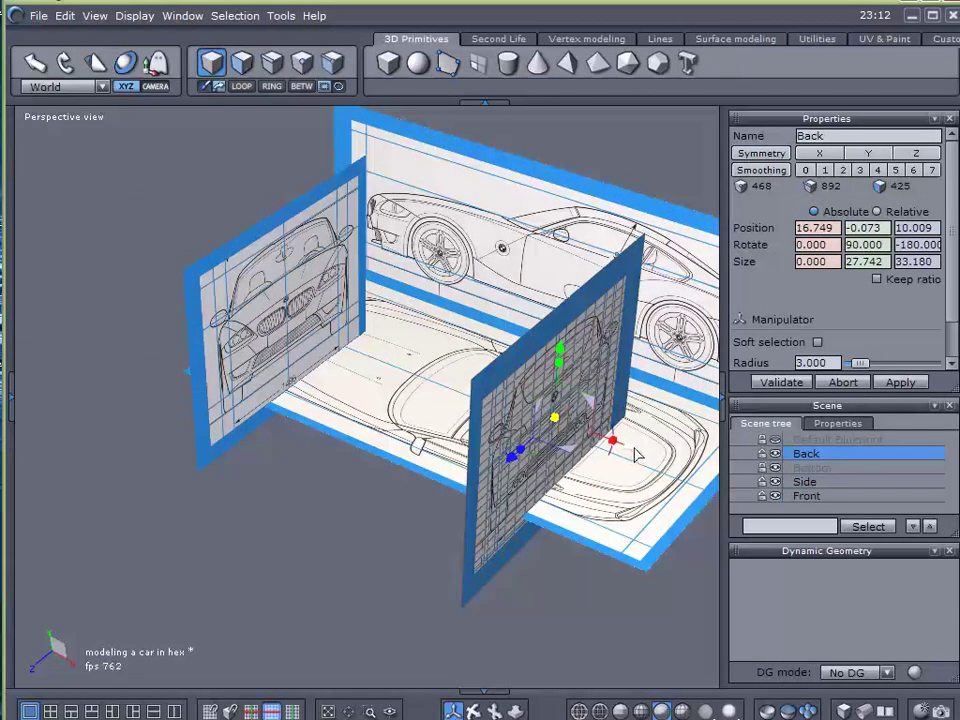
{"action": "left_click", "coordinate": [808, 496]}
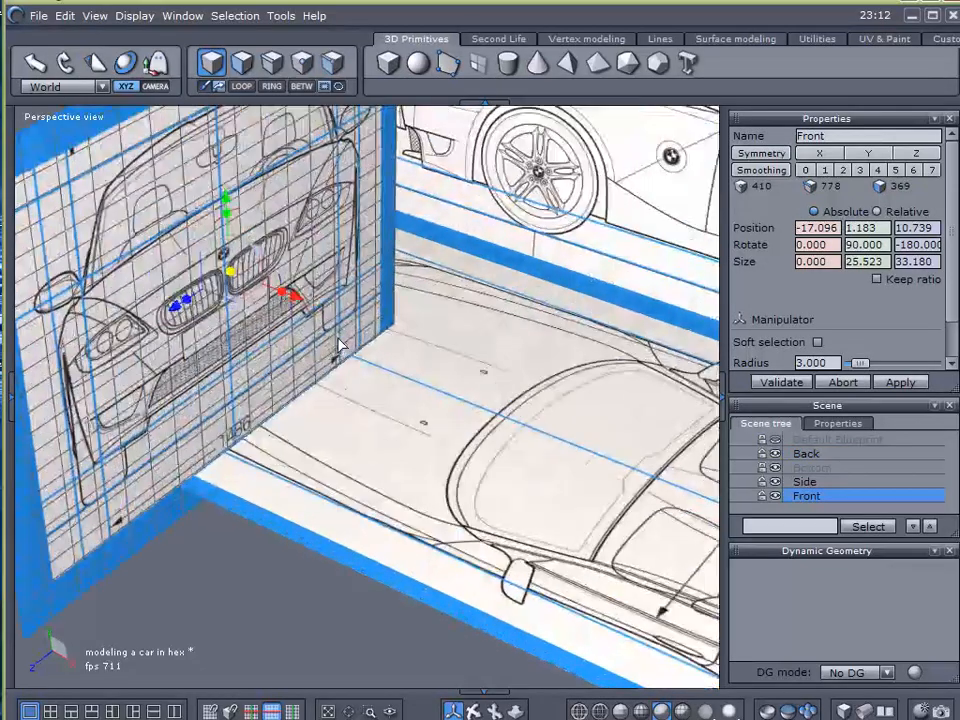
{"action": "left_click_drag", "start_coordinate": [340, 344], "coordinate": [260, 290]}
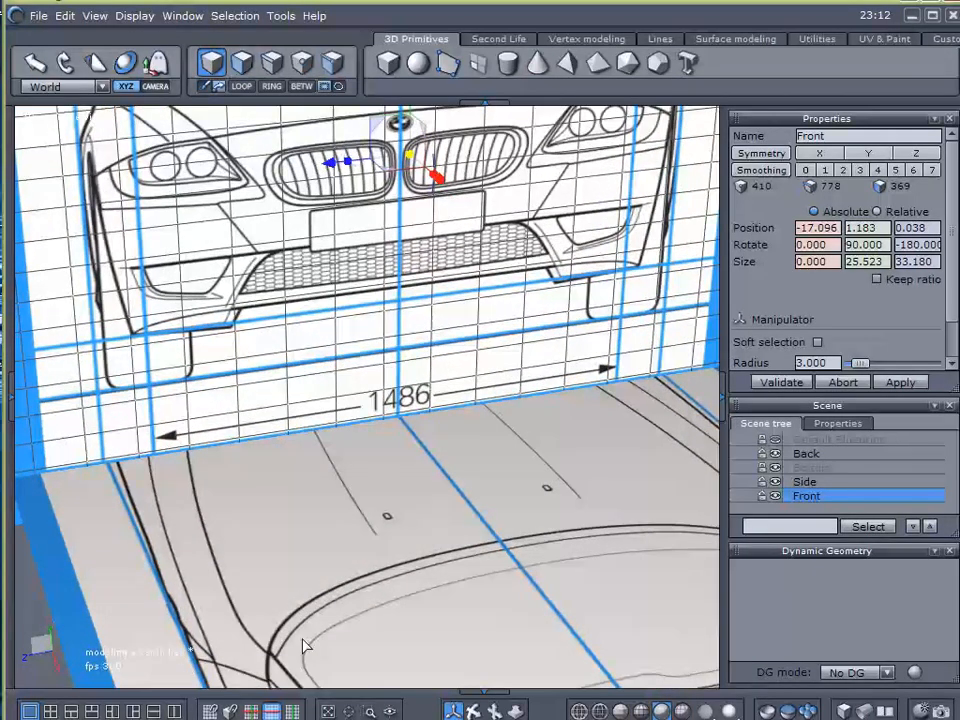
{"action": "mouse_move", "coordinate": [88, 478]}
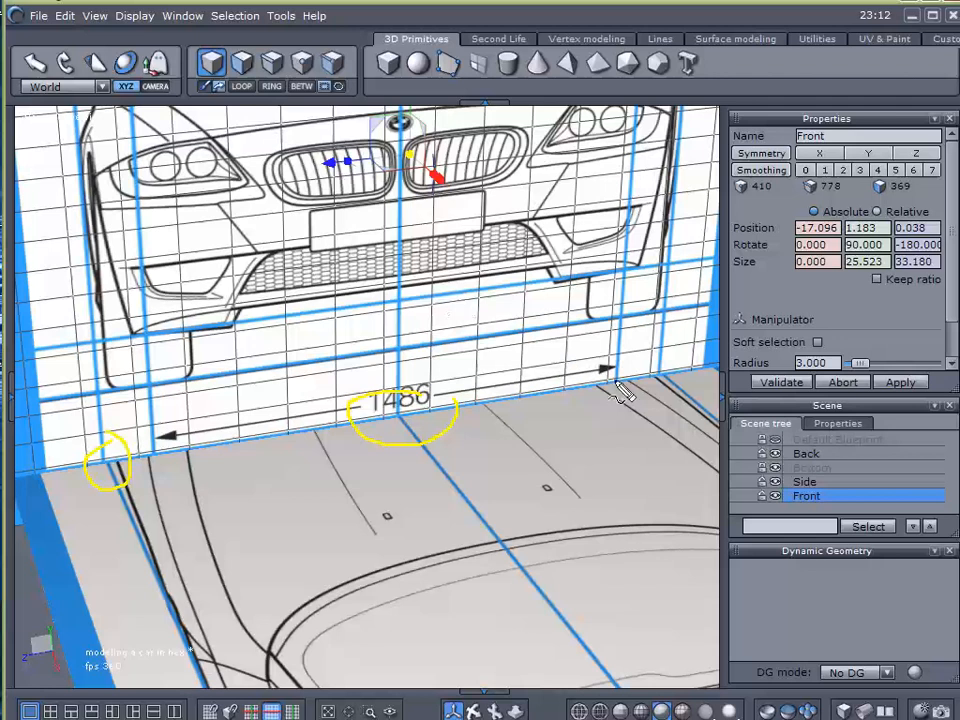
{"action": "mouse_move", "coordinate": [676, 388]}
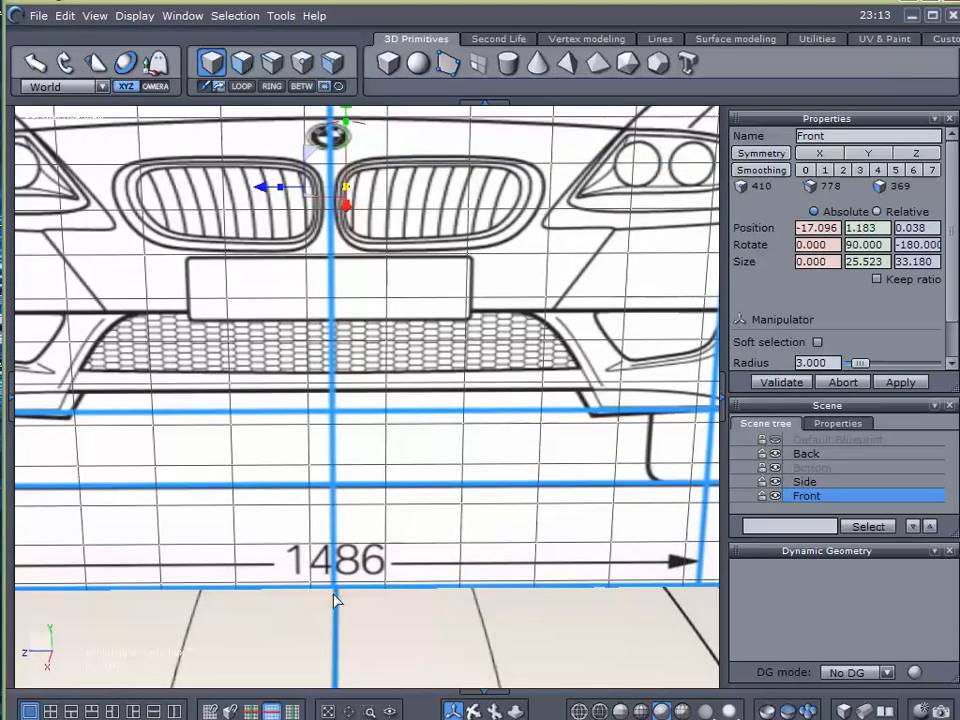
{"action": "mouse_move", "coordinate": [328, 376]}
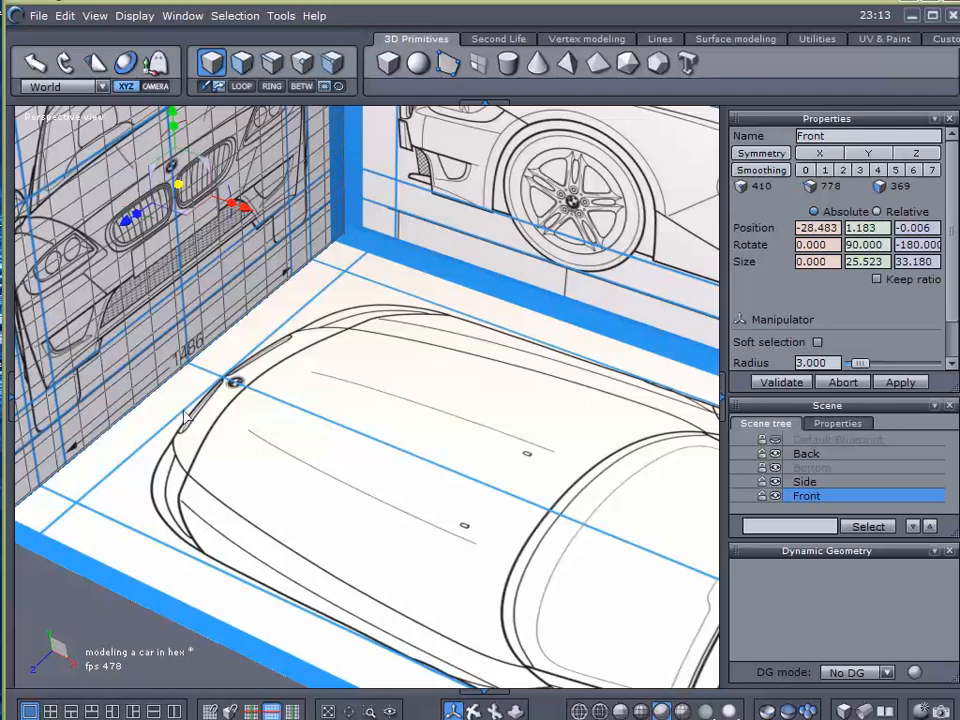
{"action": "mouse_move", "coordinate": [136, 492]}
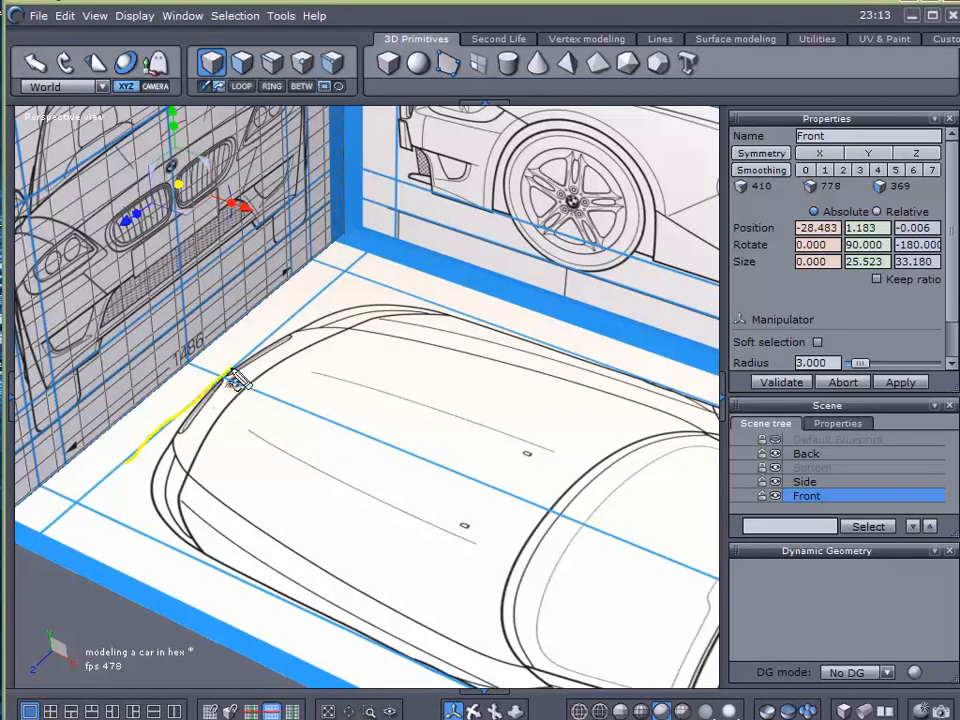
Step: Set the Front plane's X position to -28.483 so it meets the car's nose on the bottom plane
{"action": "left_click_drag", "start_coordinate": [230, 380], "coordinate": [336, 276]}
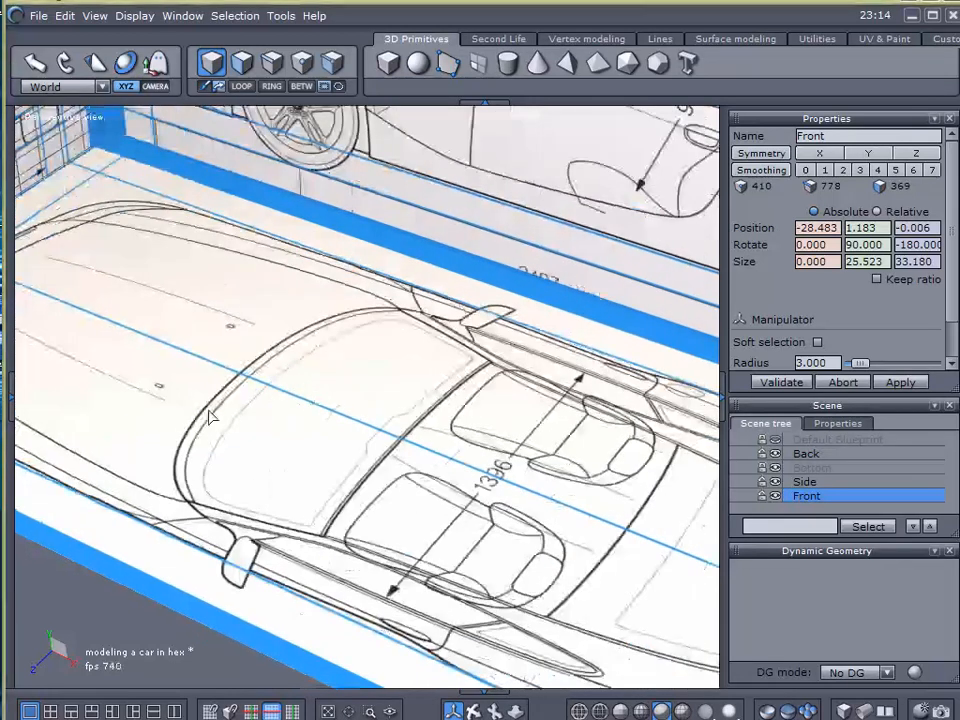
Step: Set the Back plane to Z about 0 and X 31, then change the Side plane's Z depth
{"action": "left_click", "coordinate": [806, 452]}
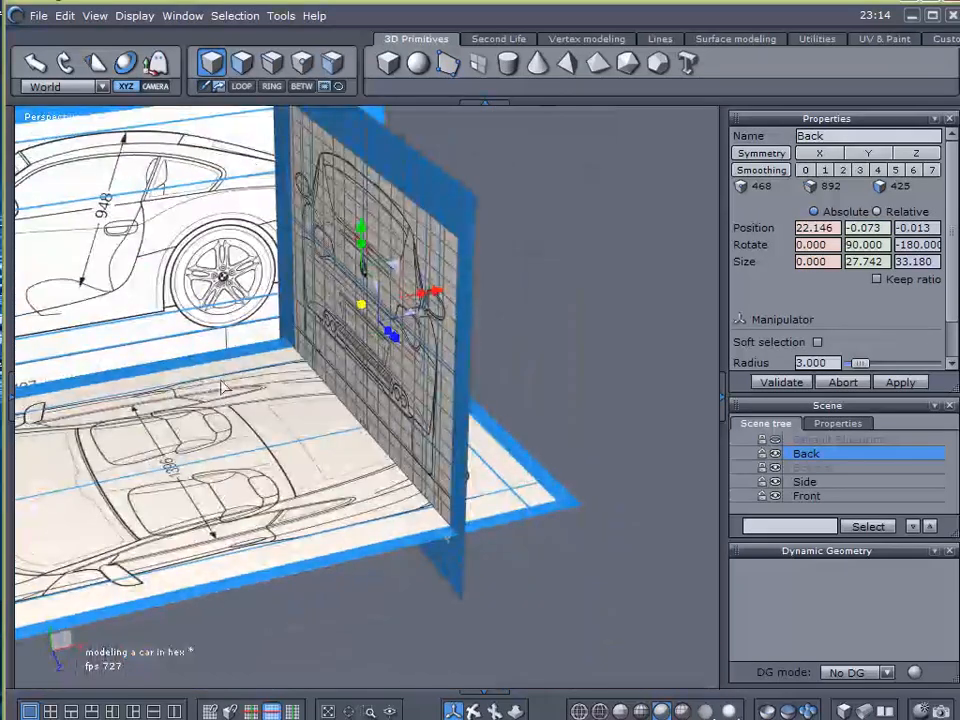
{"action": "left_click", "coordinate": [802, 480]}
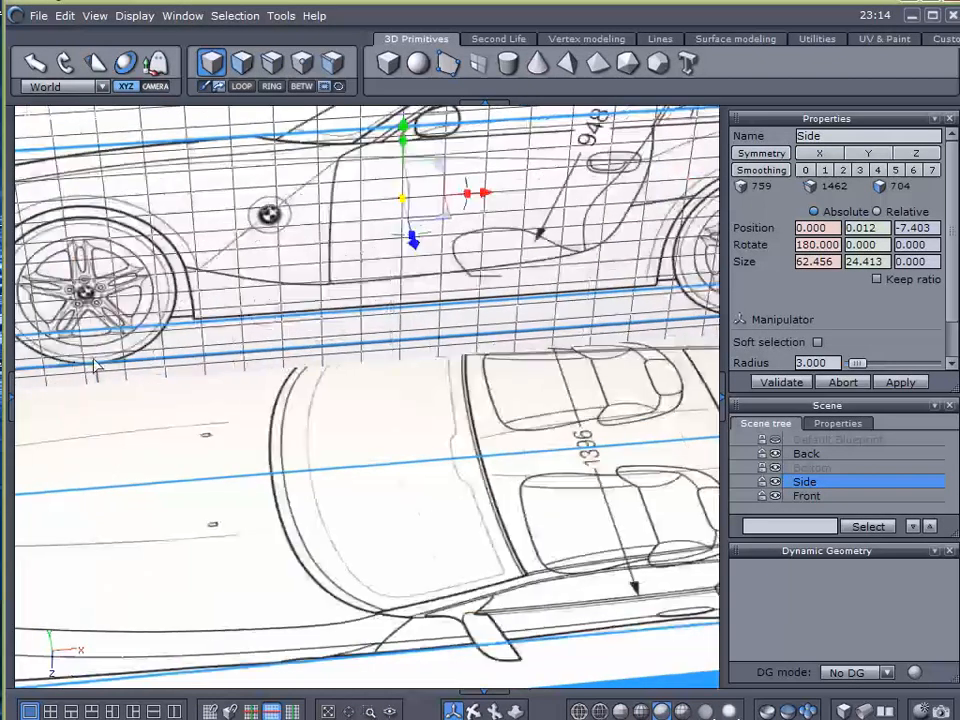
{"action": "left_click", "coordinate": [808, 452]}
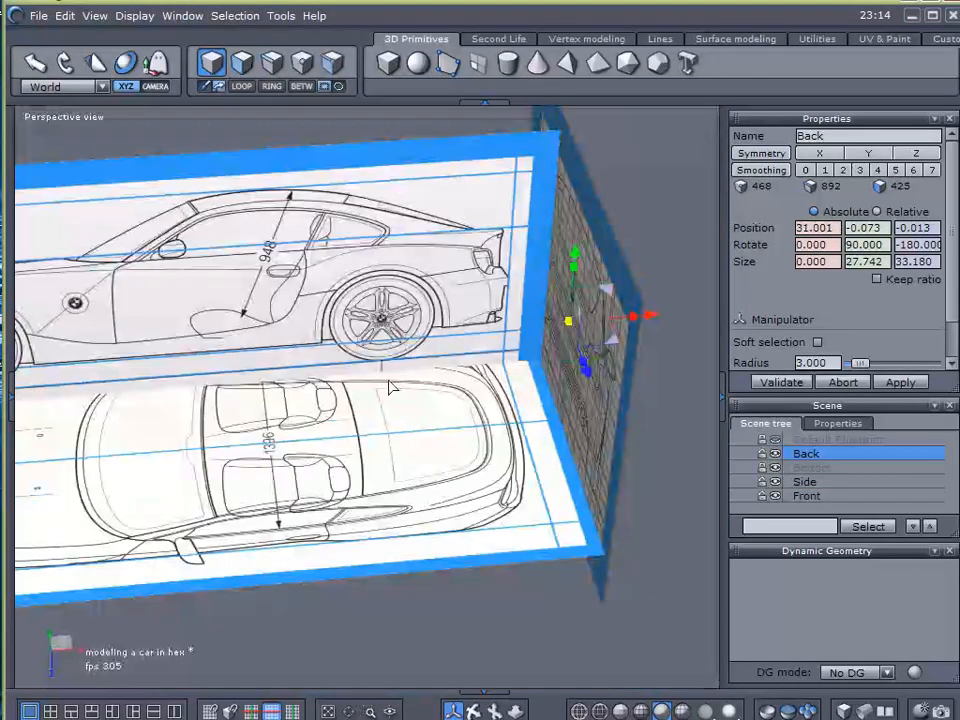
{"action": "left_click", "coordinate": [804, 480]}
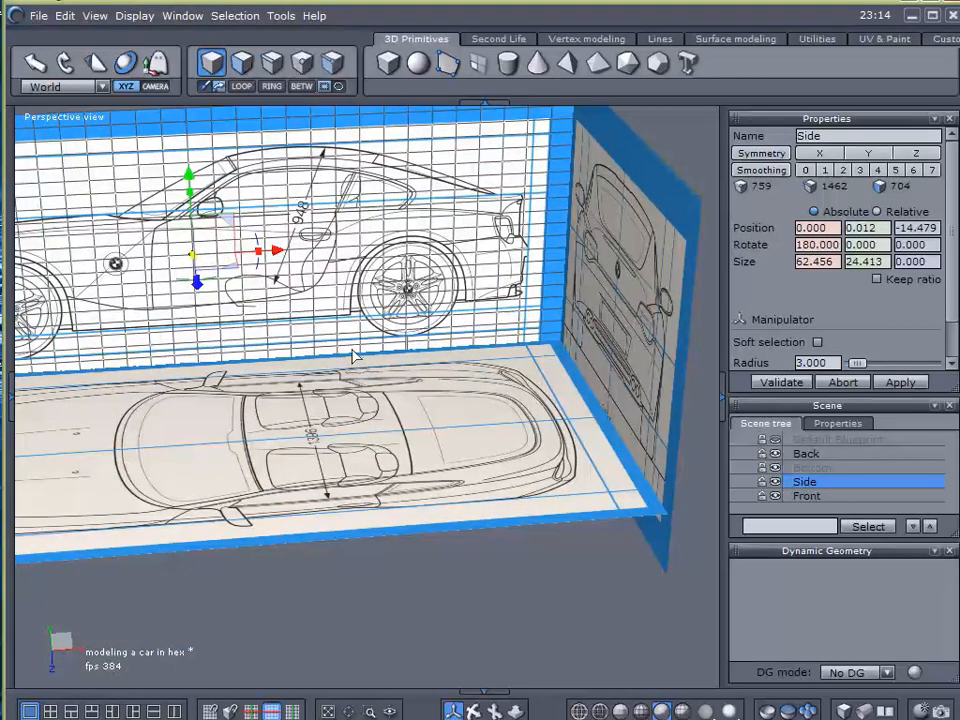
Step: Move the Back plane with the manipulator to Y -1.287 and X 29.627
{"action": "left_click", "coordinate": [806, 452]}
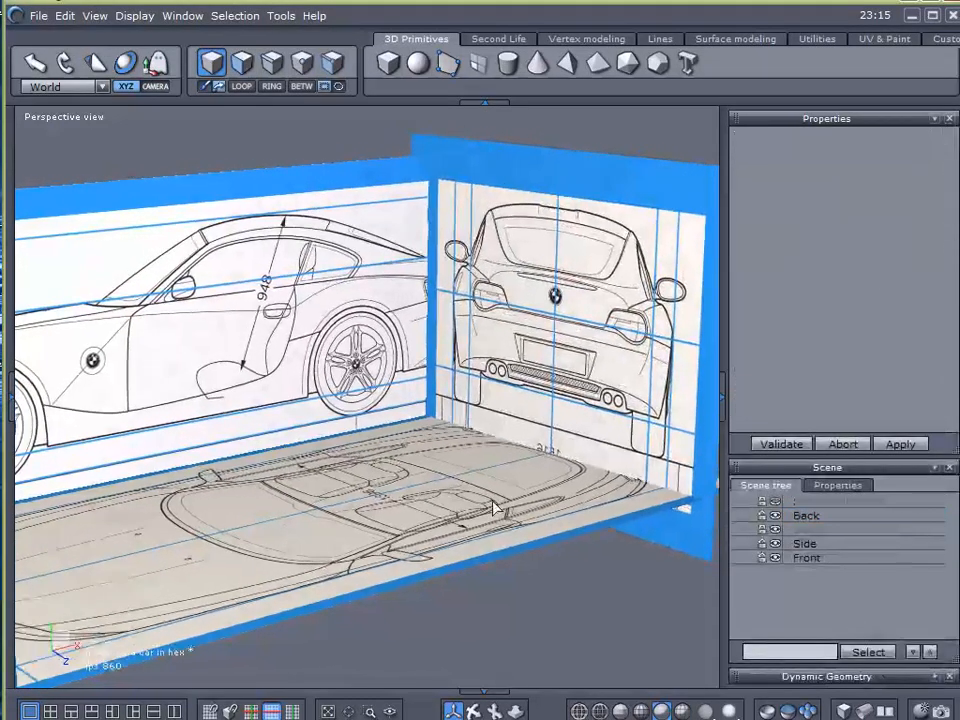
{"action": "left_click", "coordinate": [804, 514]}
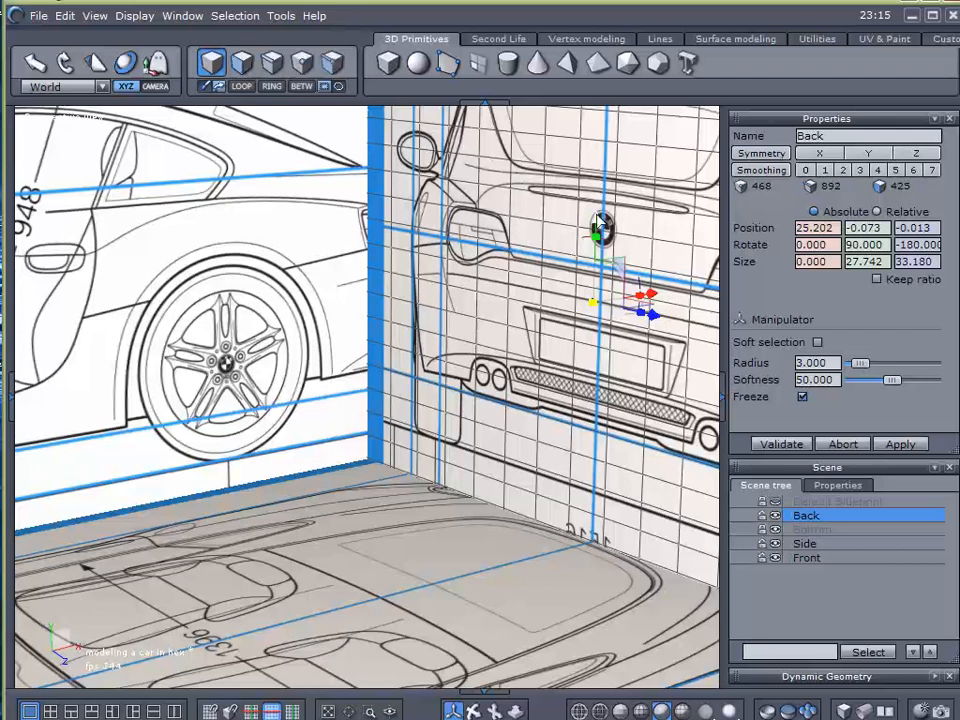
{"action": "left_click_drag", "start_coordinate": [596, 236], "coordinate": [596, 250]}
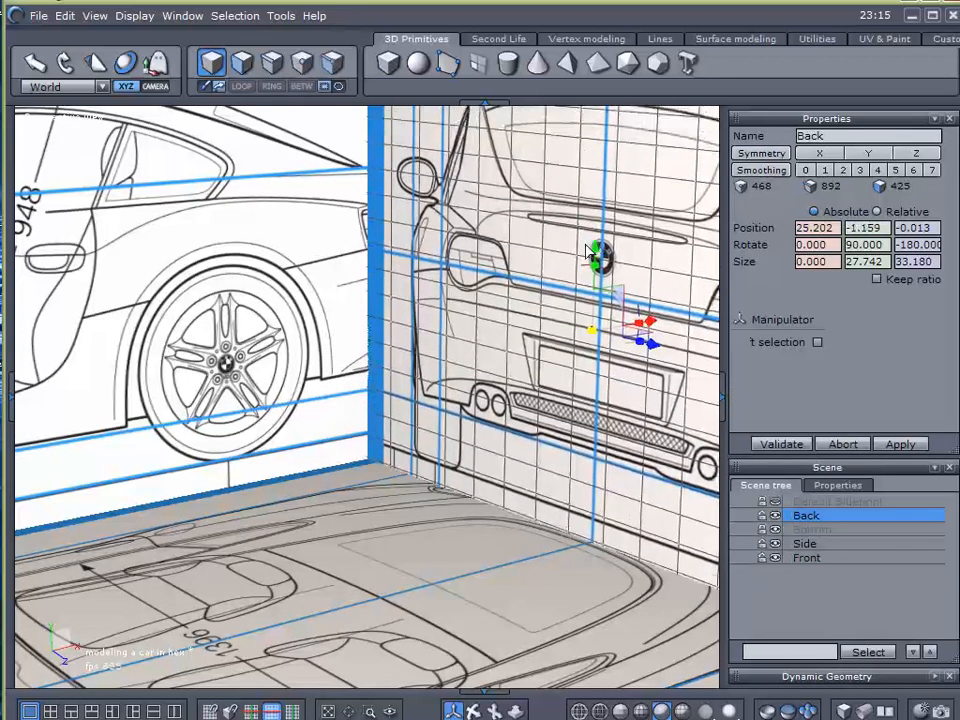
{"action": "left_click", "coordinate": [816, 340]}
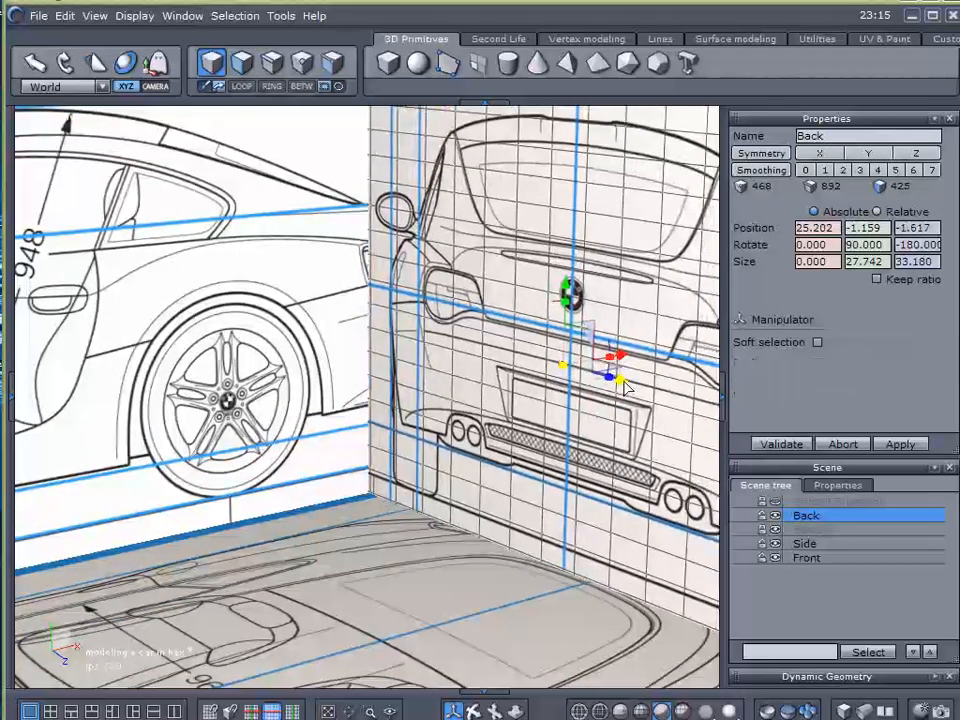
{"action": "left_click", "coordinate": [816, 342]}
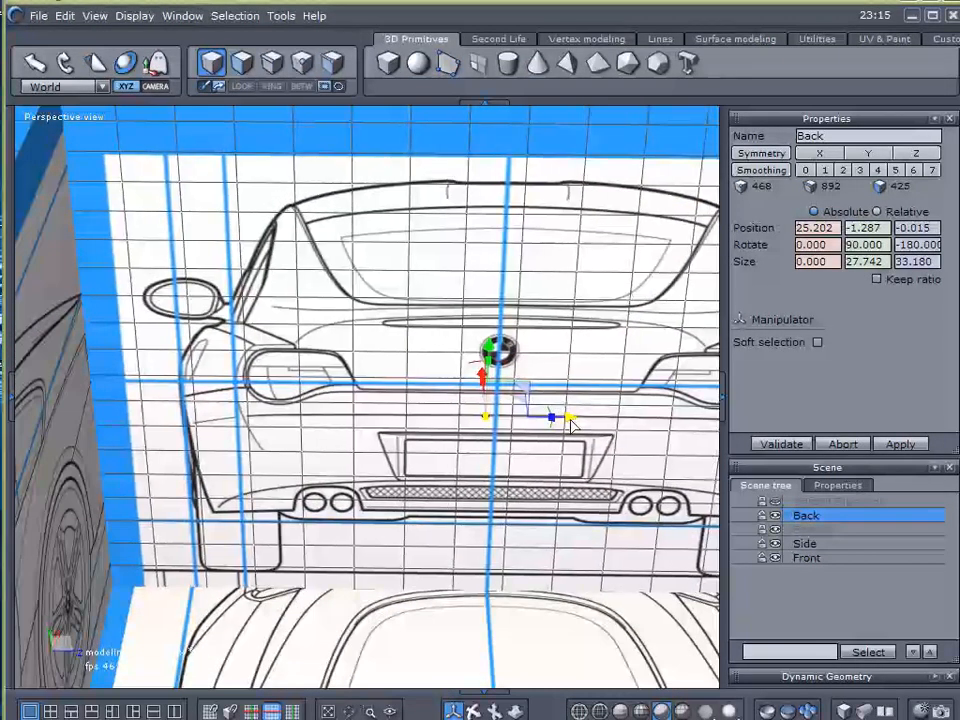
{"action": "left_click", "coordinate": [816, 342]}
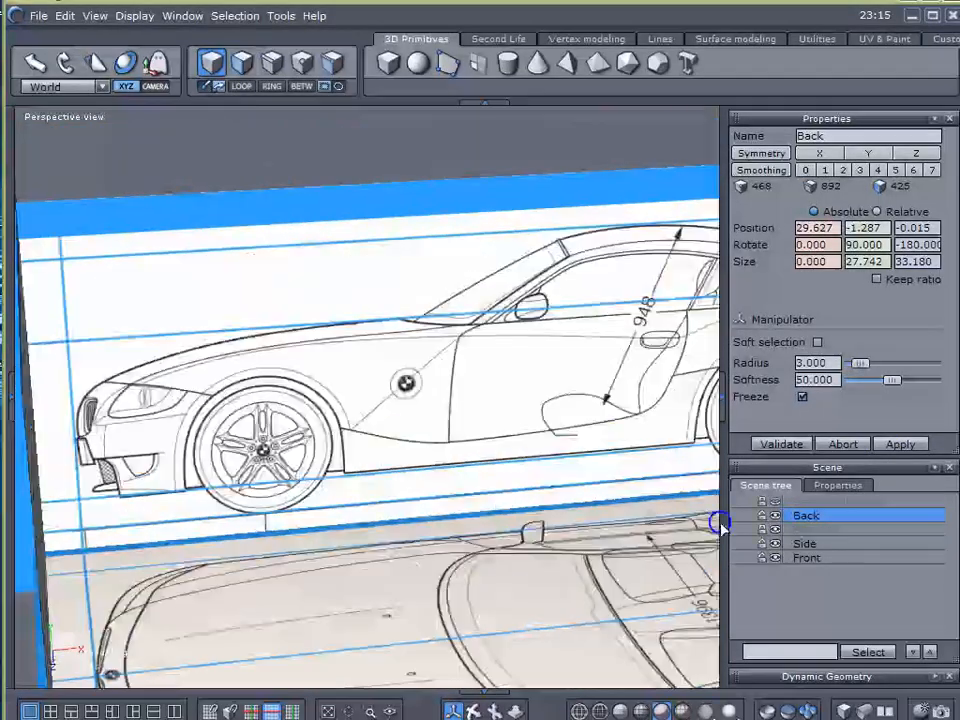
Step: Move the Front plane to about -24.775, -0.543, -0.019 so it meets the ground line
{"action": "left_click", "coordinate": [806, 558]}
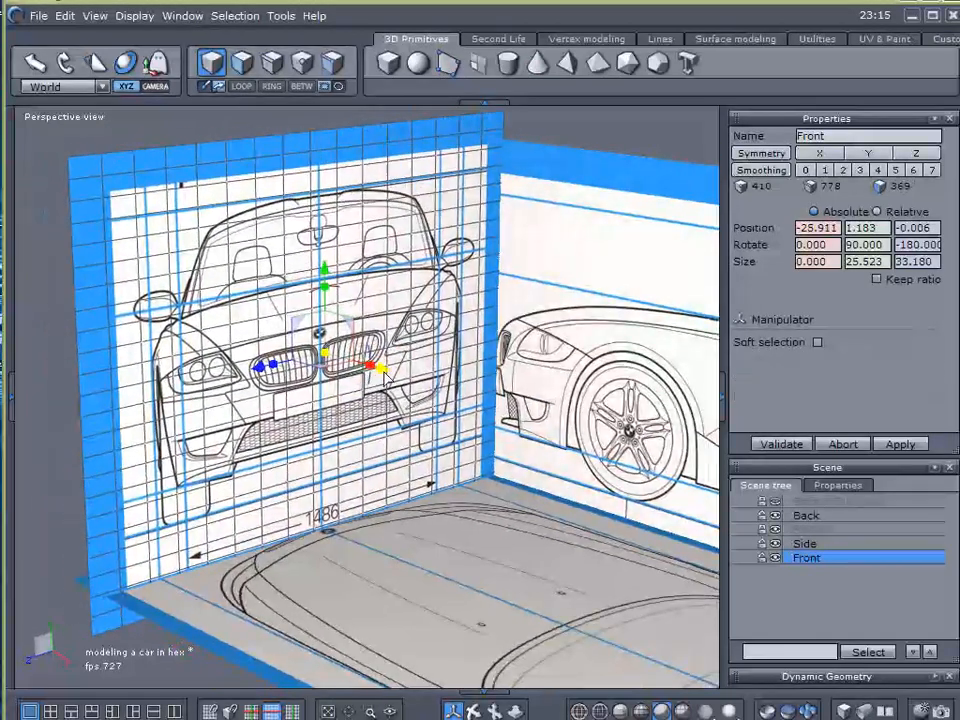
{"action": "left_click", "coordinate": [816, 342]}
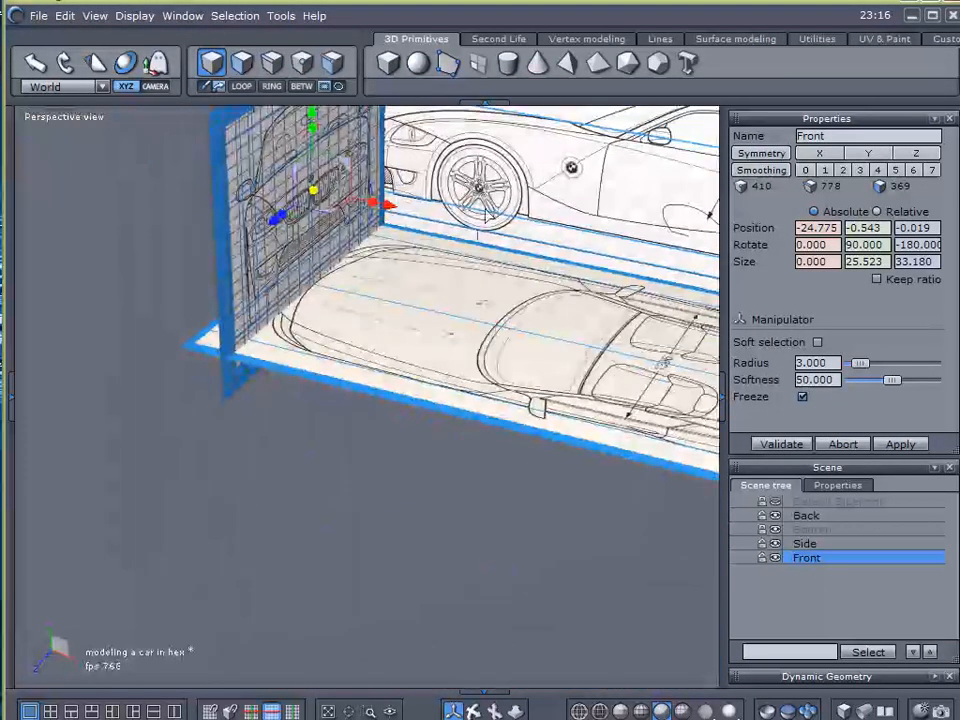
Step: Zoom out the perspective view to check the four blueprints form a tidy box
{"action": "left_click_drag", "start_coordinate": [390, 200], "coordinate": [350, 196]}
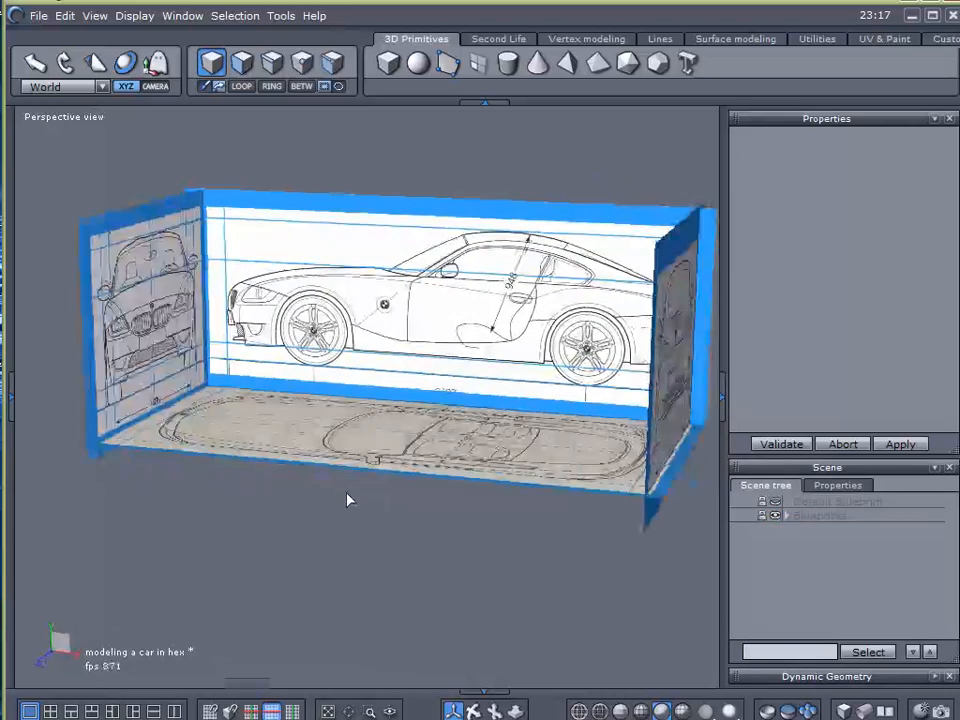
Step: Enter the Back plane's position and rotation so it stands upright at the rear of the box
{"action": "left_click_drag", "start_coordinate": [350, 500], "coordinate": [490, 520]}
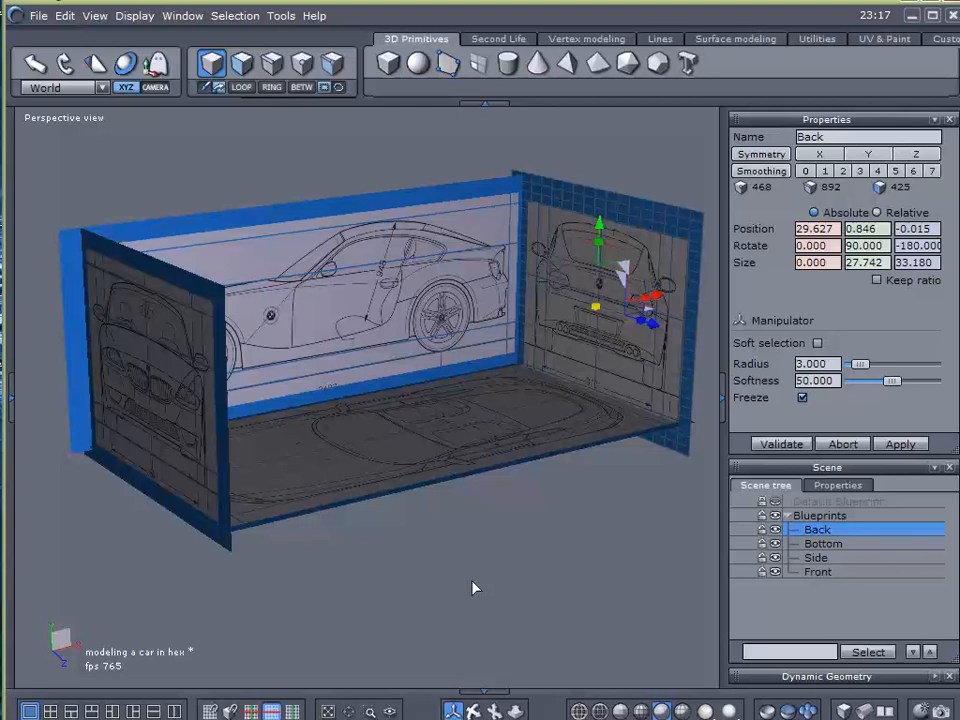
Step: Raise the blueprint material colour's brightness to white in the colour picker
{"action": "left_click_drag", "start_coordinate": [476, 588], "coordinate": [510, 592]}
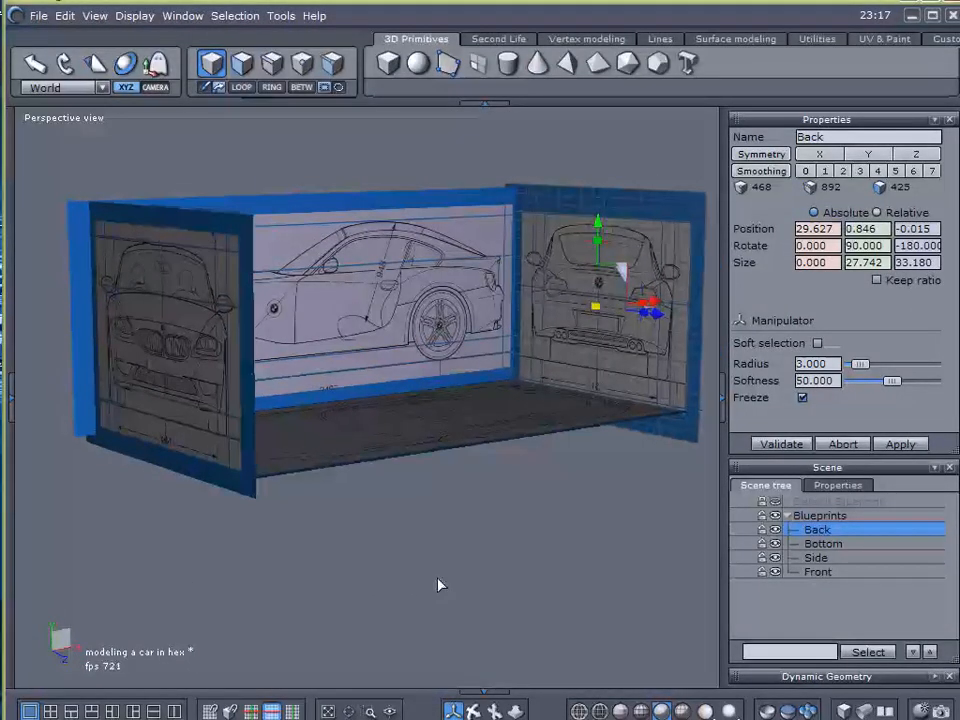
{"action": "left_click_drag", "start_coordinate": [440, 584], "coordinate": [356, 670]}
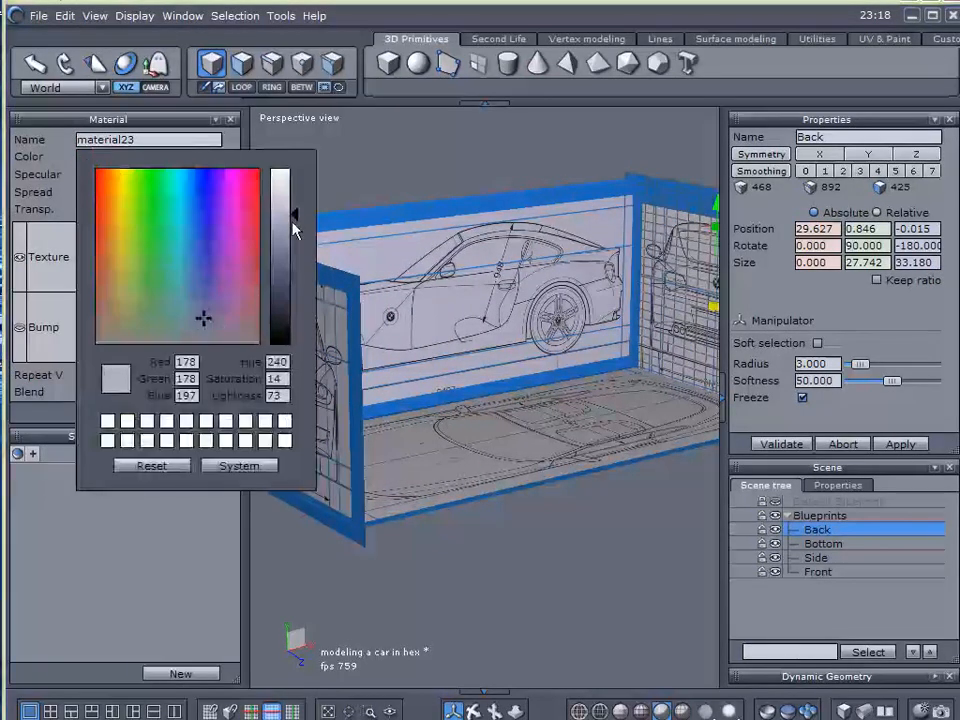
{"action": "left_click_drag", "start_coordinate": [292, 230], "coordinate": [284, 176]}
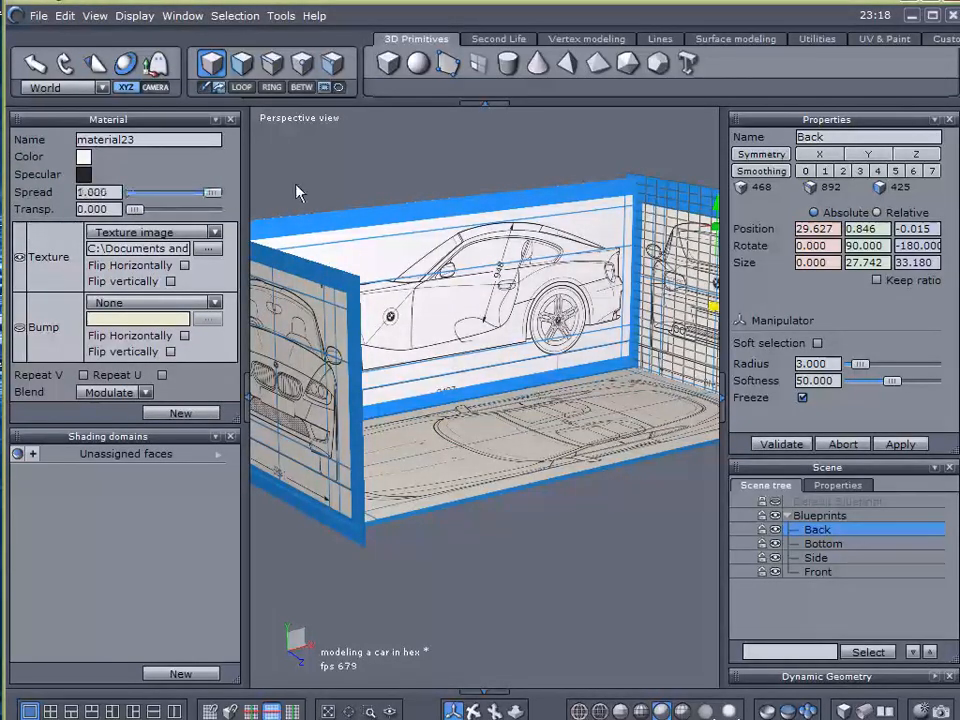
{"action": "mouse_move", "coordinate": [388, 184]}
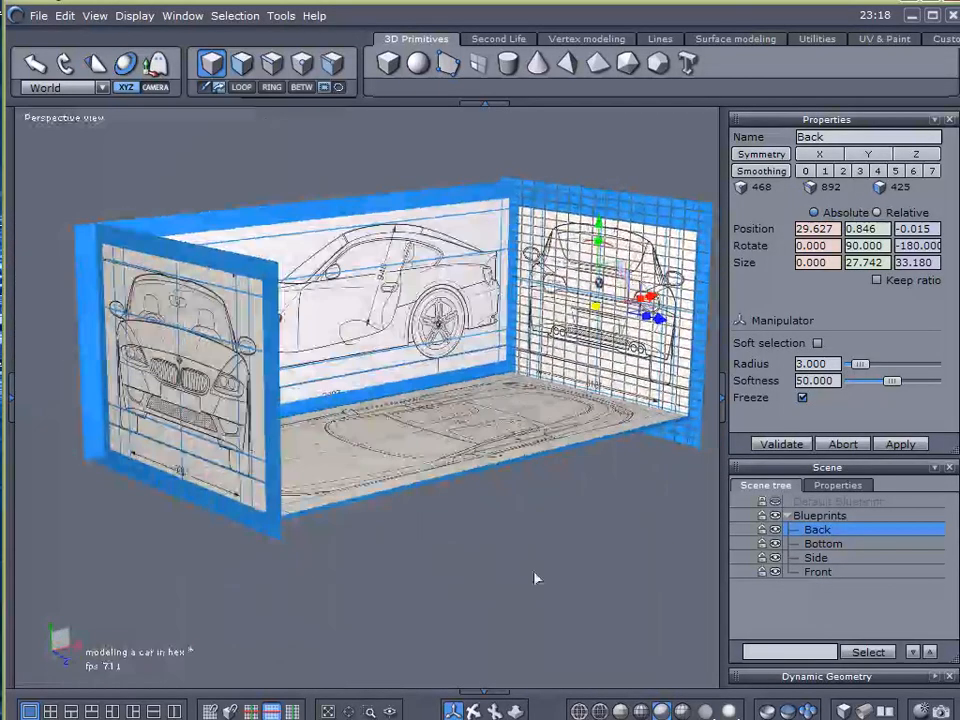
Step: Select the Bottom plane and collapse the Blueprints group in the scene list
{"action": "left_click", "coordinate": [822, 544]}
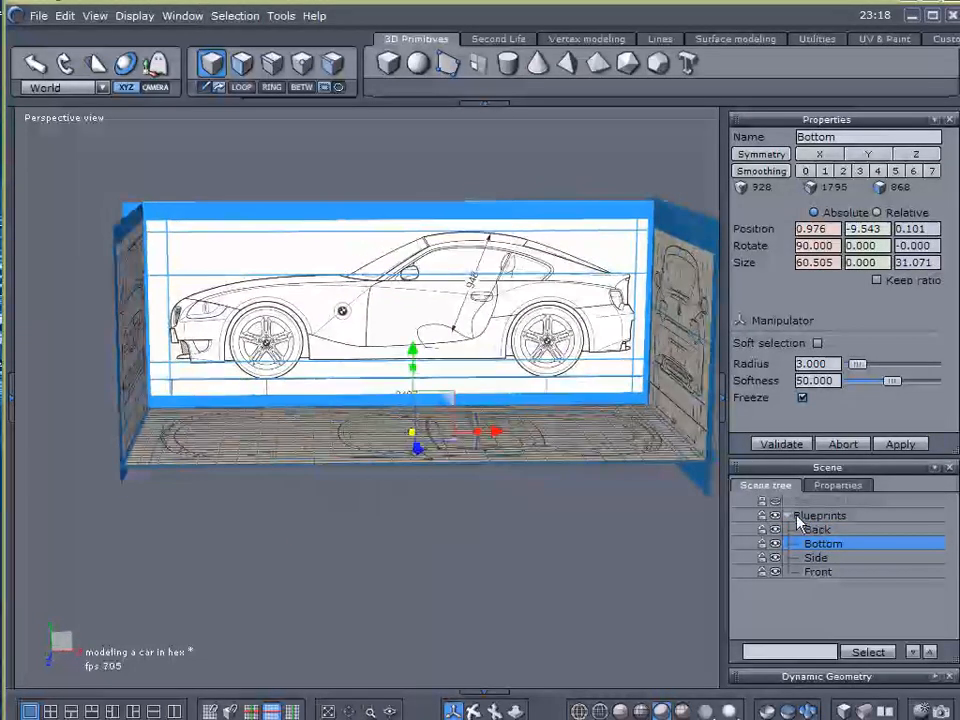
{"action": "left_click", "coordinate": [778, 516]}
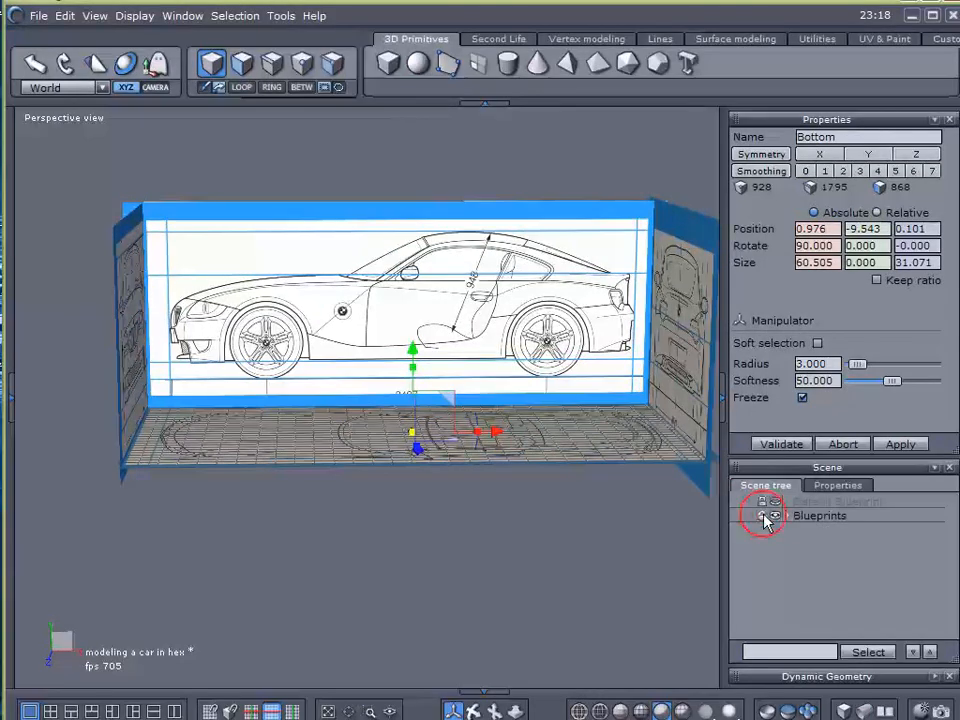
Step: Save the blueprint scene via File > Save
{"action": "left_click", "coordinate": [16, 16]}
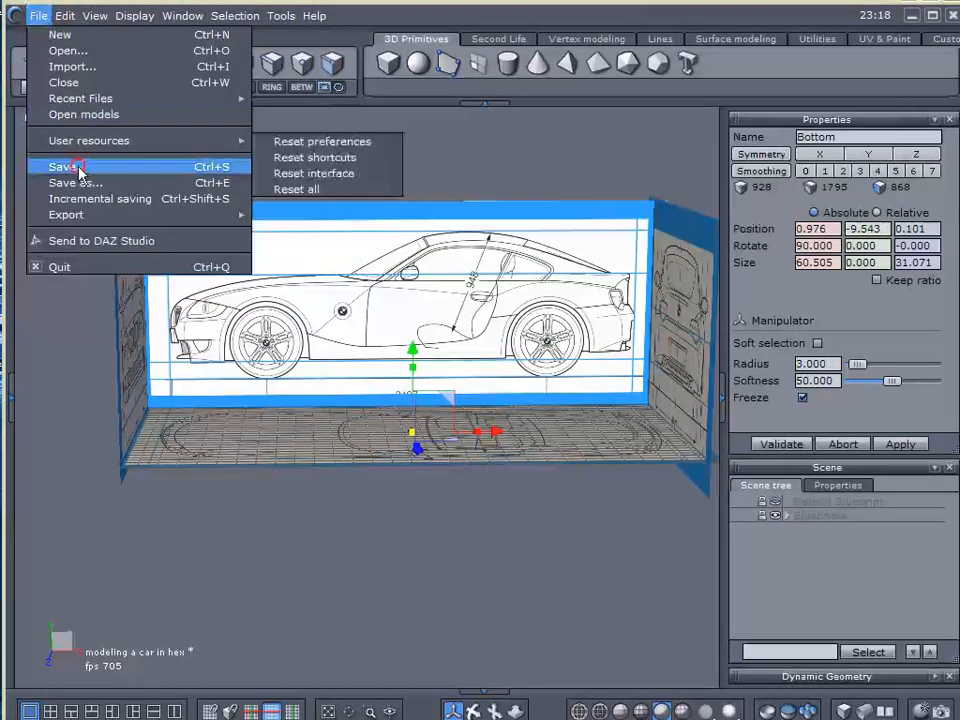
{"action": "left_click", "coordinate": [60, 166]}
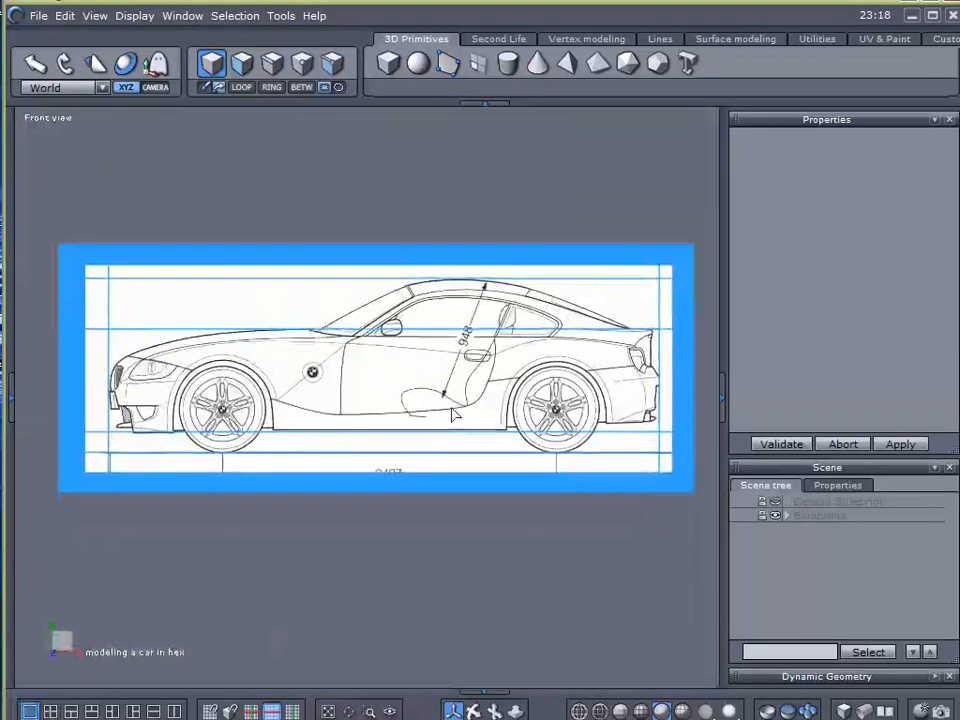
{"action": "mouse_move", "coordinate": [220, 68]}
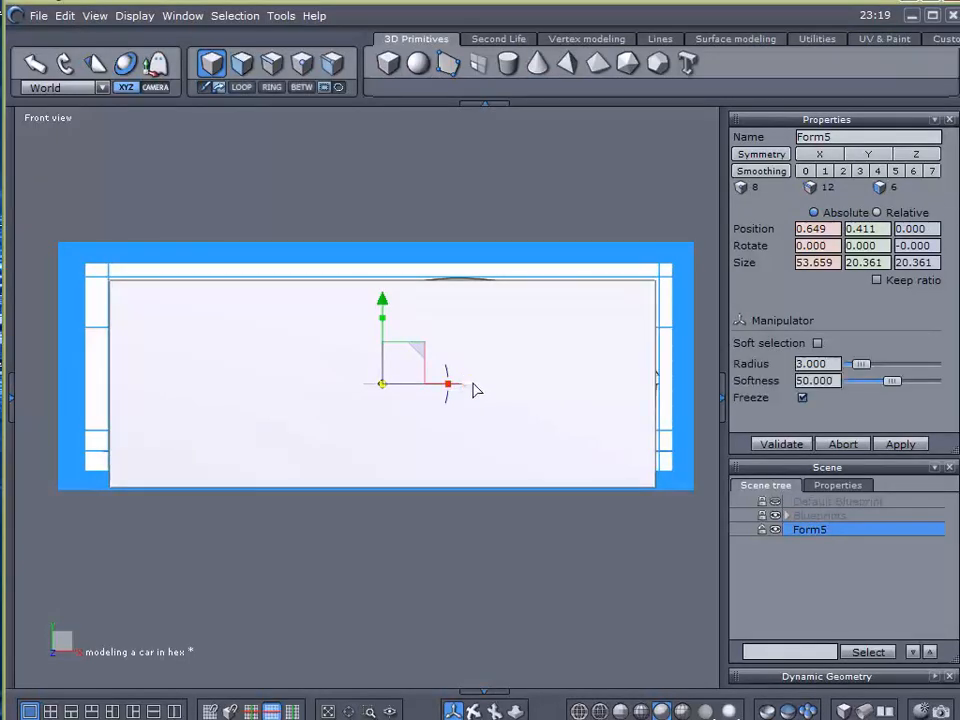
Step: Shift the box sideways over the car and lower its height to the roof line
{"action": "left_click_drag", "start_coordinate": [448, 384], "coordinate": [464, 384]}
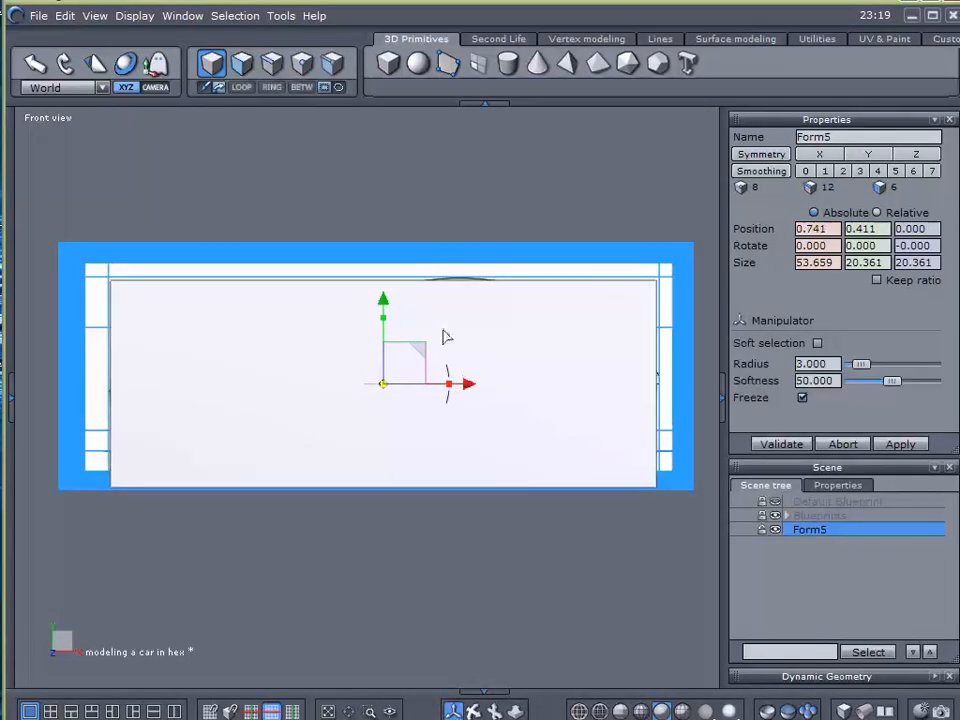
{"action": "left_click_drag", "start_coordinate": [384, 298], "coordinate": [384, 284]}
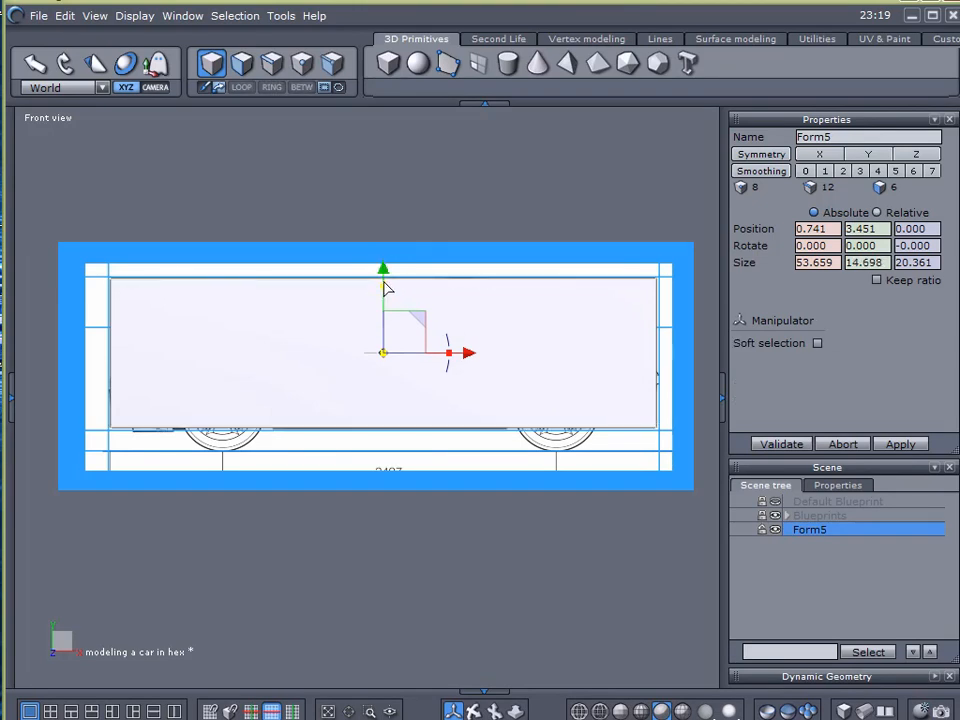
{"action": "left_click", "coordinate": [816, 344]}
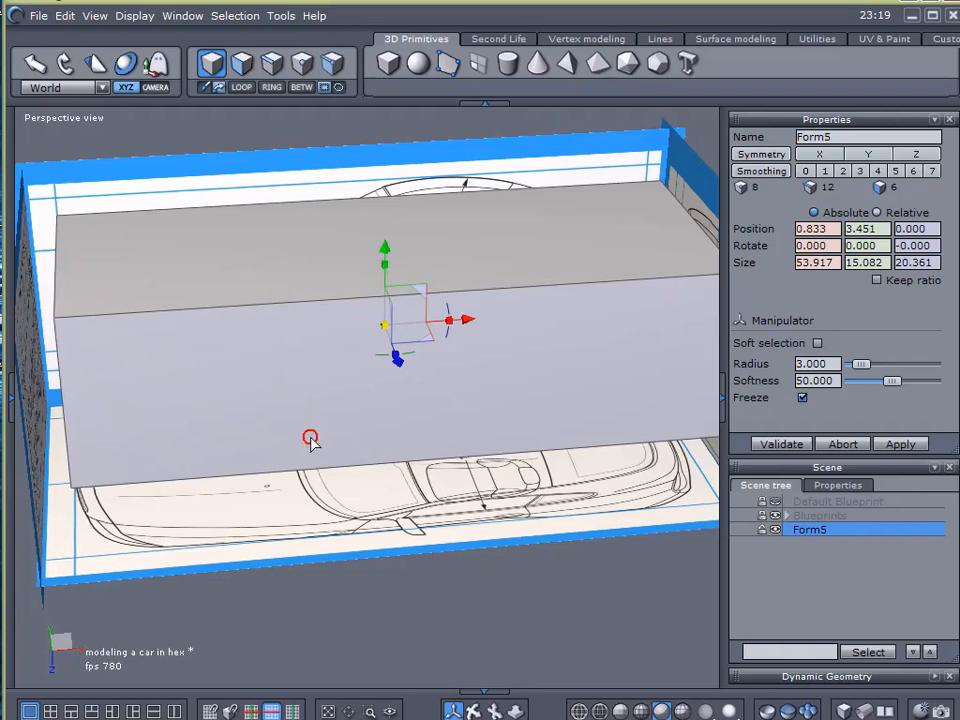
Step: Stretch the box's depth along Z to span the car's width seen from above
{"action": "left_click_drag", "start_coordinate": [312, 436], "coordinate": [460, 516]}
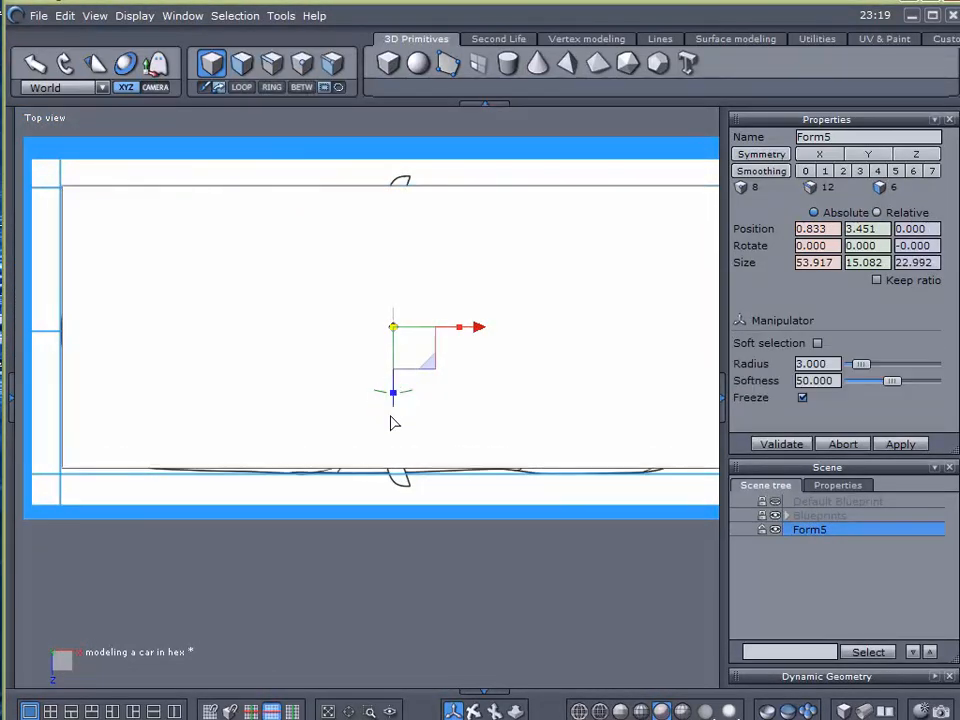
{"action": "left_click_drag", "start_coordinate": [392, 392], "coordinate": [392, 412]}
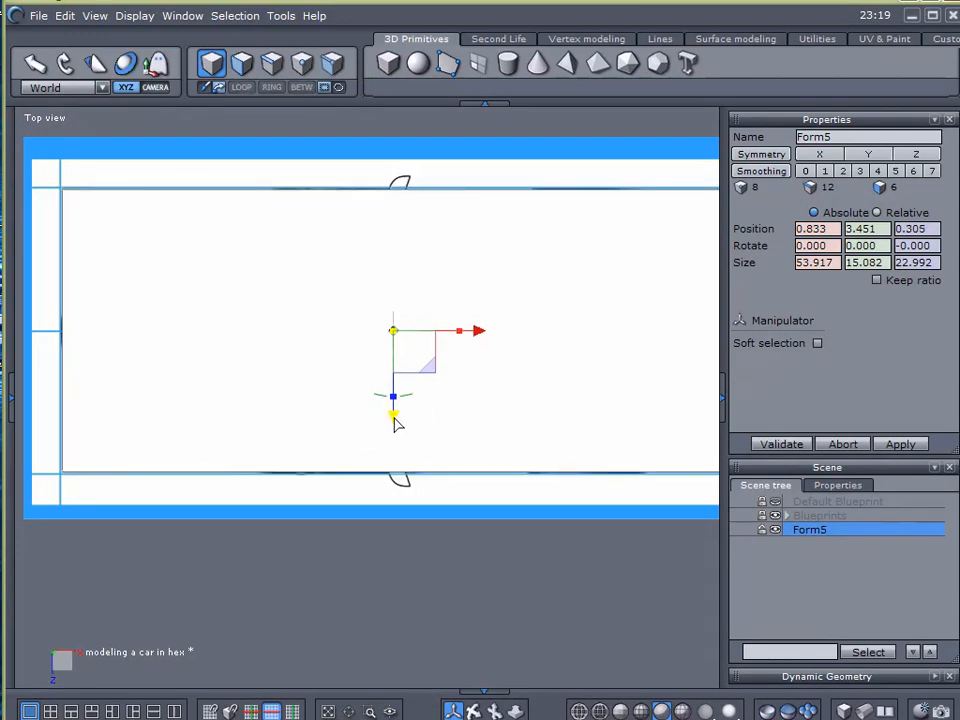
{"action": "left_click_drag", "start_coordinate": [392, 412], "coordinate": [392, 400]}
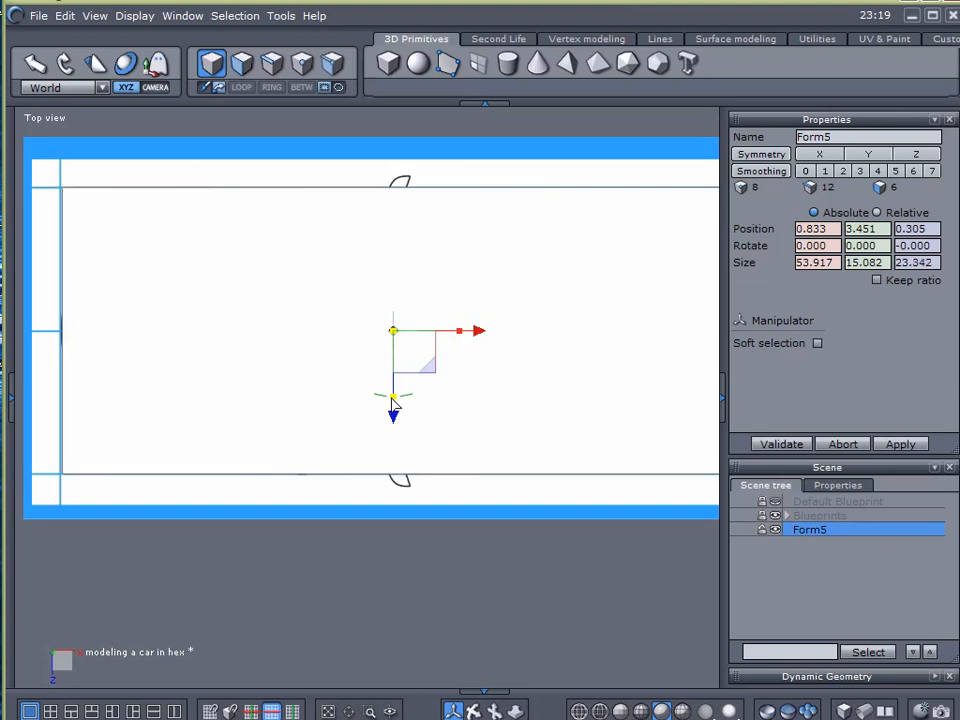
{"action": "left_click", "coordinate": [816, 344]}
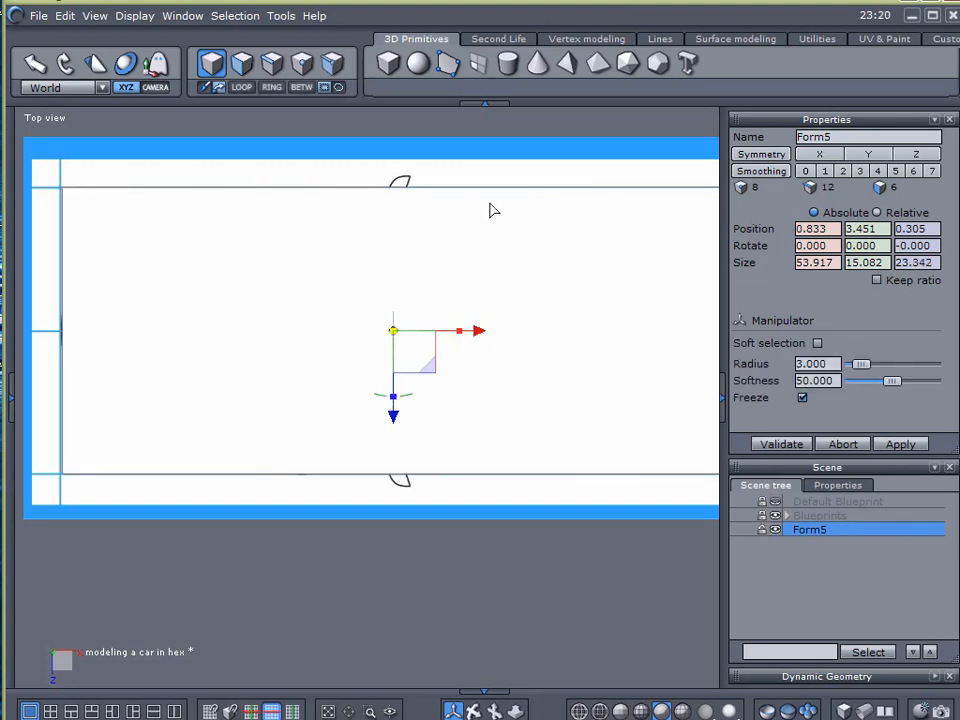
{"action": "mouse_move", "coordinate": [420, 510]}
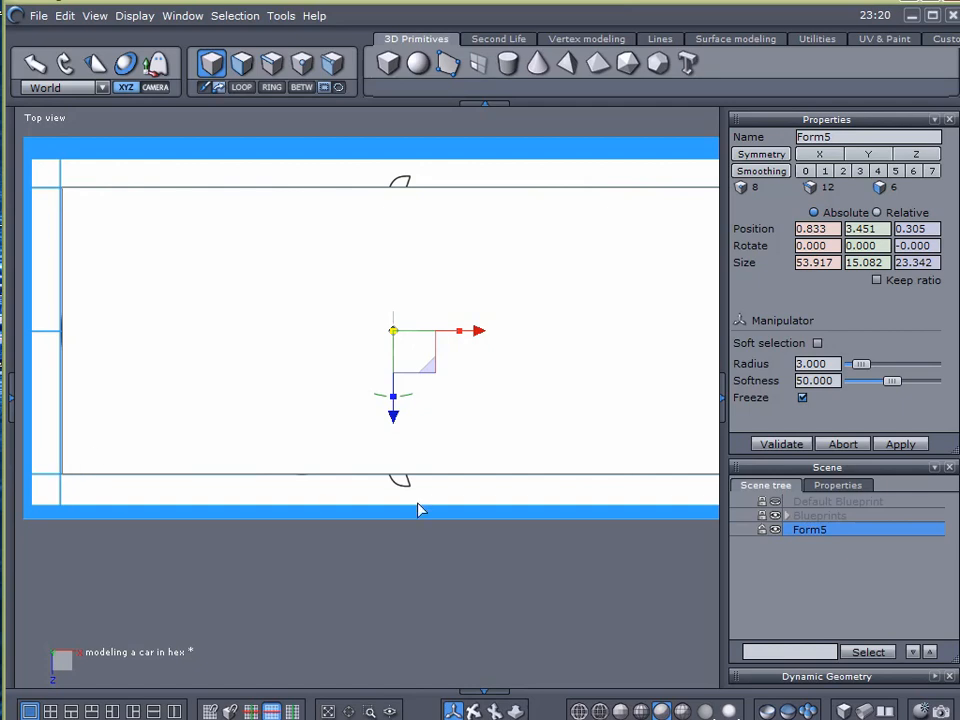
{"action": "mouse_move", "coordinate": [58, 126]}
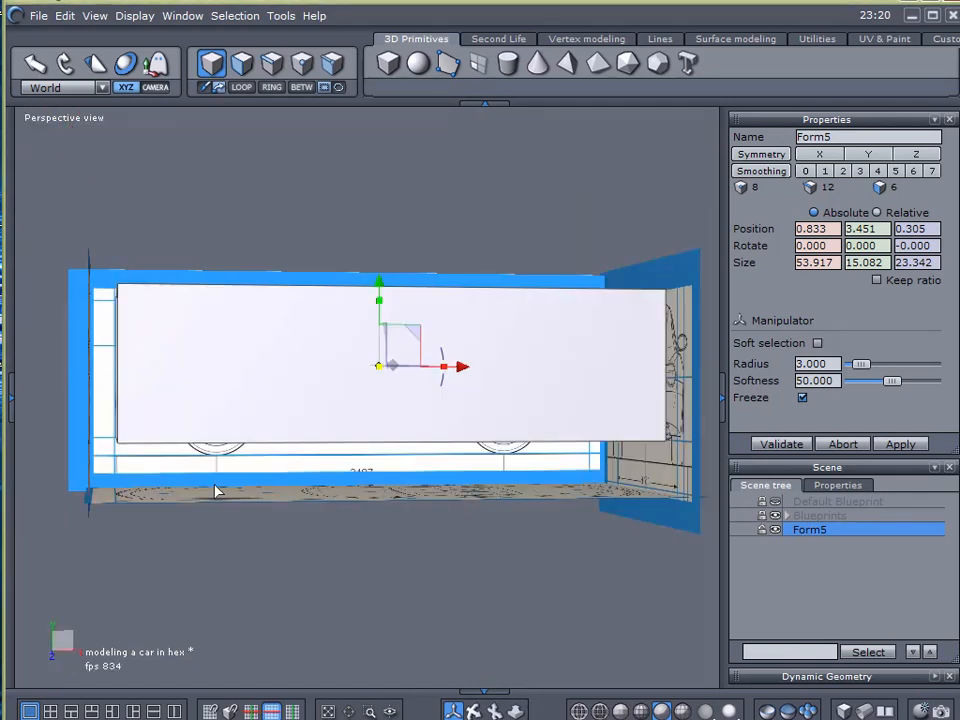
Step: Check the box against the rear blueprint in Right view, then return to Perspective
{"action": "left_click_drag", "start_coordinate": [216, 490], "coordinate": [432, 616]}
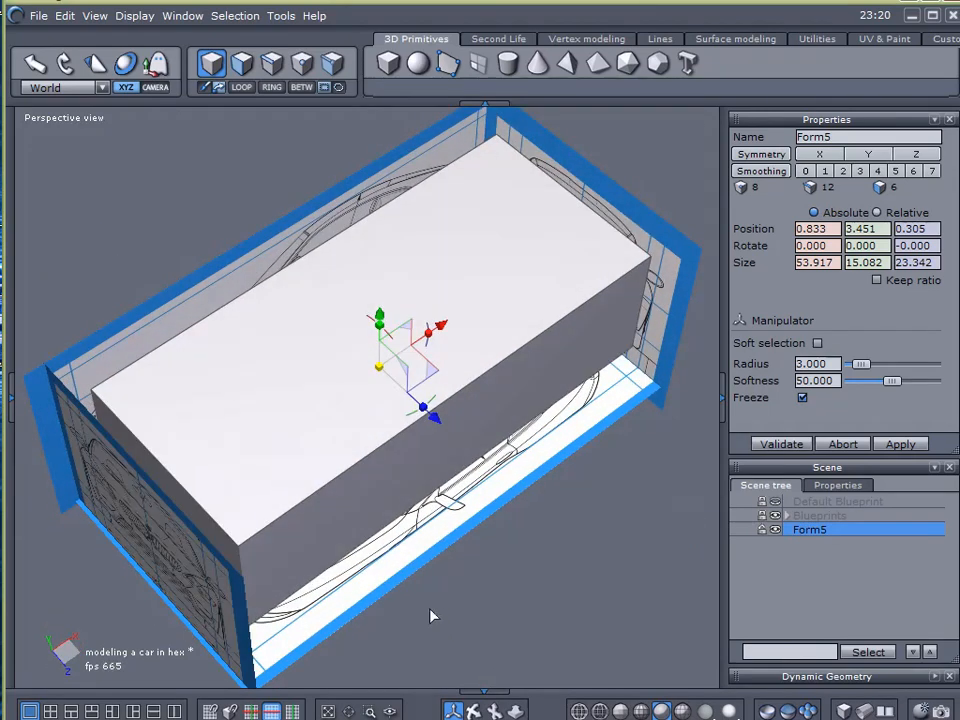
{"action": "left_click", "coordinate": [56, 120]}
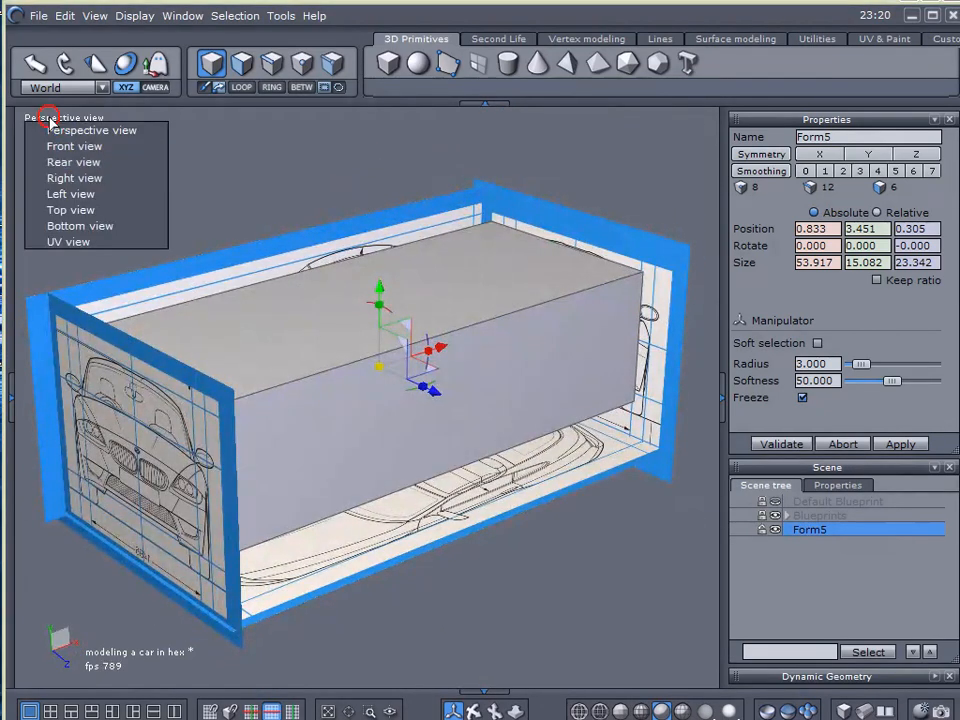
{"action": "left_click", "coordinate": [74, 178]}
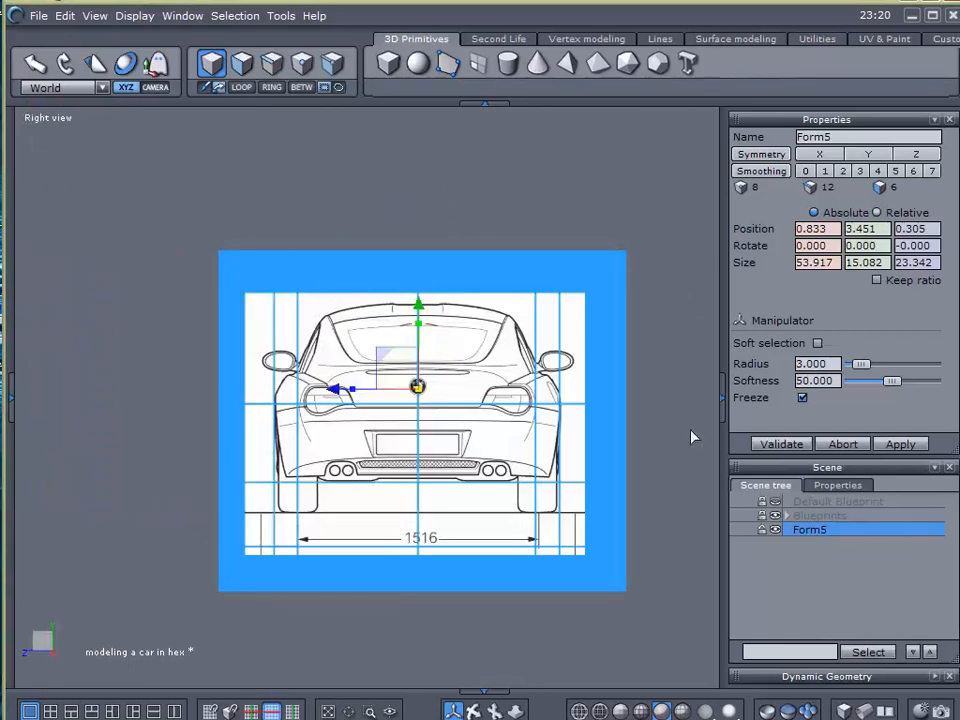
{"action": "left_click", "coordinate": [788, 516]}
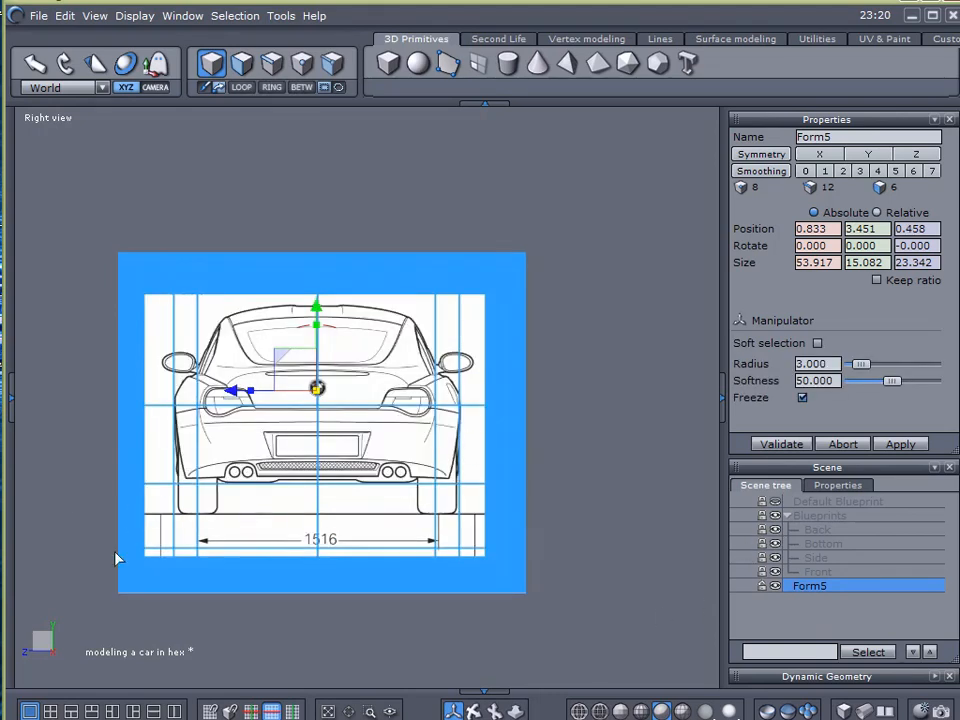
{"action": "left_click", "coordinate": [48, 116]}
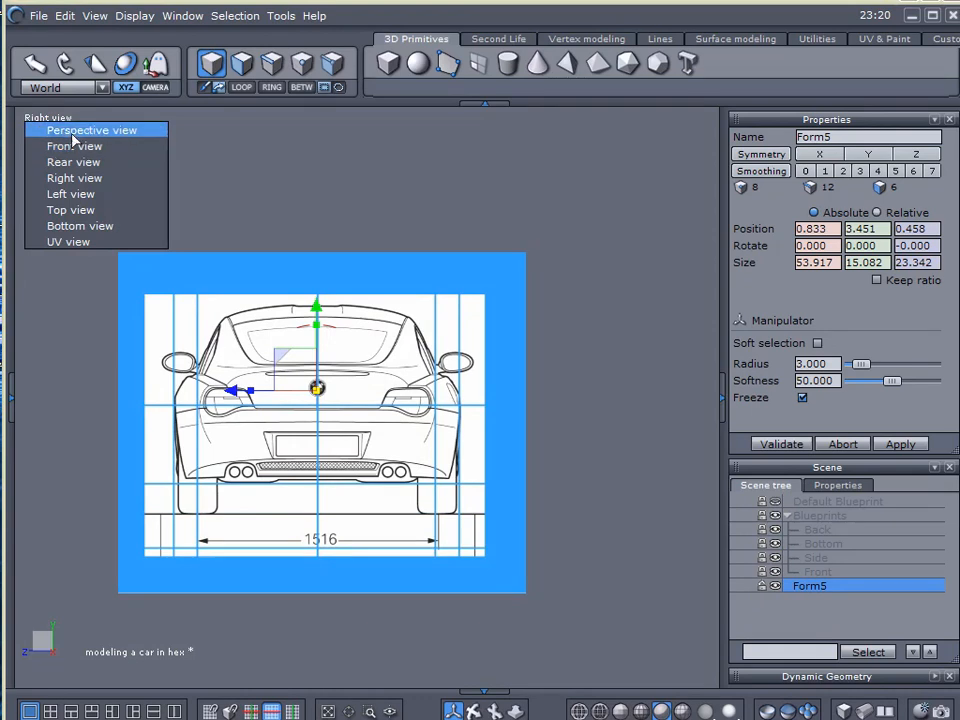
{"action": "left_click", "coordinate": [90, 130]}
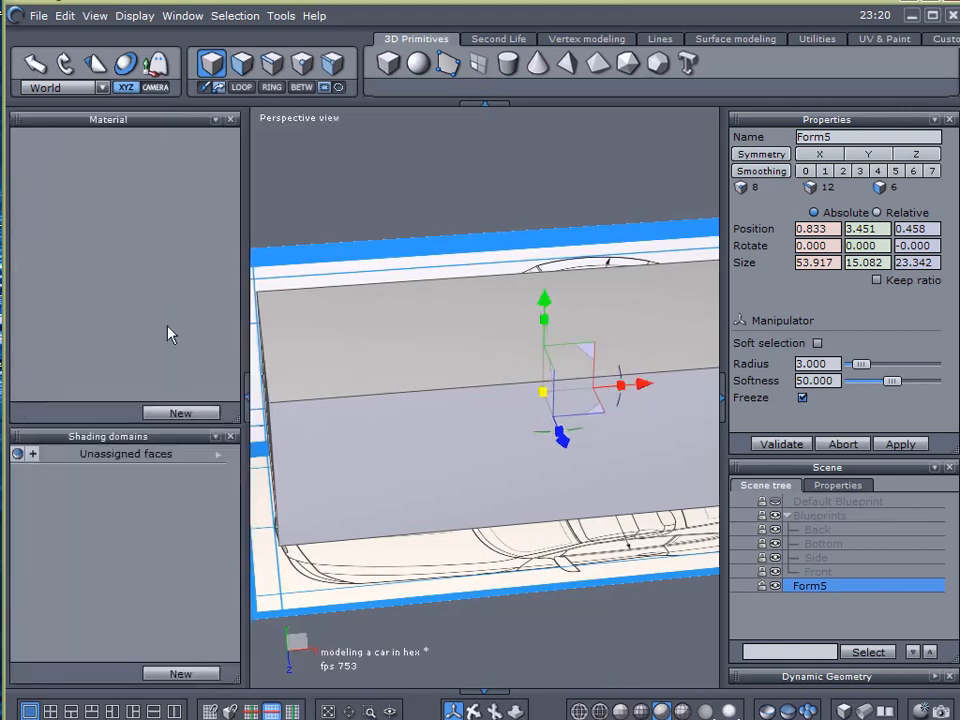
{"action": "mouse_move", "coordinate": [108, 96]}
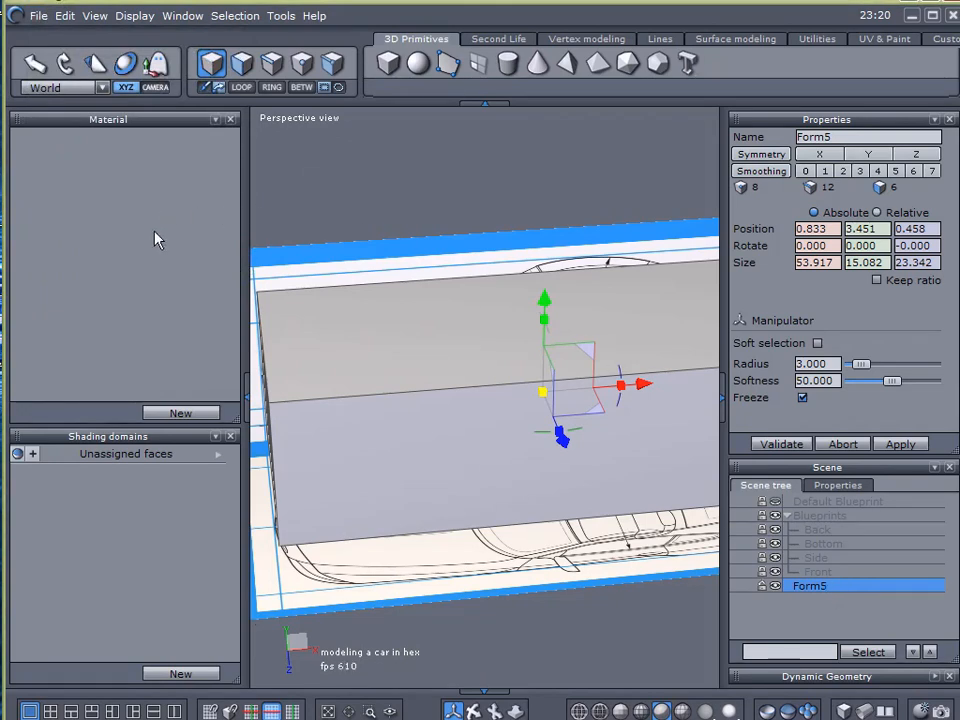
Step: Give the box material a pale green colour from the colour picker
{"action": "left_click", "coordinate": [180, 412]}
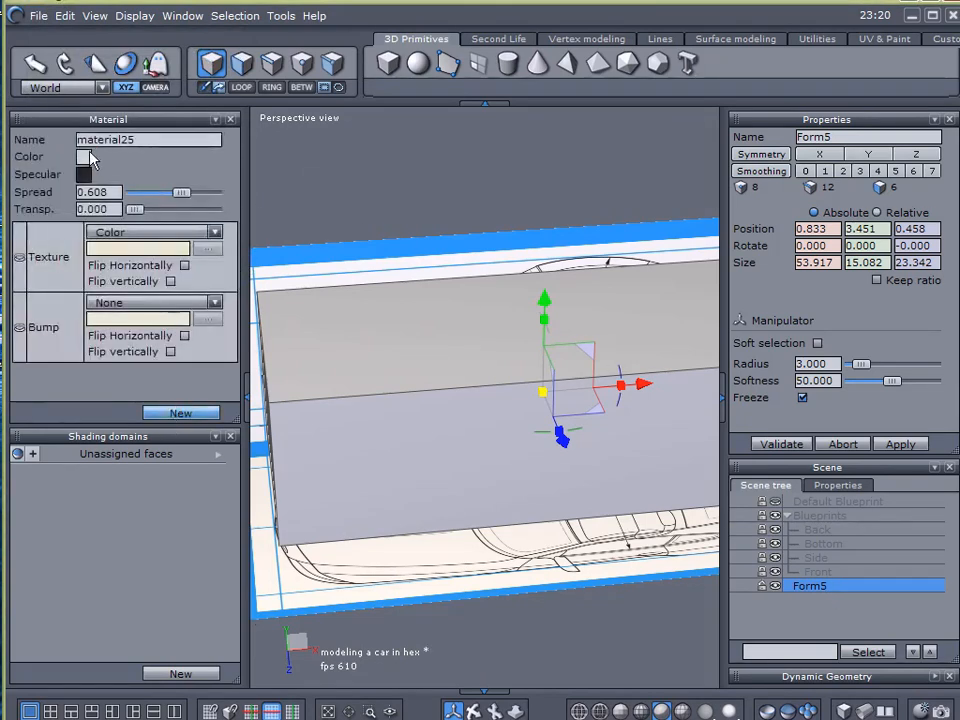
{"action": "left_click", "coordinate": [76, 158]}
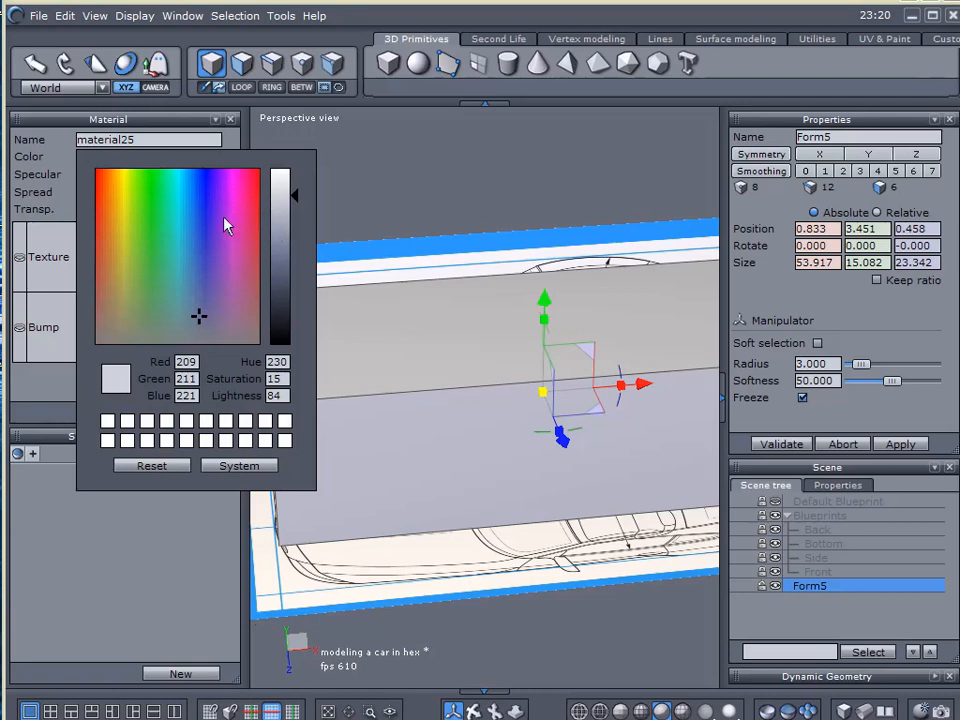
{"action": "mouse_move", "coordinate": [252, 220]}
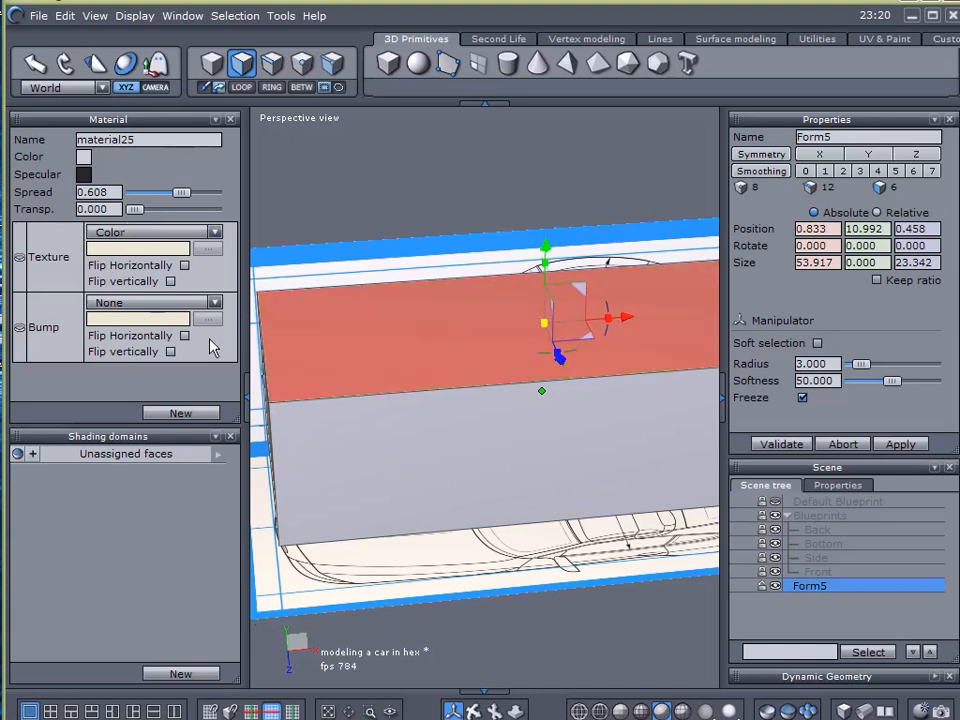
{"action": "left_click", "coordinate": [82, 158]}
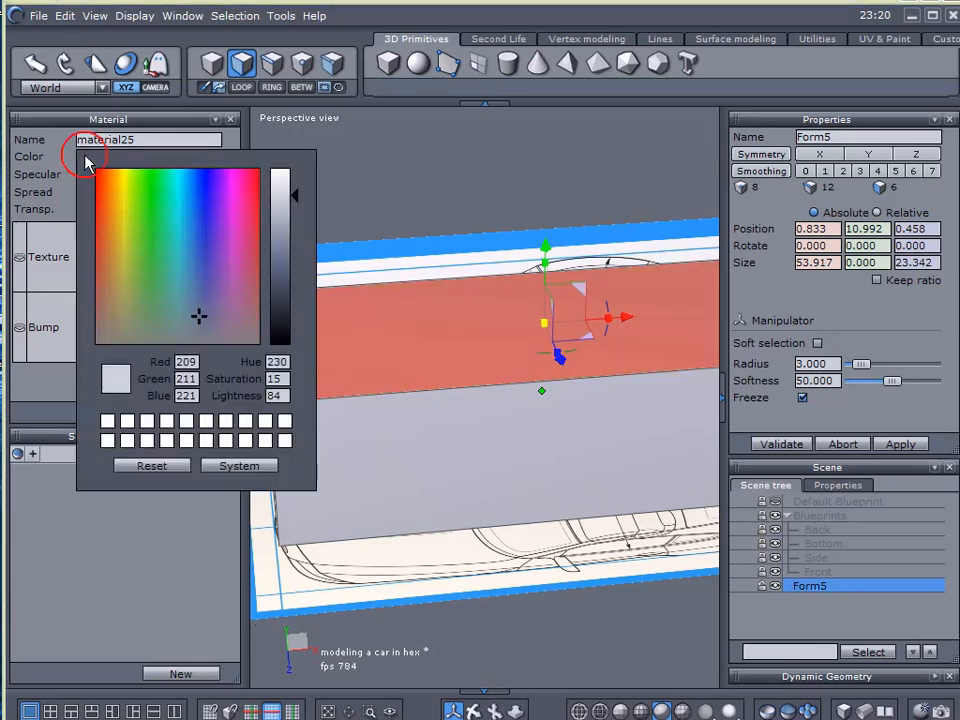
{"action": "mouse_move", "coordinate": [194, 192]}
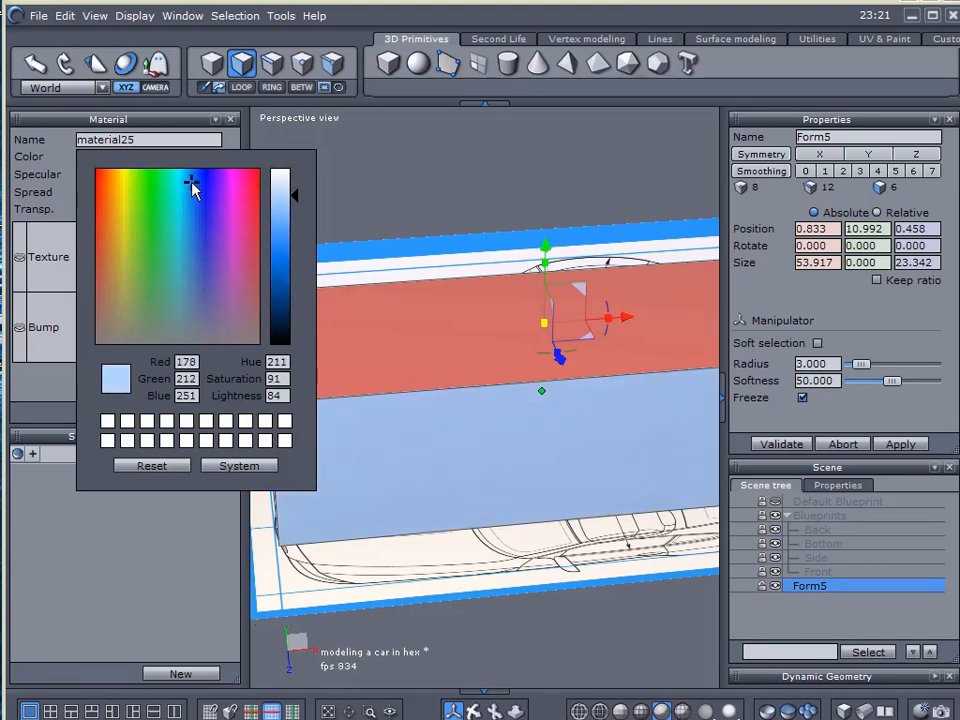
{"action": "left_click", "coordinate": [184, 186]}
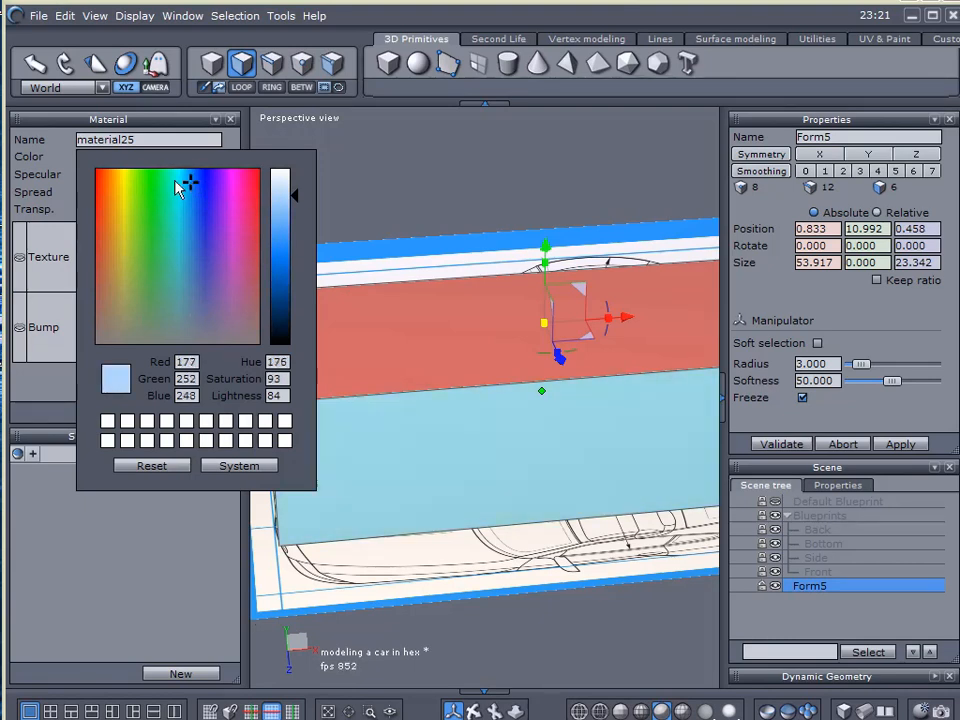
{"action": "left_click", "coordinate": [112, 180]}
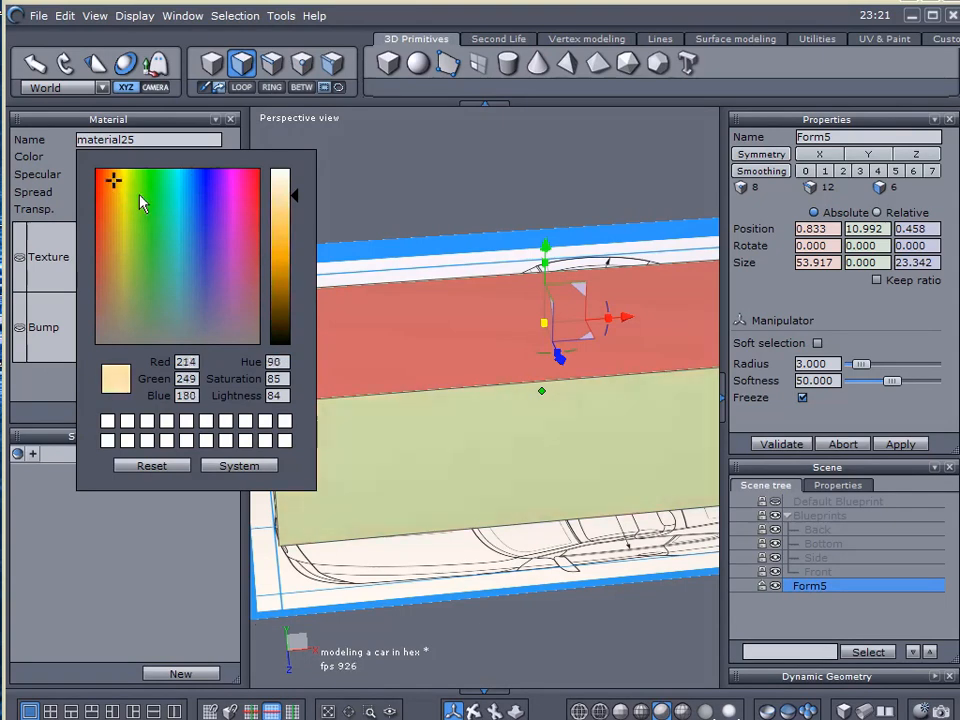
{"action": "left_click", "coordinate": [140, 218]}
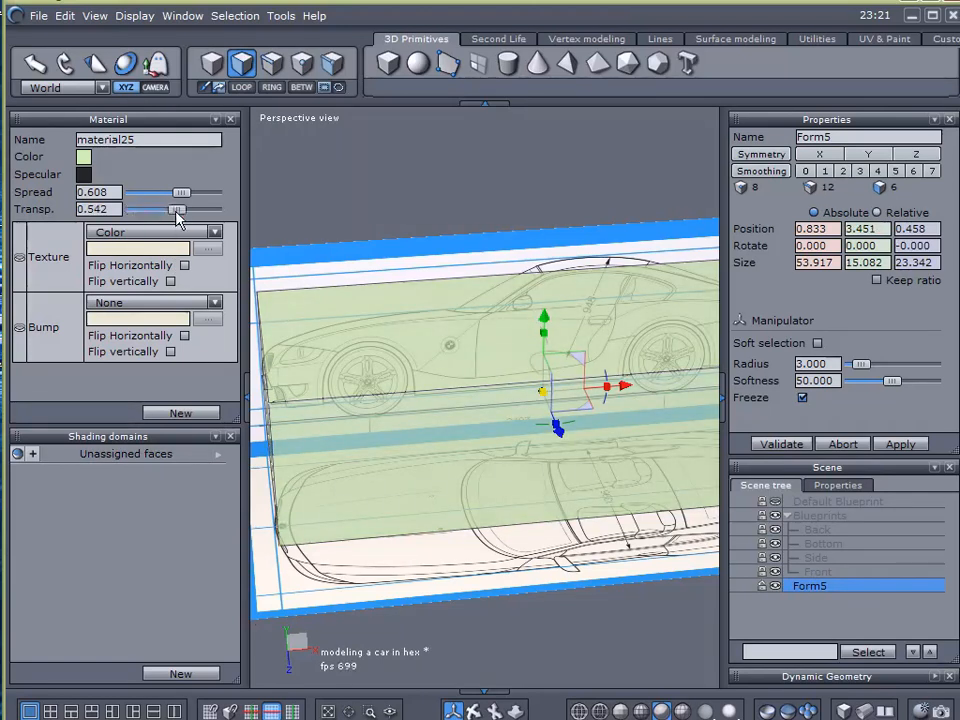
Step: Raise the material transparency to about 0.66 so the blueprints show through
{"action": "left_click_drag", "start_coordinate": [176, 208], "coordinate": [184, 208]}
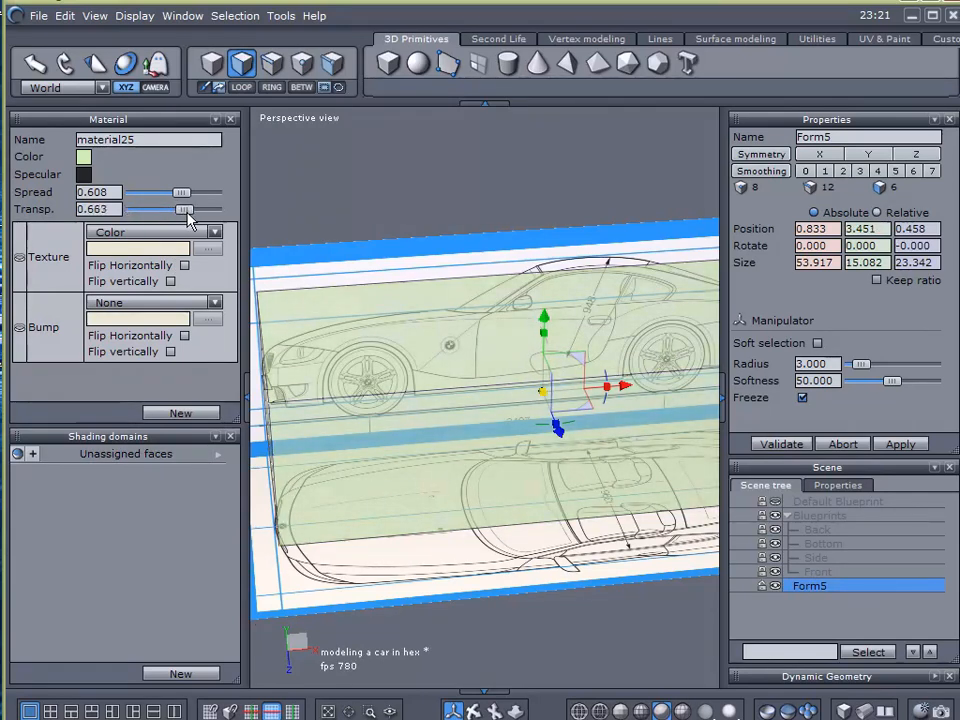
{"action": "left_click_drag", "start_coordinate": [184, 210], "coordinate": [186, 210]}
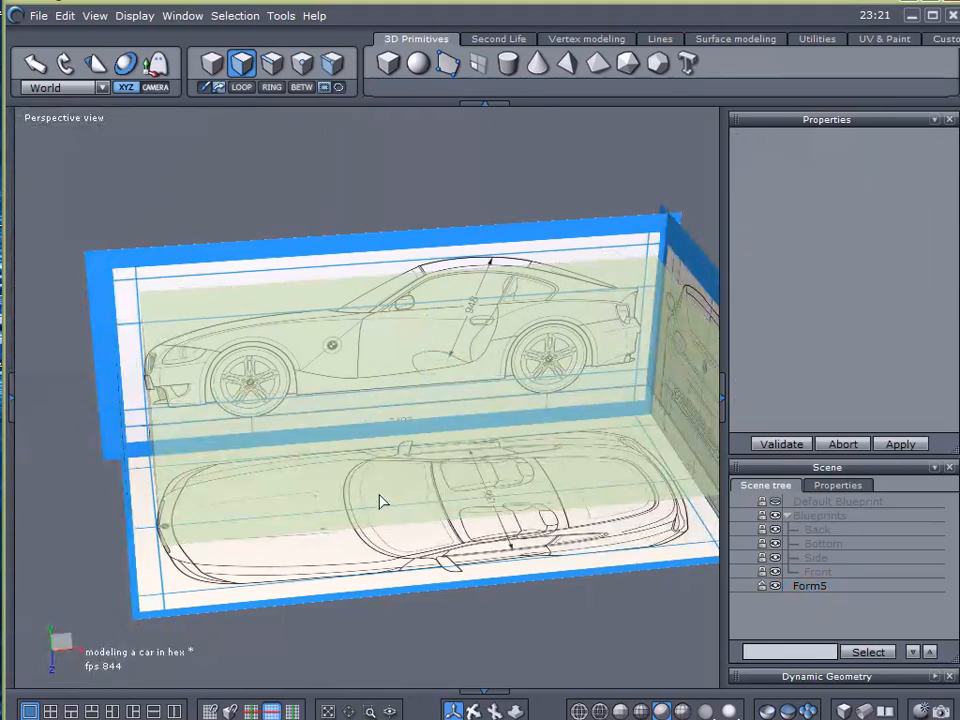
Step: Select the Form5 box in the Scene tree and hide it from view
{"action": "left_click", "coordinate": [772, 586]}
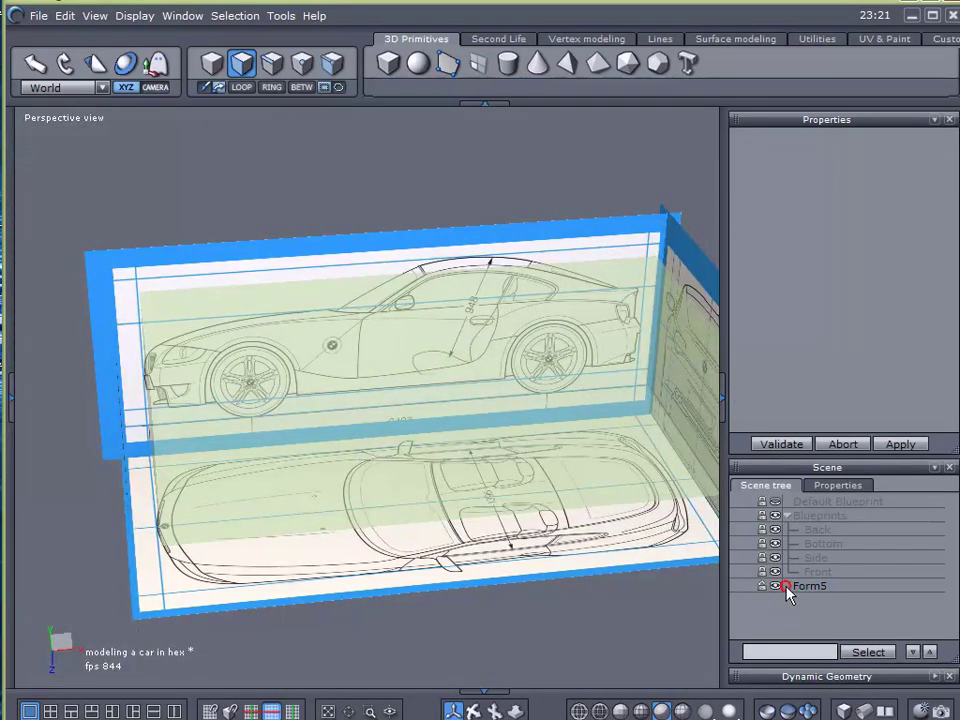
{"action": "left_click", "coordinate": [810, 586]}
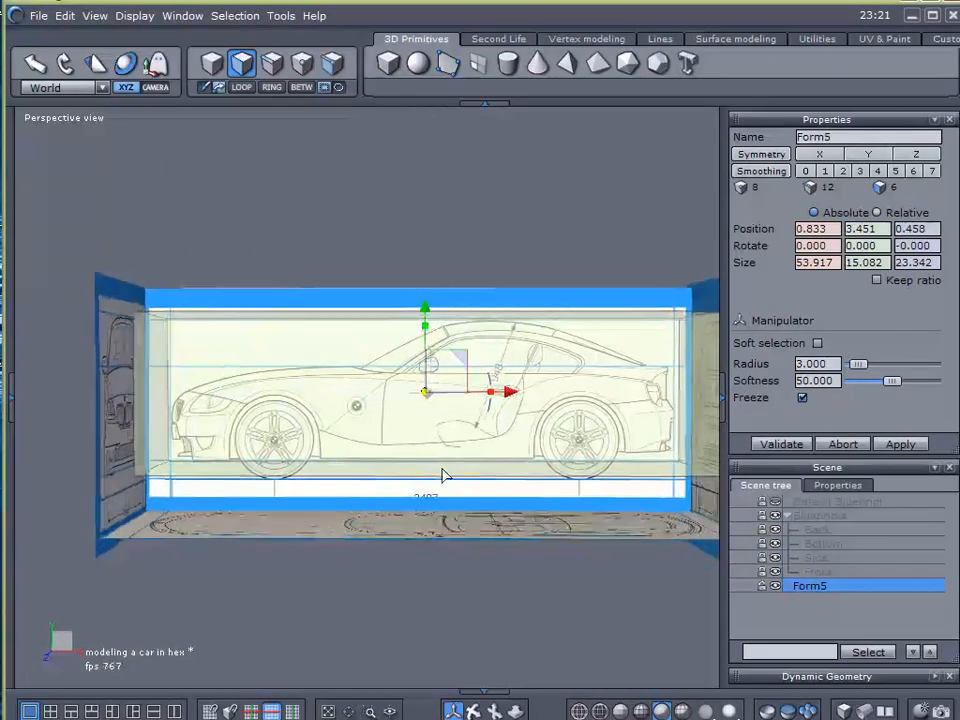
{"action": "left_click", "coordinate": [40, 16]}
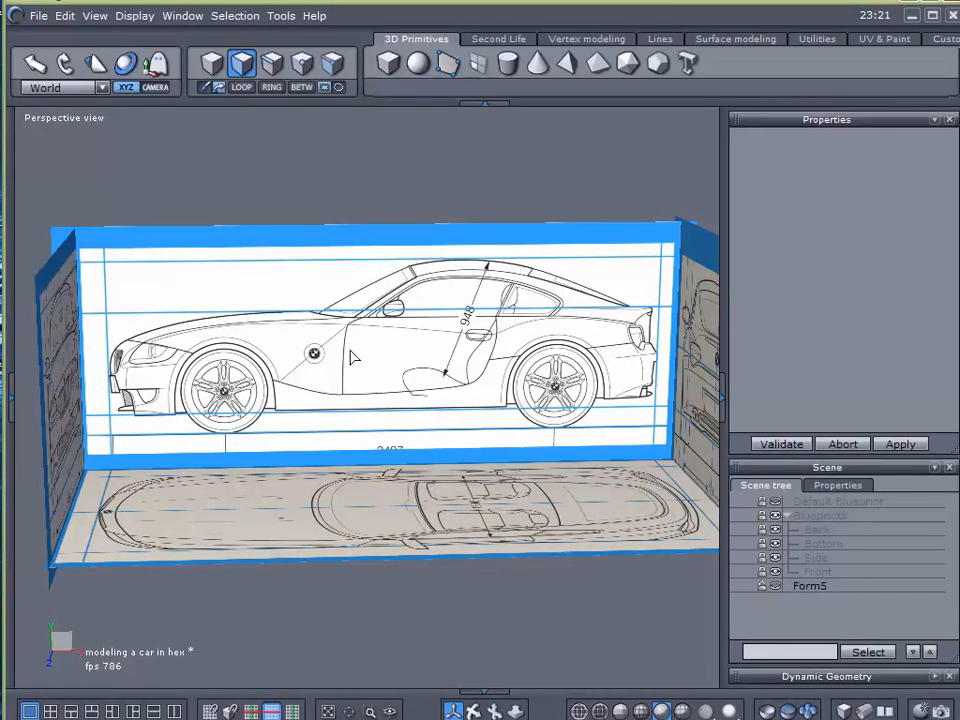
{"action": "mouse_move", "coordinate": [324, 328]}
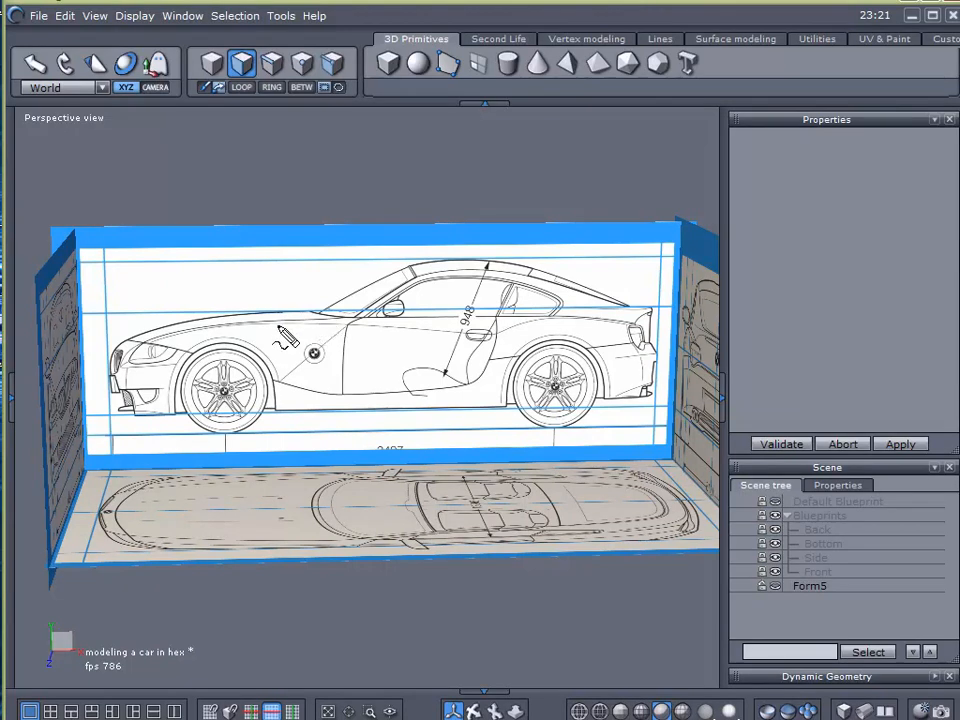
{"action": "mouse_move", "coordinate": [272, 468]}
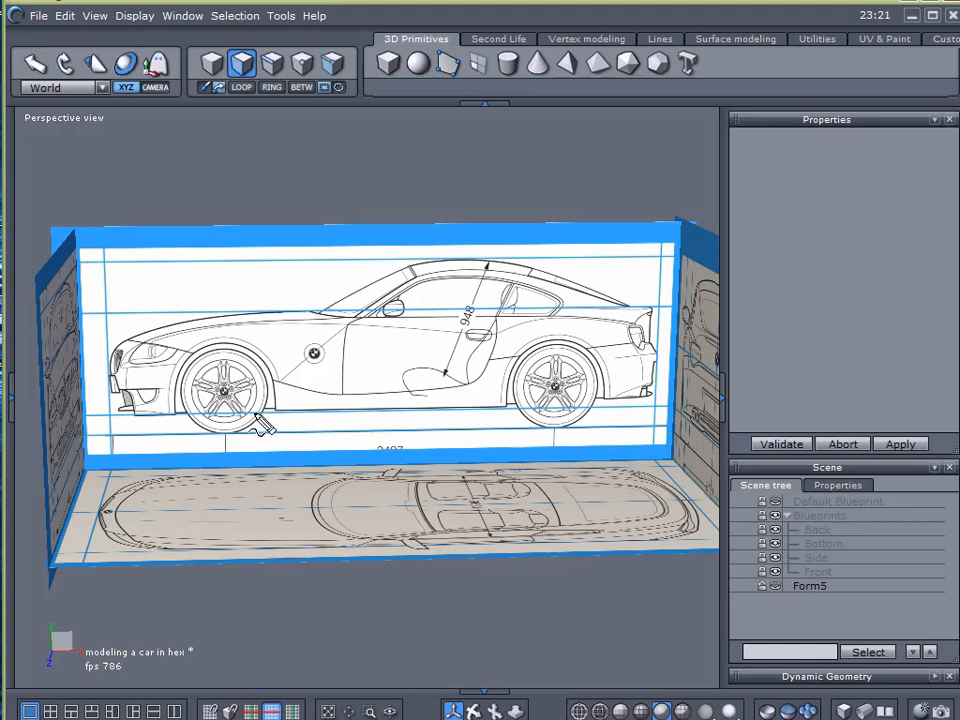
{"action": "mouse_move", "coordinate": [170, 408]}
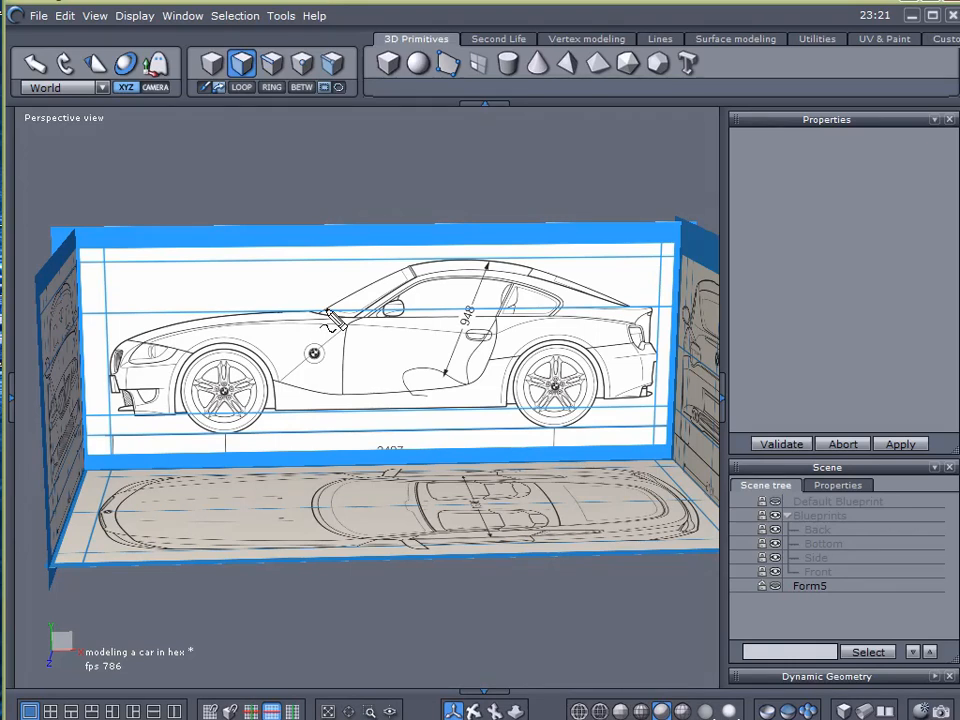
{"action": "mouse_move", "coordinate": [148, 264]}
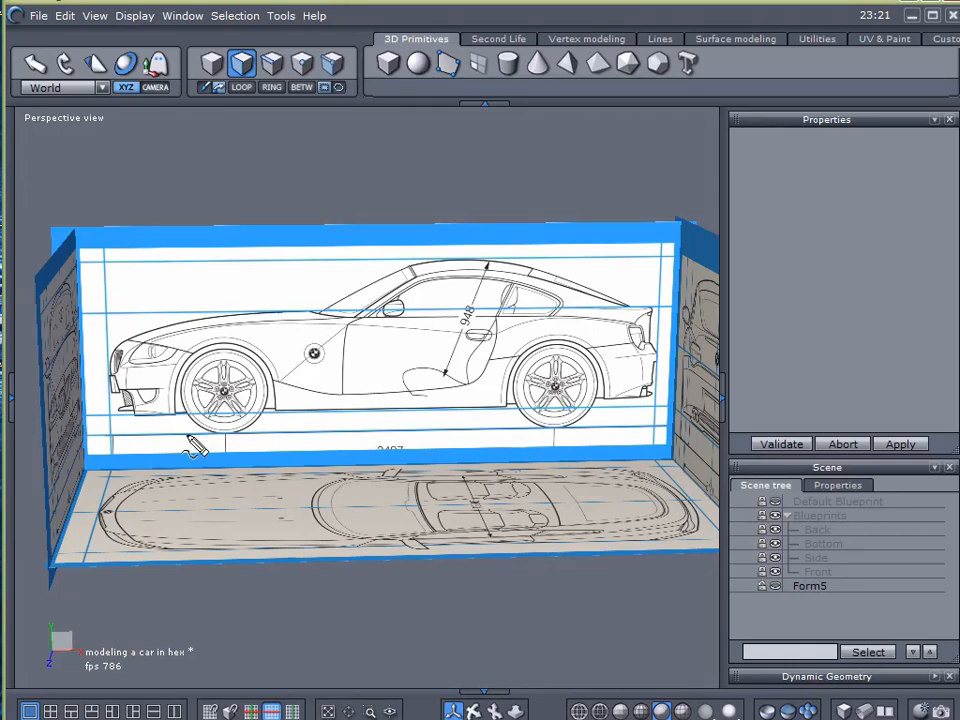
{"action": "mouse_move", "coordinate": [310, 320]}
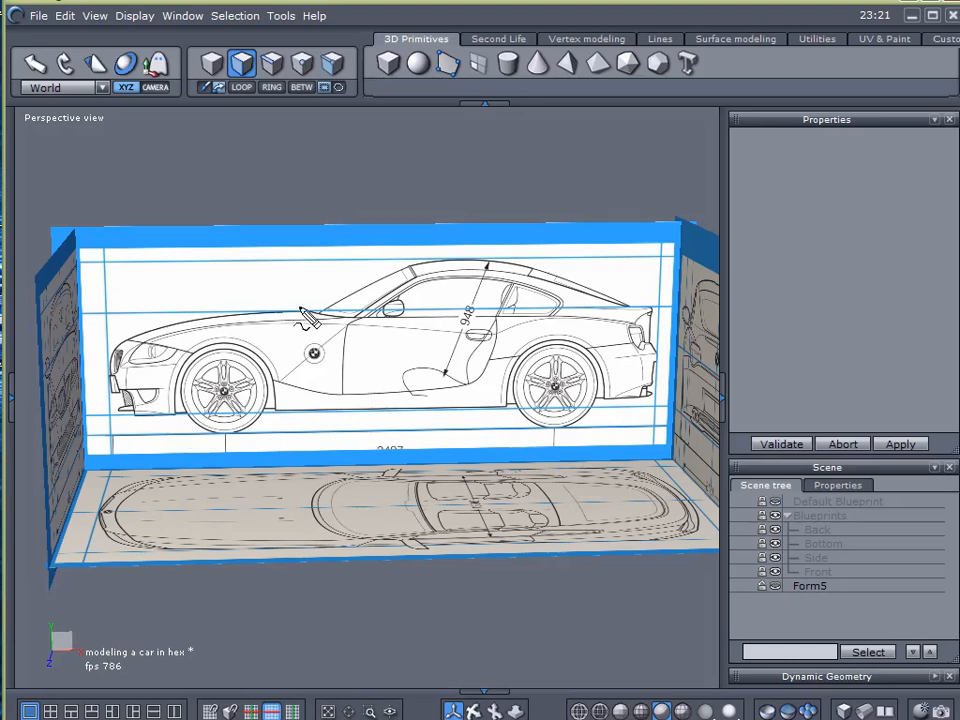
{"action": "mouse_move", "coordinate": [208, 318]}
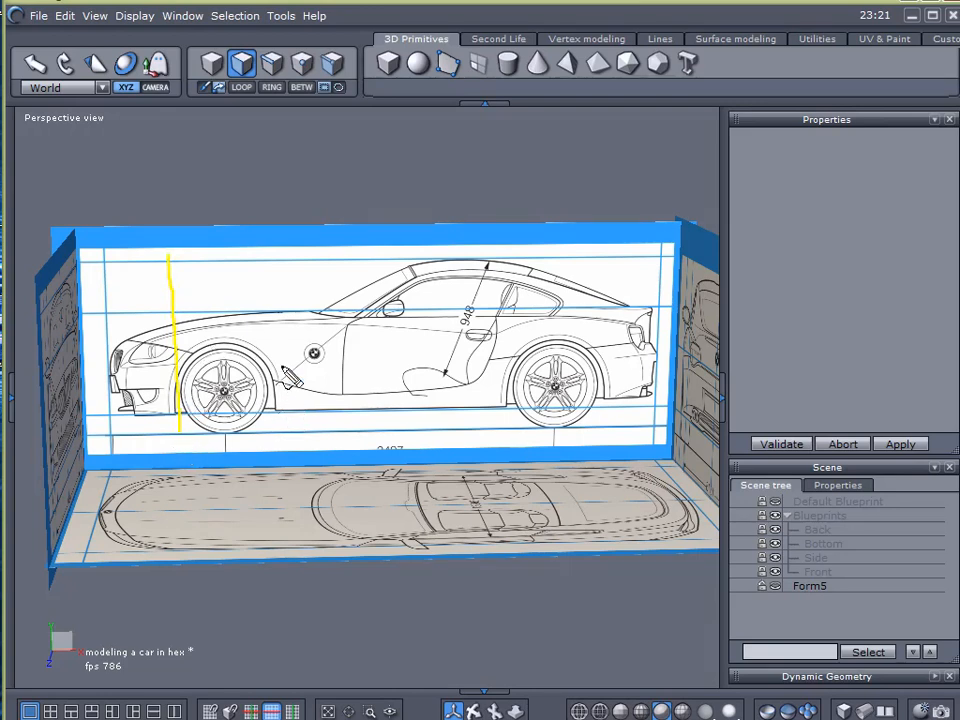
Step: Sketch a vertical yellow slice guide line over the side blueprint
{"action": "left_click_drag", "start_coordinate": [284, 376], "coordinate": [270, 436]}
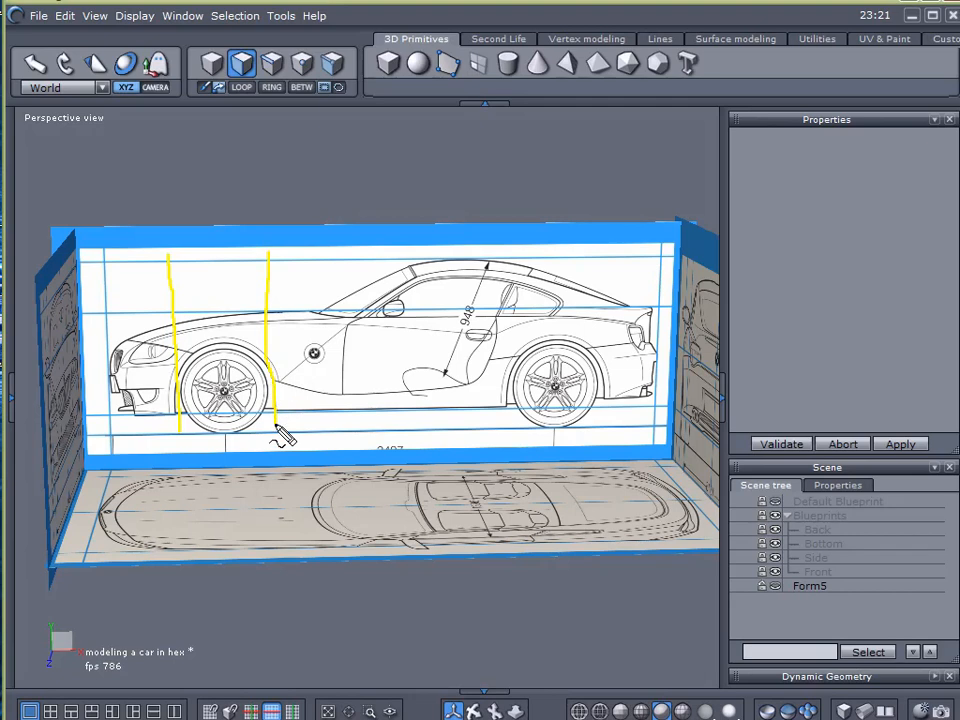
{"action": "mouse_move", "coordinate": [284, 414]}
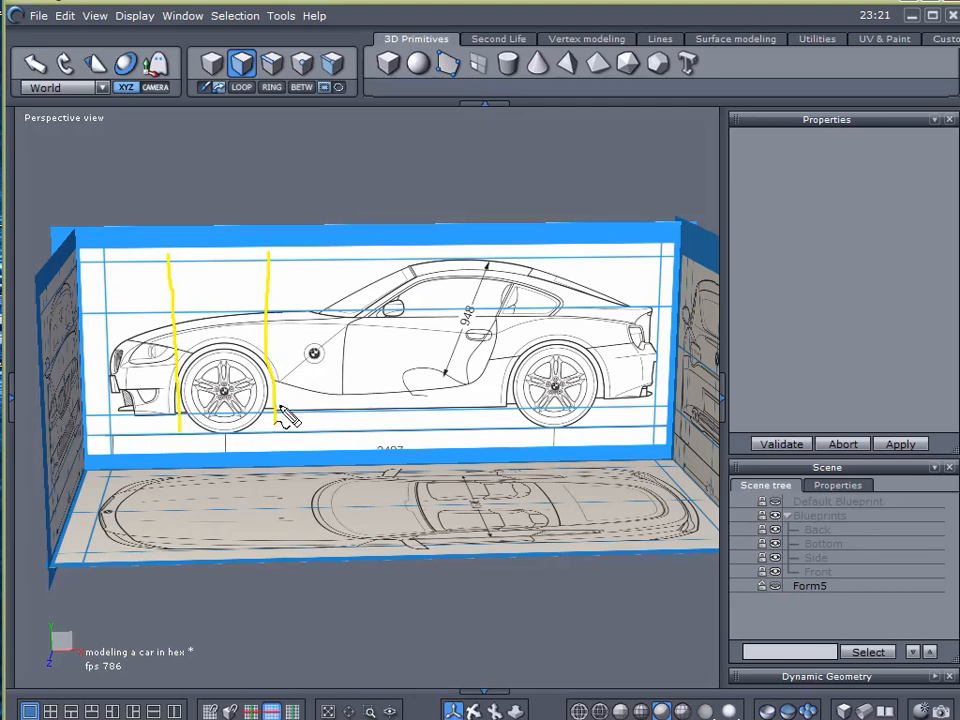
{"action": "mouse_move", "coordinate": [318, 278]}
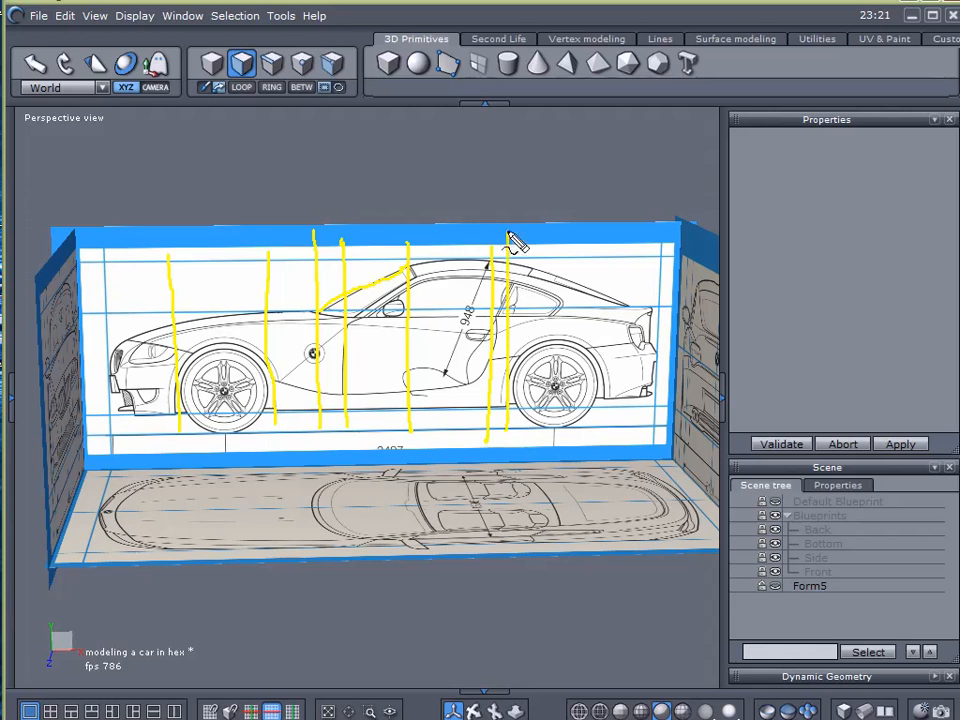
{"action": "mouse_move", "coordinate": [610, 438]}
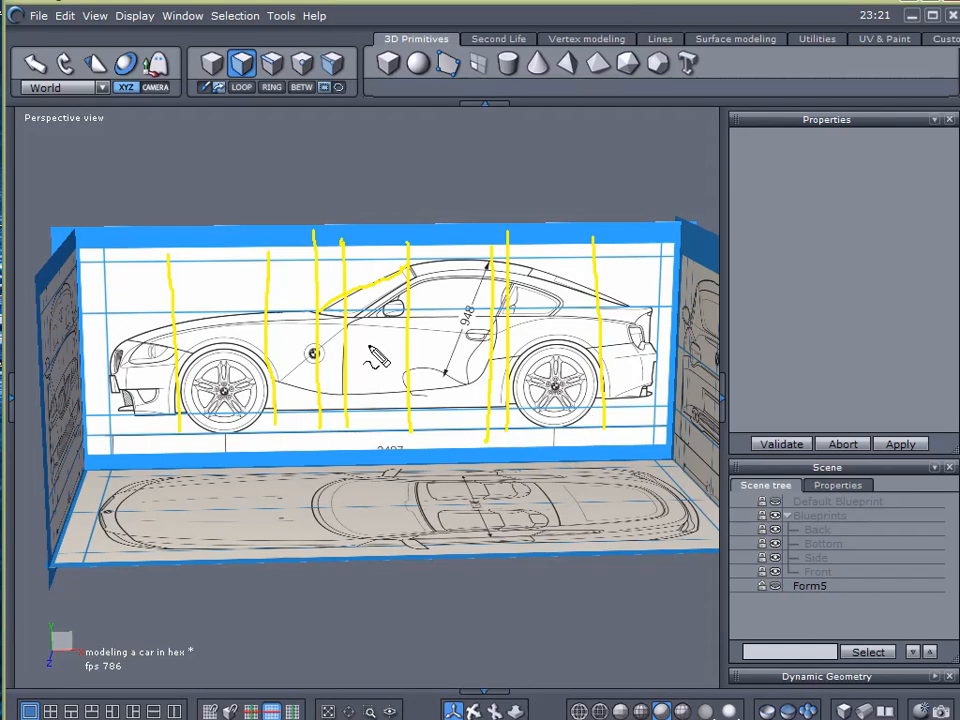
{"action": "mouse_move", "coordinate": [140, 444]}
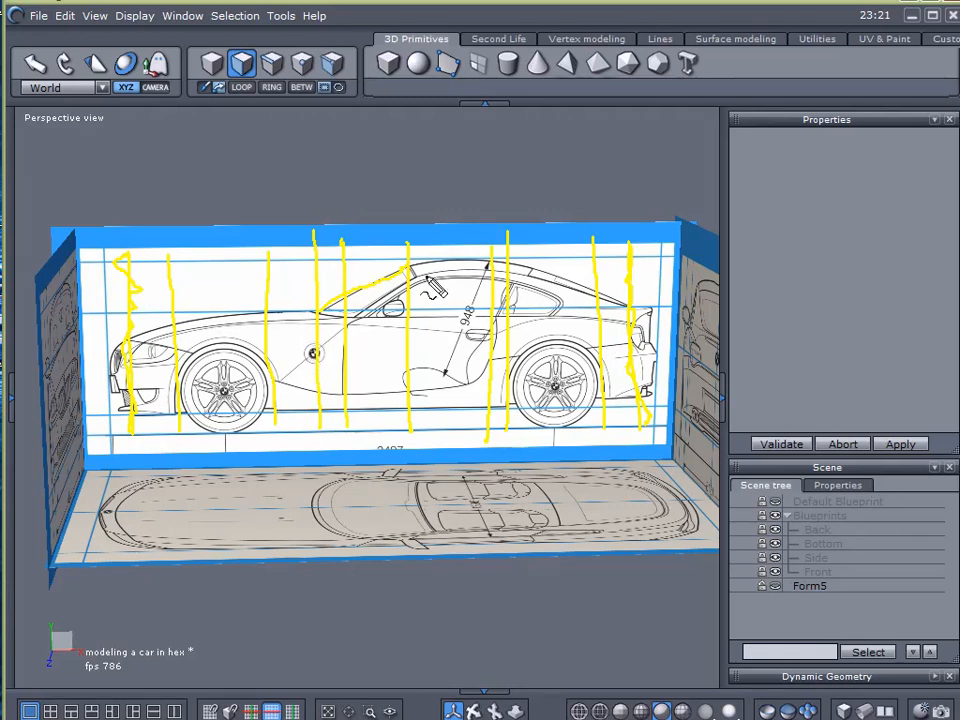
{"action": "mouse_move", "coordinate": [344, 414]}
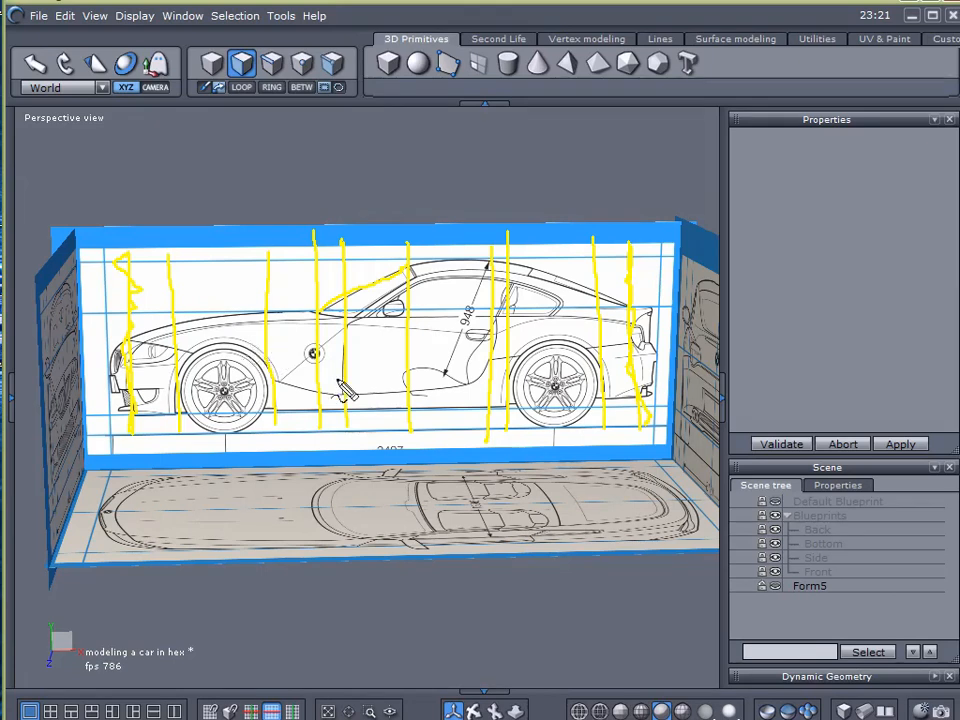
{"action": "mouse_move", "coordinate": [356, 388]}
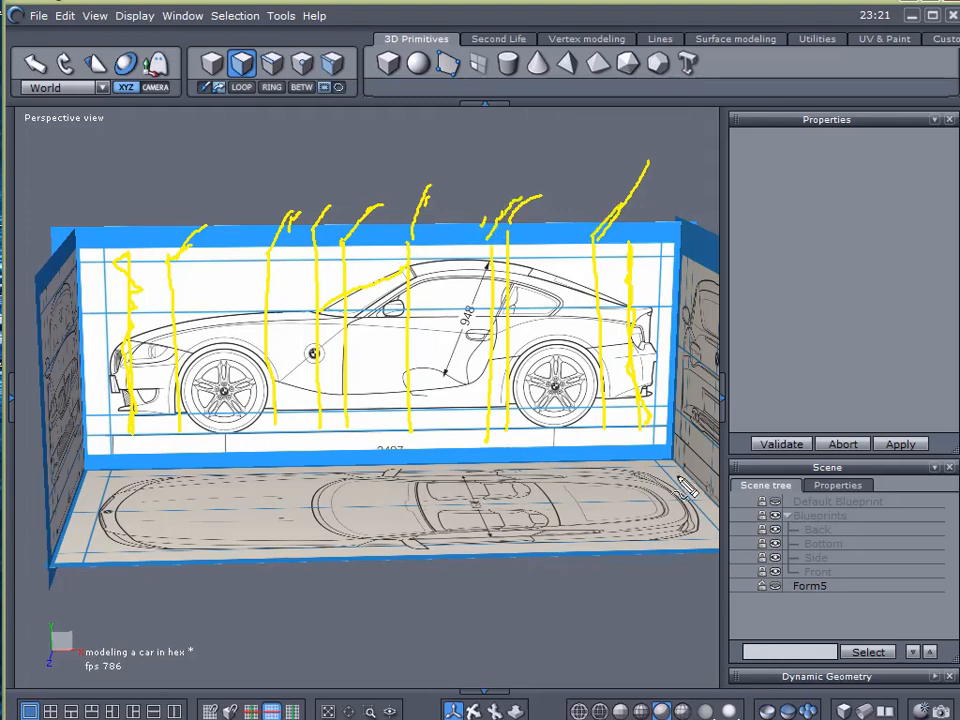
{"action": "mouse_move", "coordinate": [284, 608]}
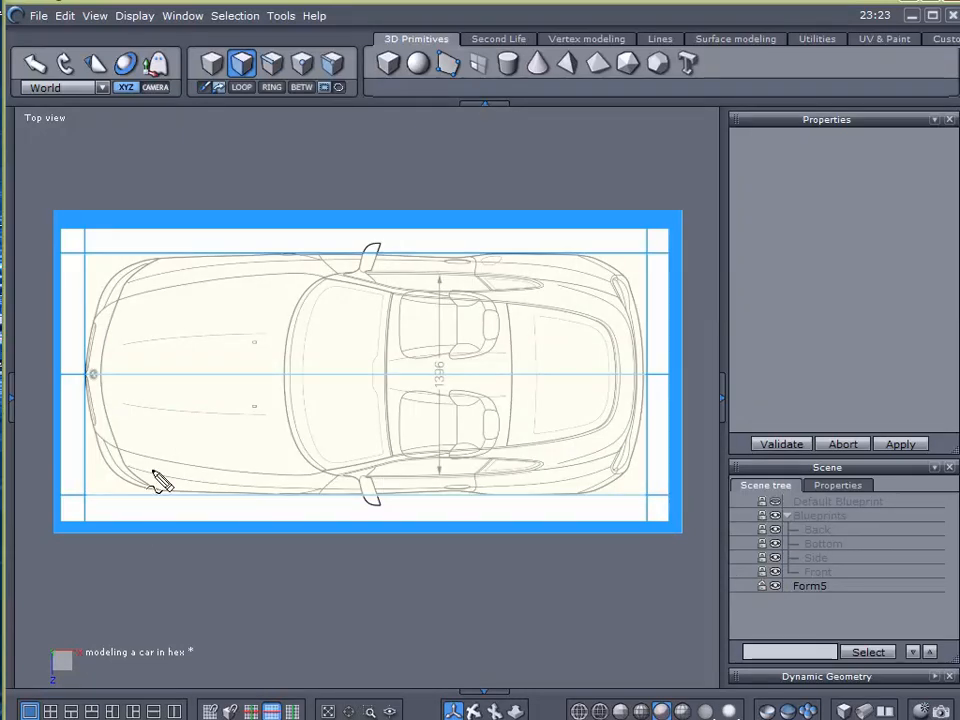
{"action": "mouse_move", "coordinate": [268, 378]}
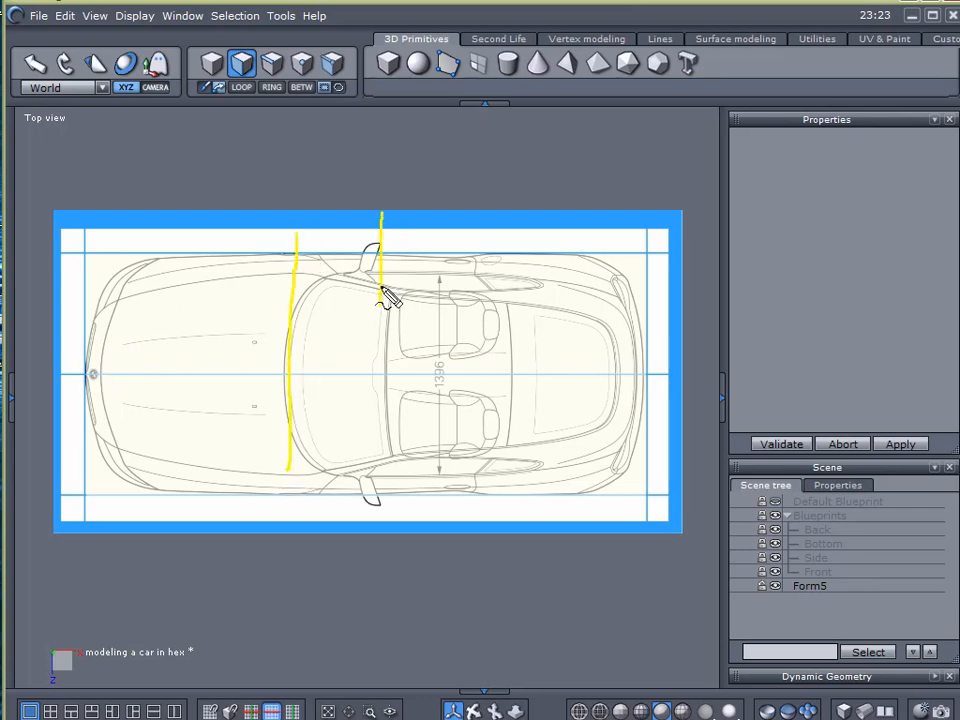
{"action": "left_click_drag", "start_coordinate": [380, 296], "coordinate": [380, 510]}
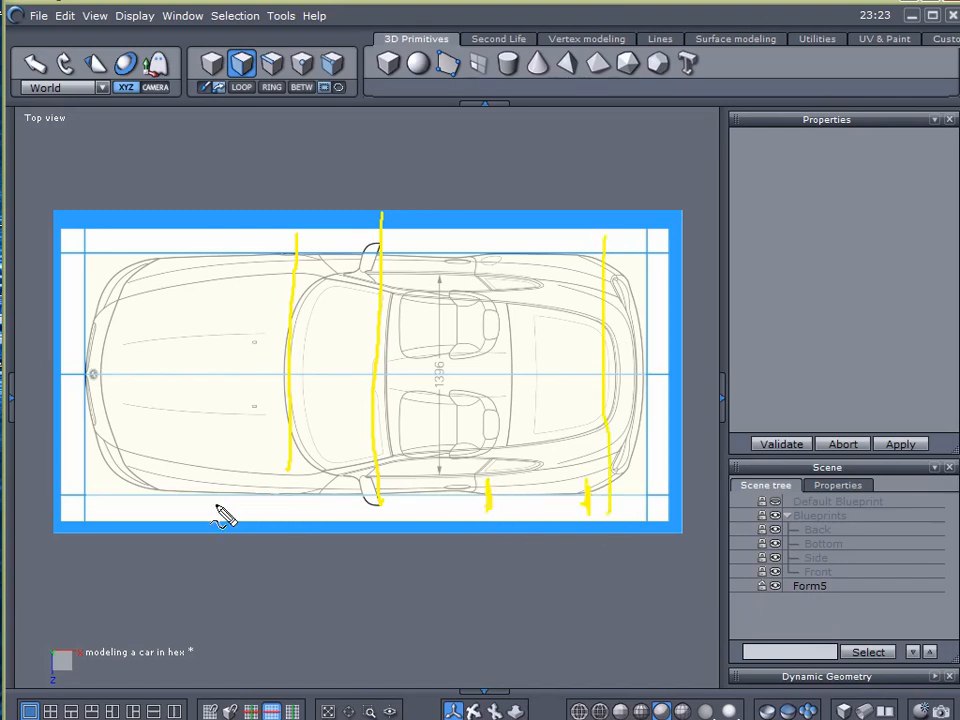
{"action": "mouse_move", "coordinate": [300, 244]}
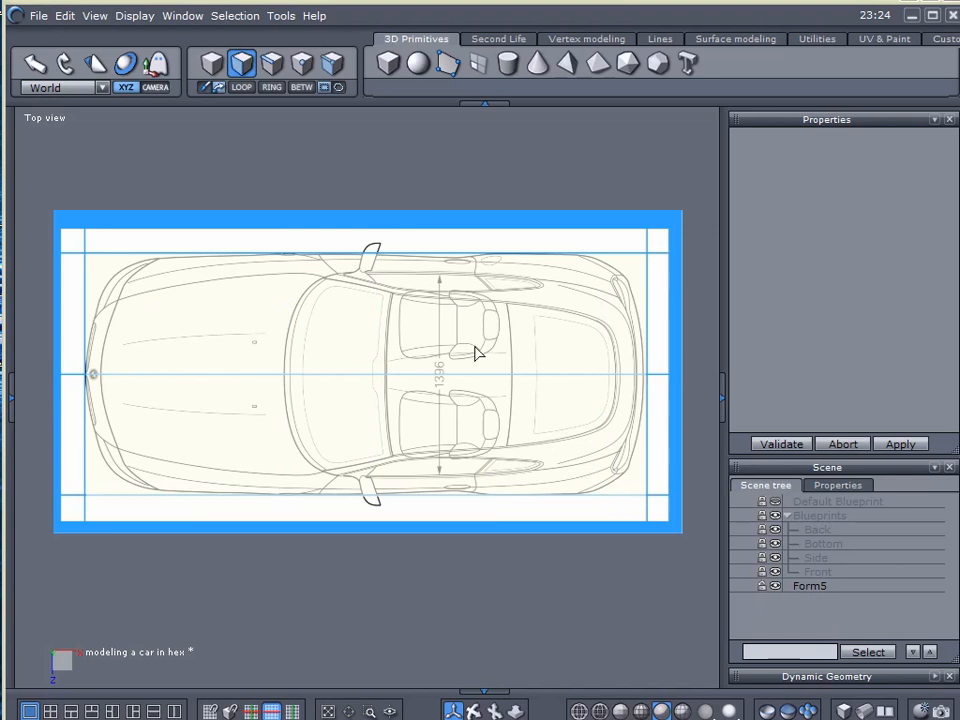
Step: Inspect the Front and Rear blueprint views, zooming in on the front drawing
{"action": "left_click", "coordinate": [44, 122]}
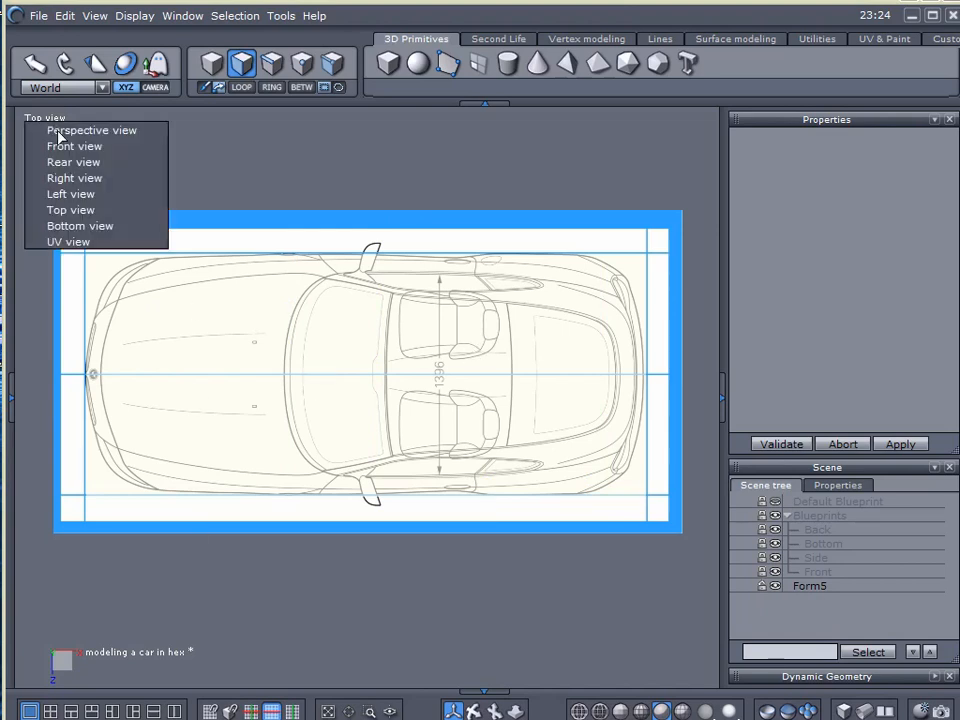
{"action": "left_click", "coordinate": [74, 146]}
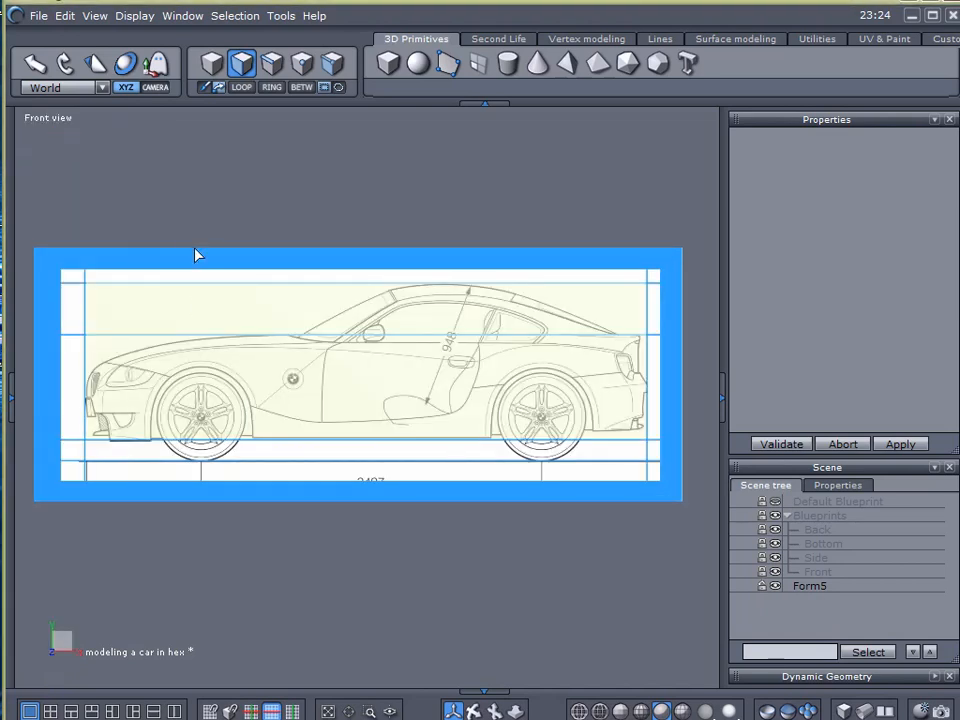
{"action": "mouse_move", "coordinate": [118, 230]}
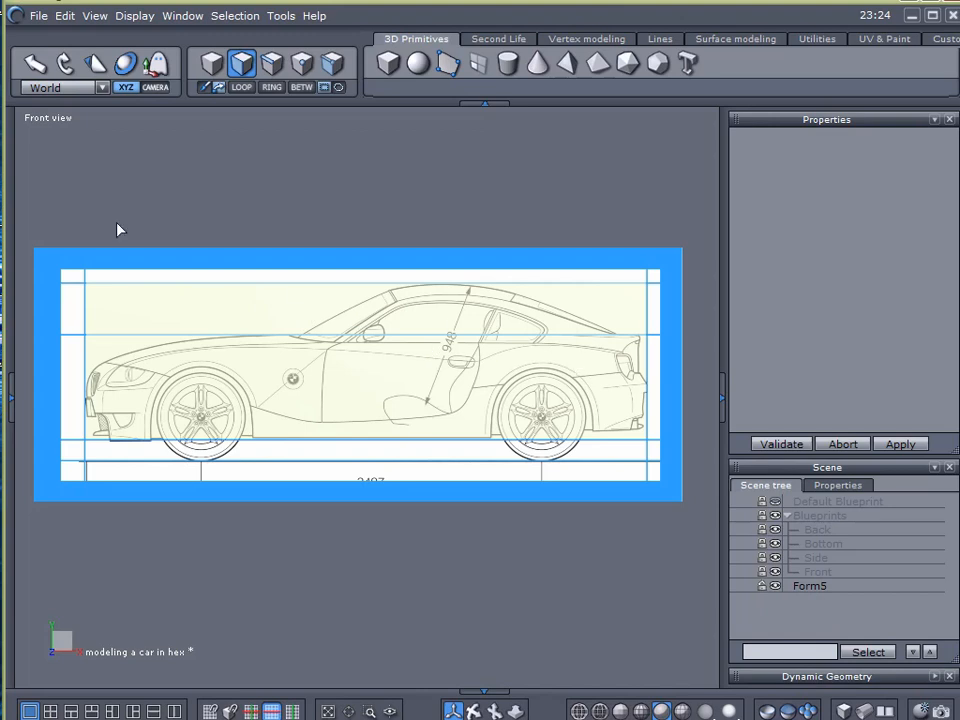
{"action": "left_click", "coordinate": [48, 116]}
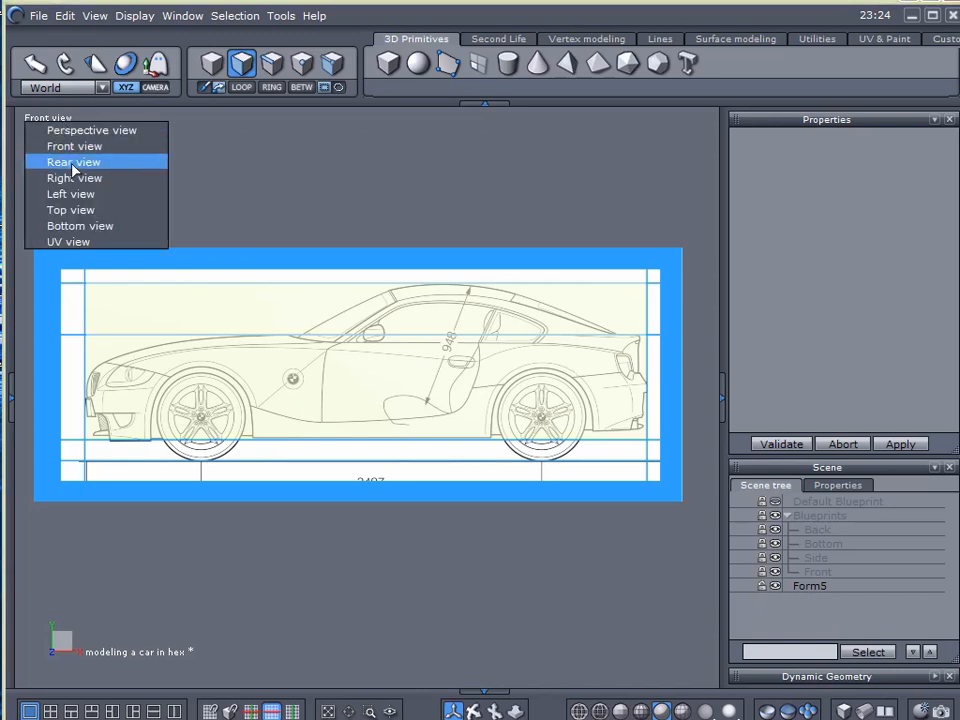
{"action": "left_click", "coordinate": [72, 162]}
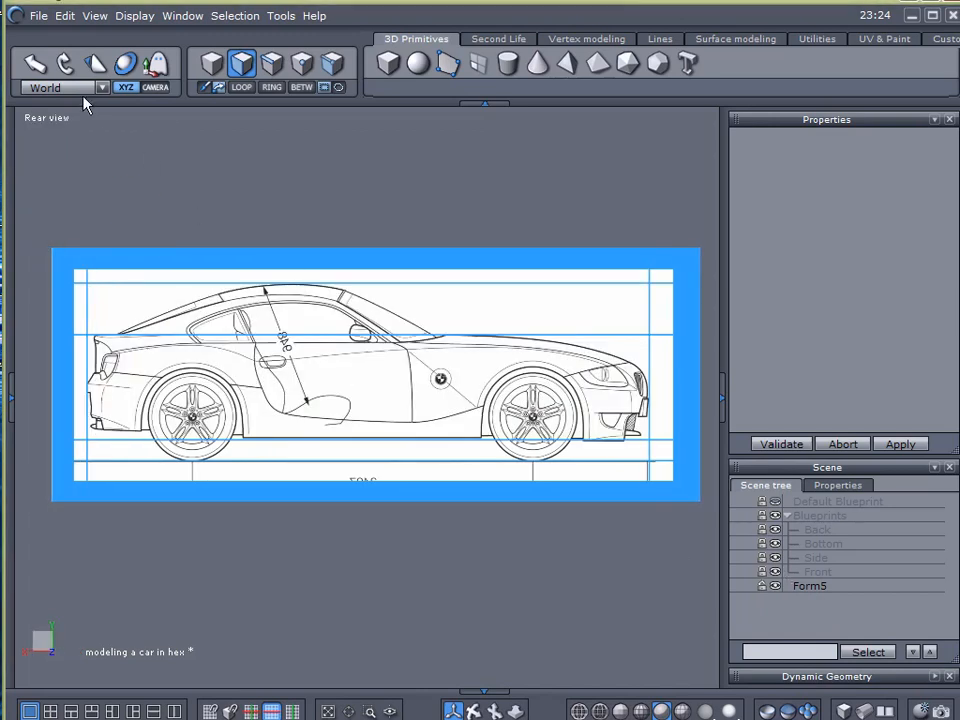
{"action": "mouse_move", "coordinate": [44, 136]}
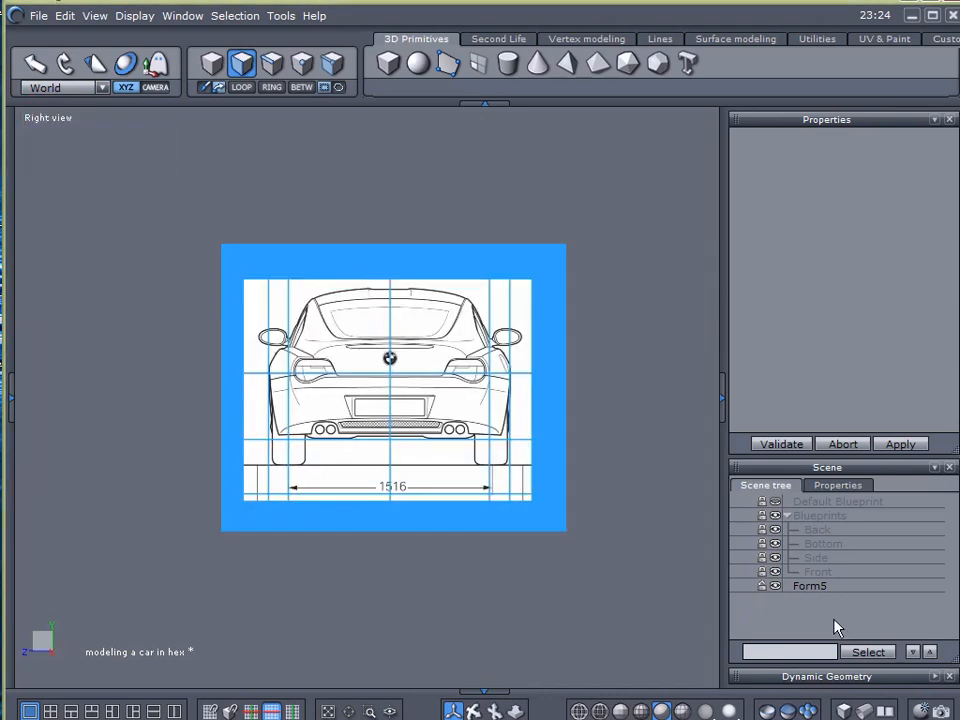
{"action": "mouse_move", "coordinate": [798, 554]}
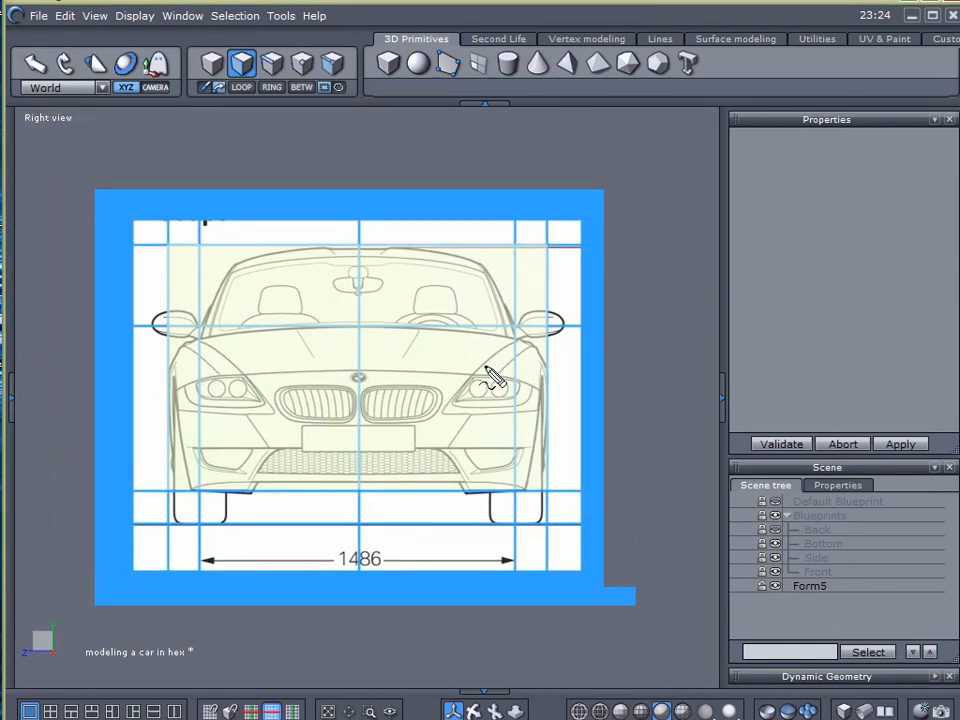
{"action": "left_click_drag", "start_coordinate": [170, 330], "coordinate": [544, 330]}
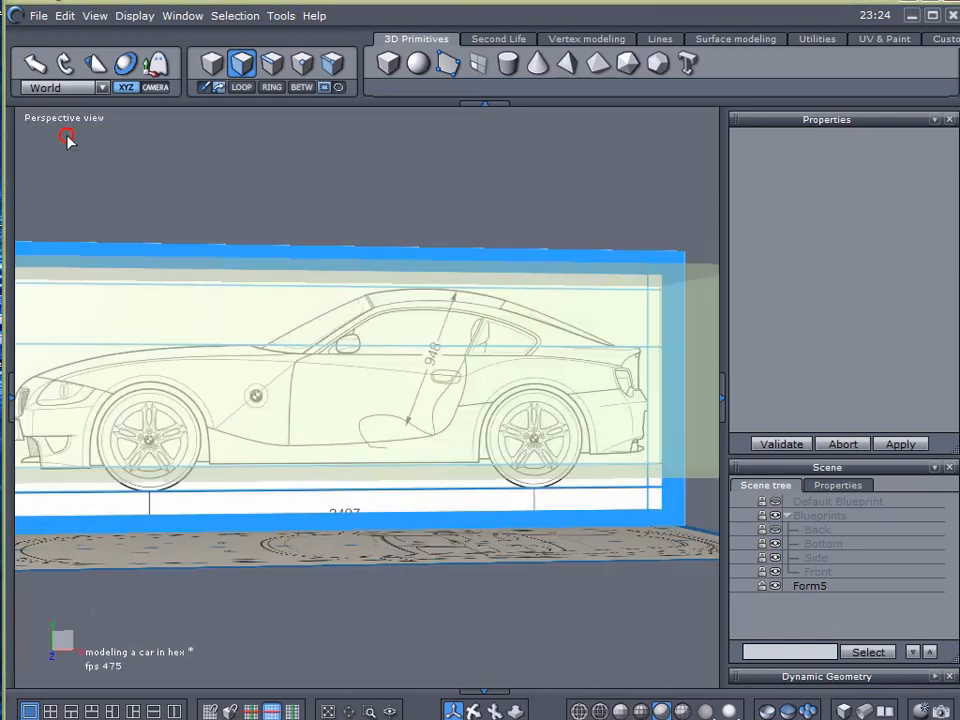
Step: Orbit over the blueprints and select Form5 to edit its material
{"action": "left_click_drag", "start_coordinate": [70, 140], "coordinate": [476, 410]}
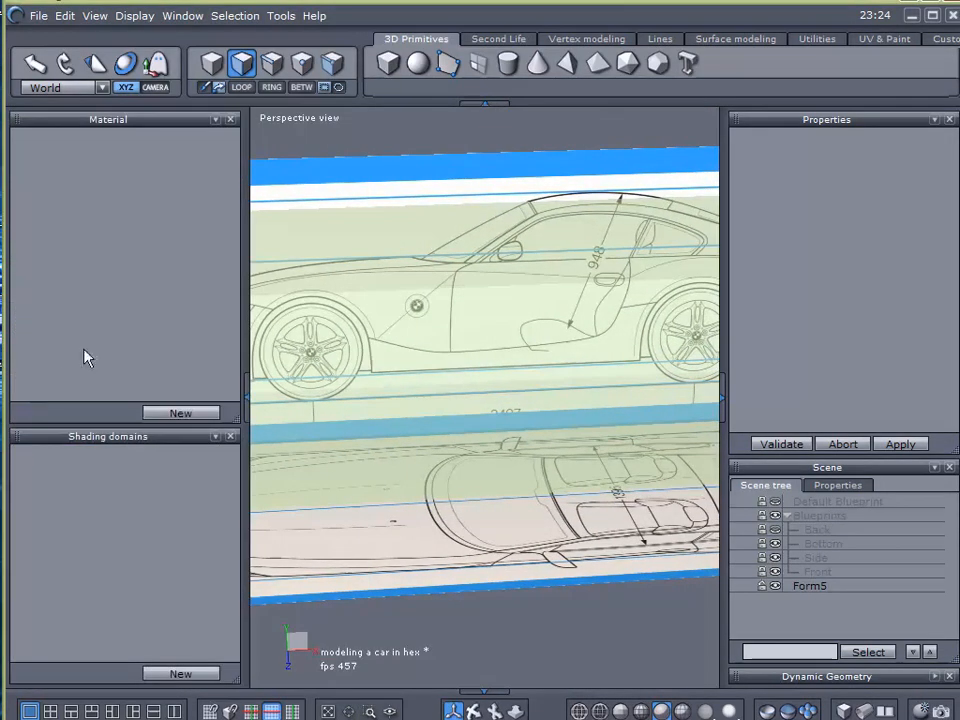
{"action": "left_click", "coordinate": [808, 586]}
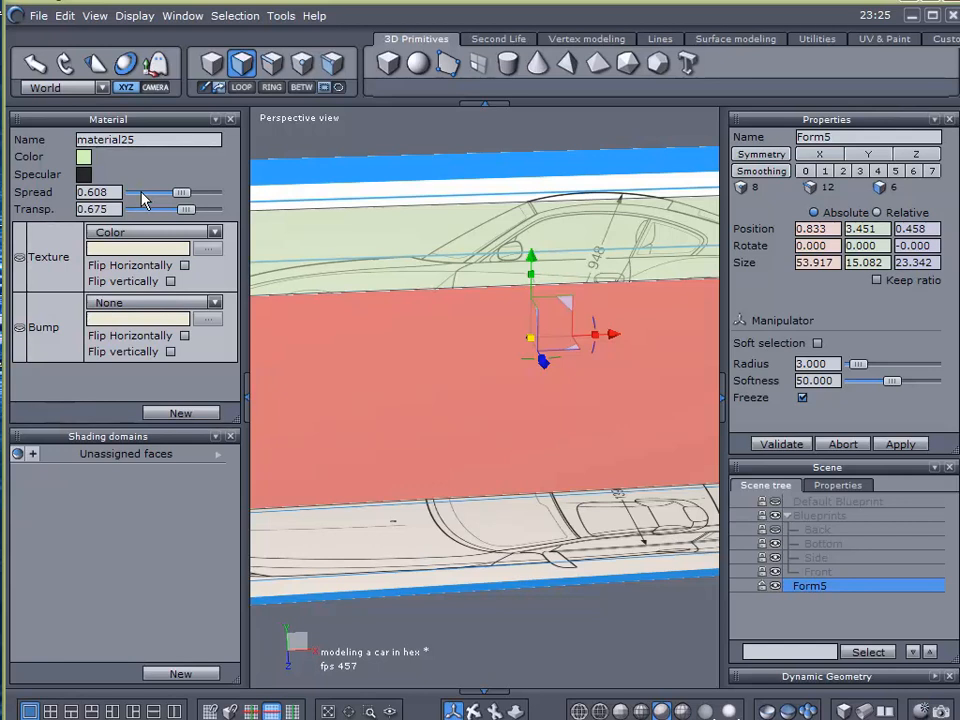
{"action": "mouse_move", "coordinate": [156, 222]}
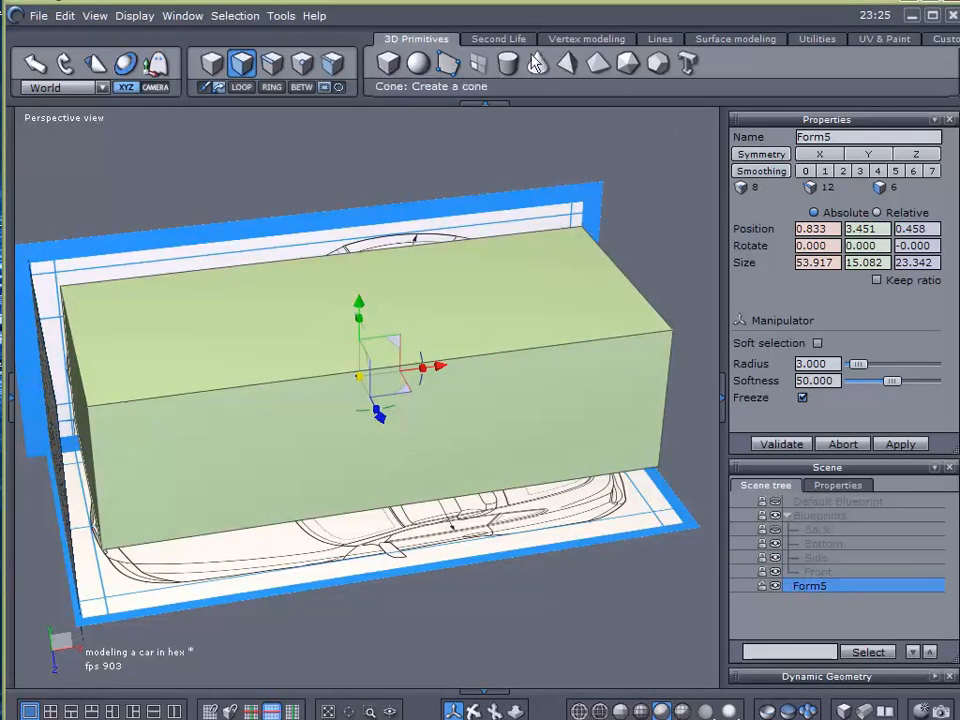
Step: Add a lengthwise slice loop around the box's middle with Tesselation by slice and validate it
{"action": "left_click", "coordinate": [586, 38]}
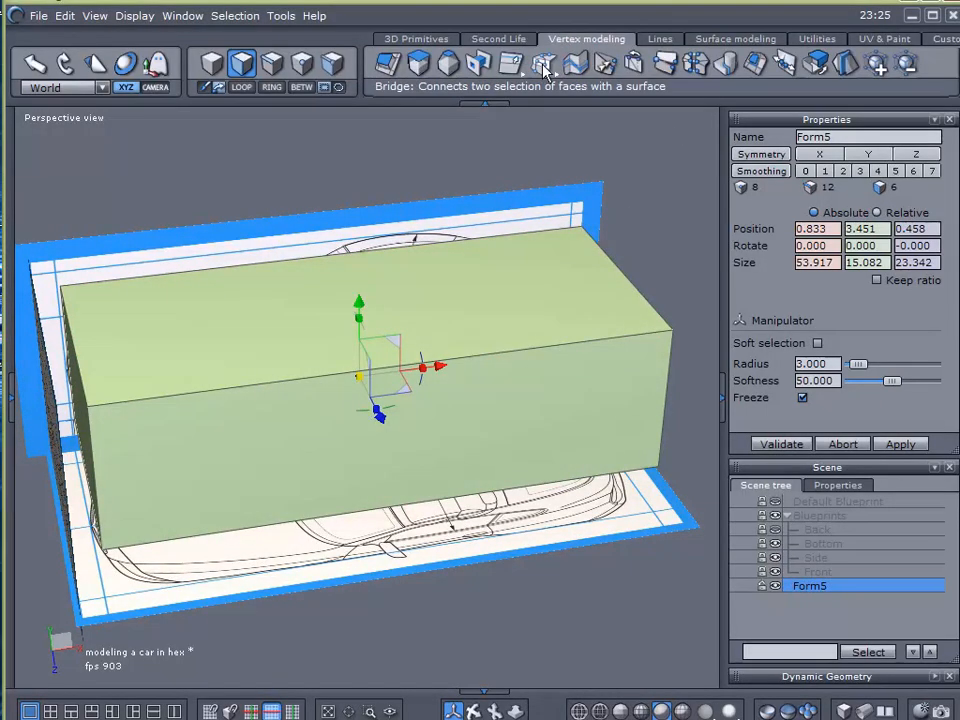
{"action": "left_click", "coordinate": [542, 64]}
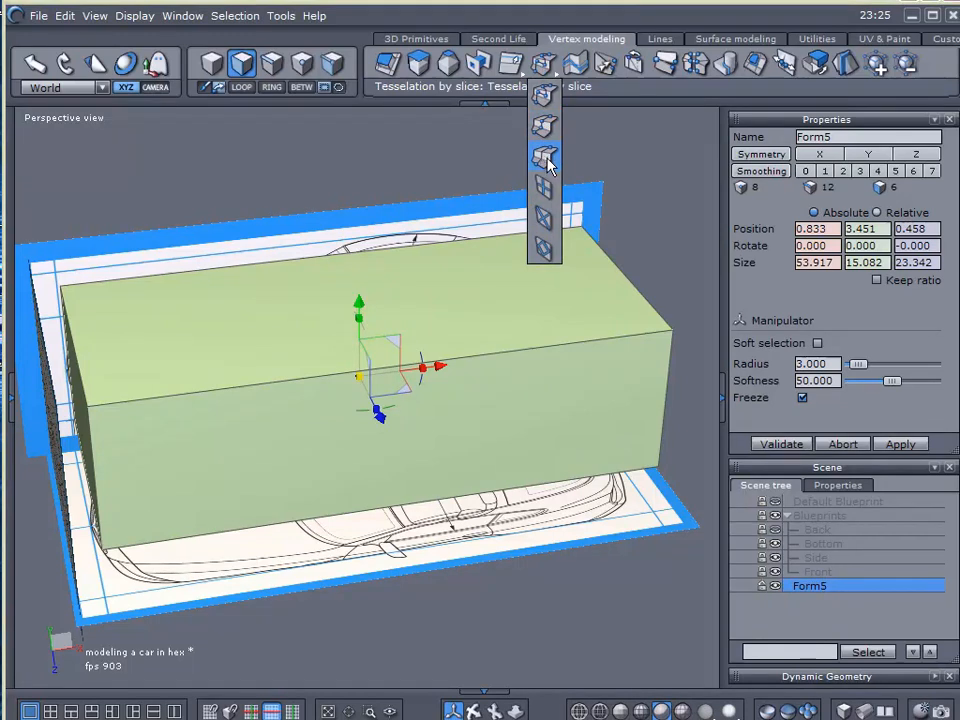
{"action": "left_click", "coordinate": [544, 156]}
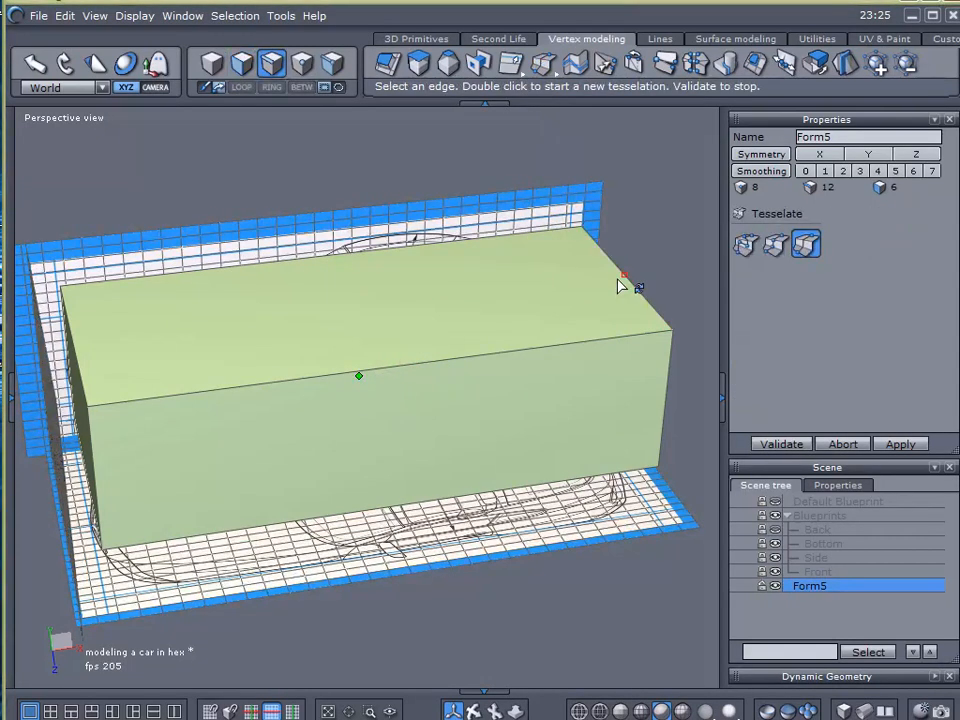
{"action": "left_click", "coordinate": [780, 444]}
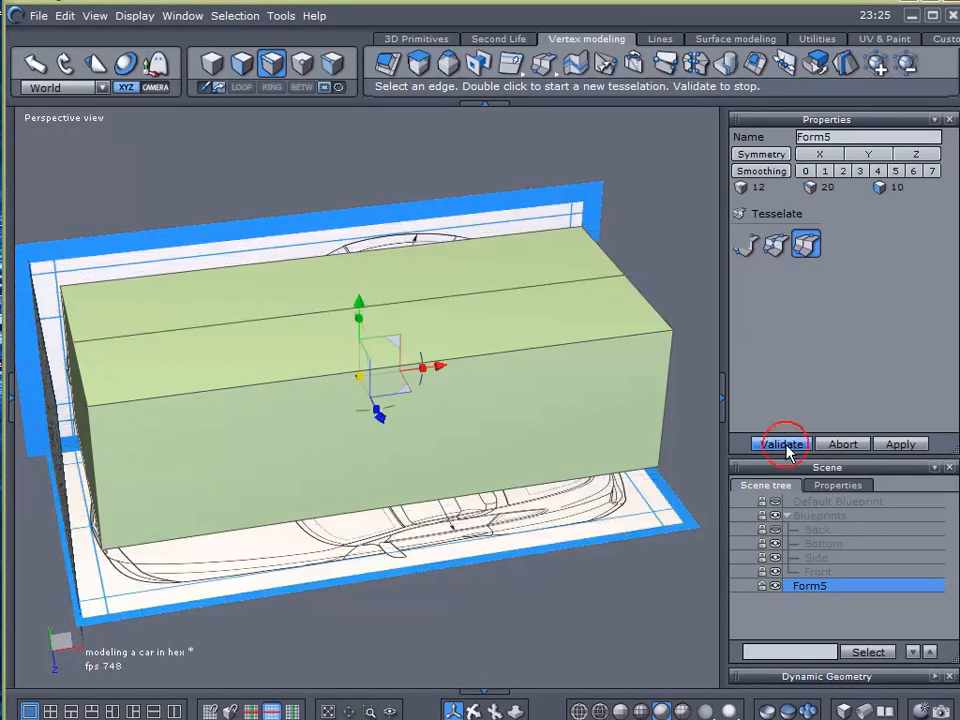
{"action": "left_click", "coordinate": [780, 444]}
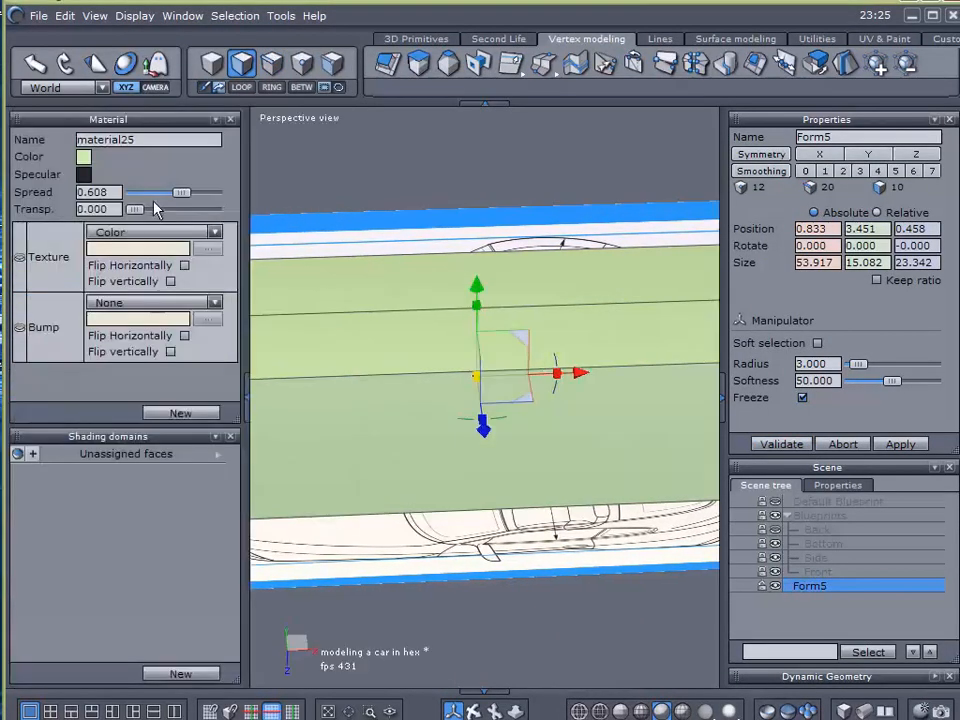
Step: Set the box material transparency to about 0.5
{"action": "left_click_drag", "start_coordinate": [136, 210], "coordinate": [172, 210]}
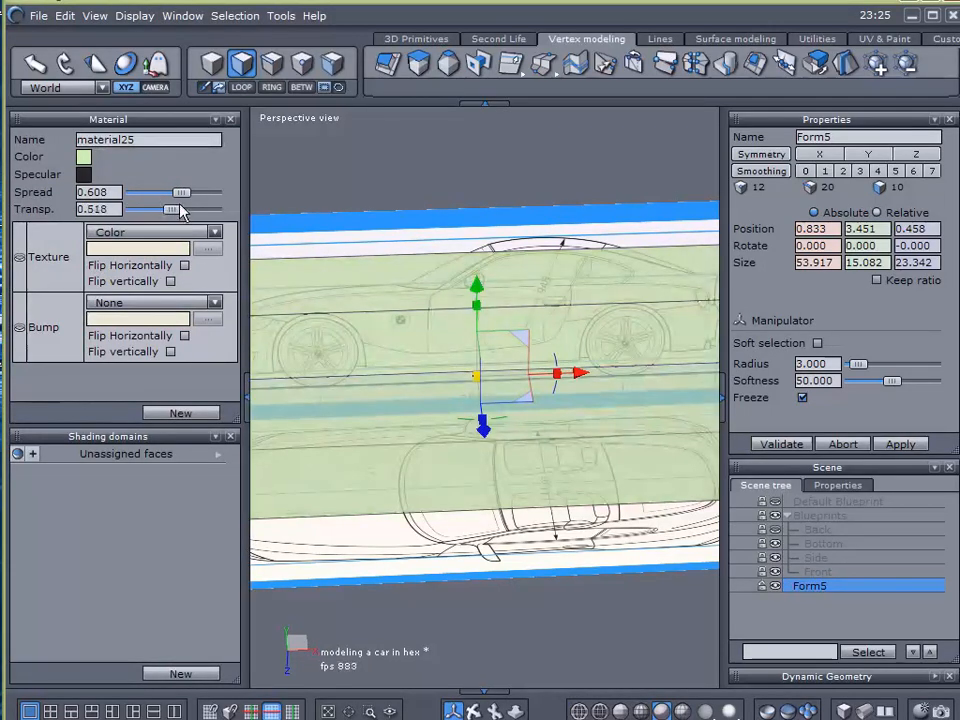
{"action": "left_click_drag", "start_coordinate": [168, 210], "coordinate": [184, 210]}
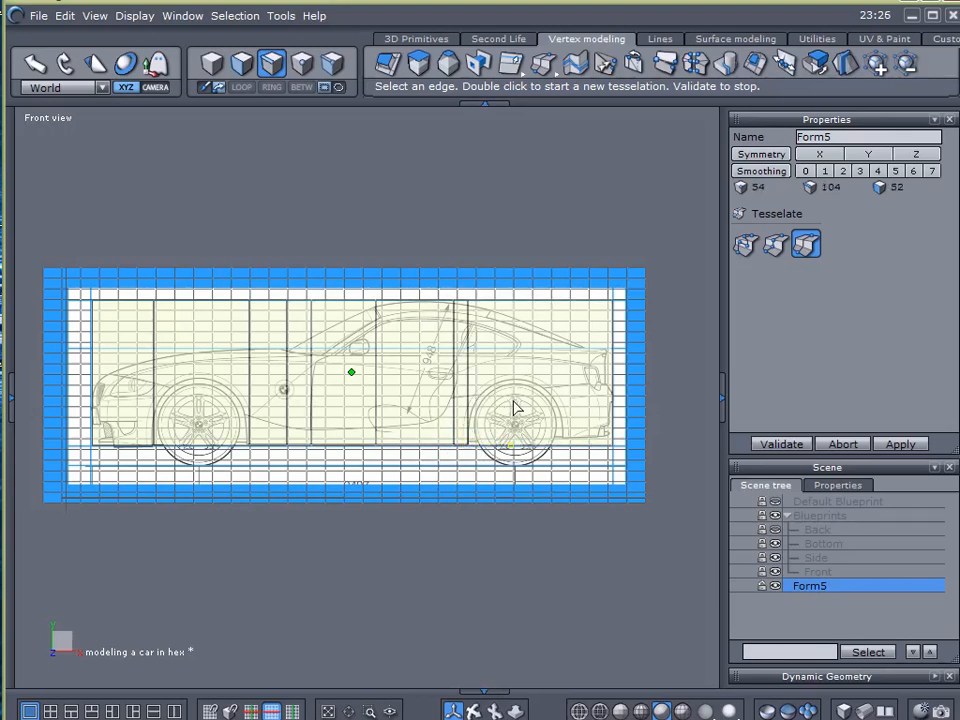
Step: Add a vertical slice from the box's bottom edge at the car's front guide line and validate it
{"action": "left_click", "coordinate": [564, 444]}
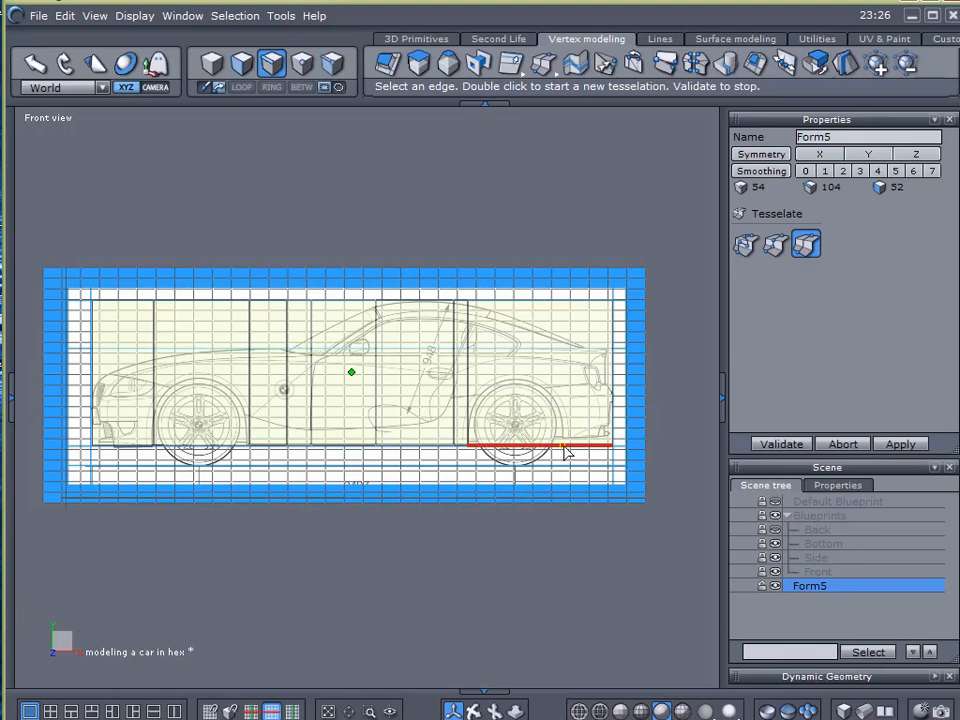
{"action": "left_click", "coordinate": [780, 444]}
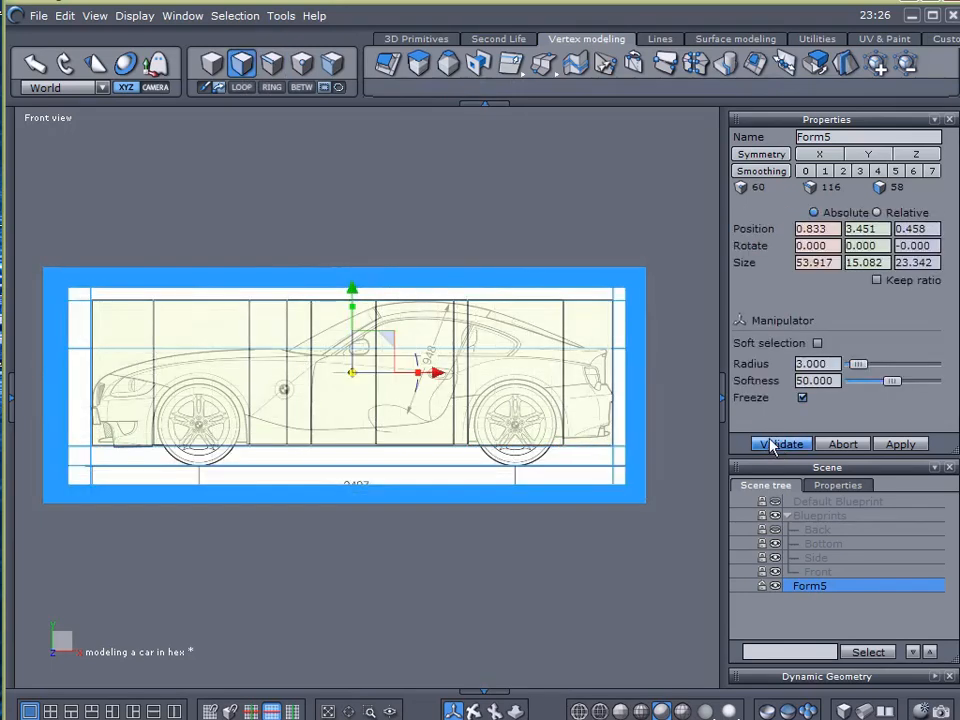
{"action": "left_click", "coordinate": [780, 444]}
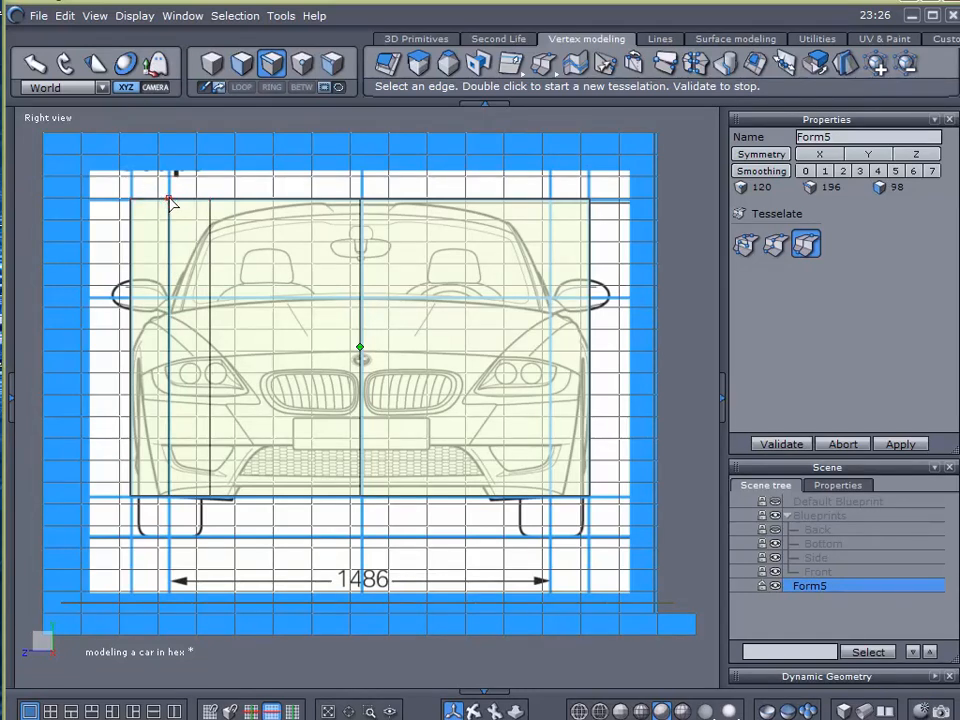
{"action": "mouse_move", "coordinate": [174, 186]}
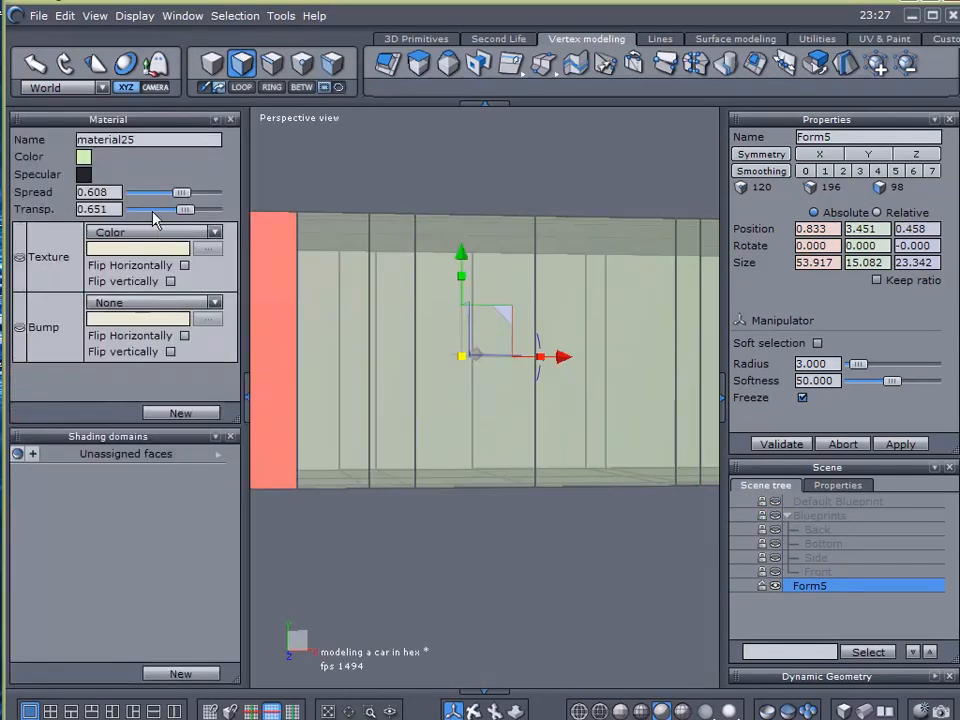
Step: Lower the box's transparency slider so the blueprints show through the sliced box
{"action": "left_click_drag", "start_coordinate": [184, 210], "coordinate": [132, 210]}
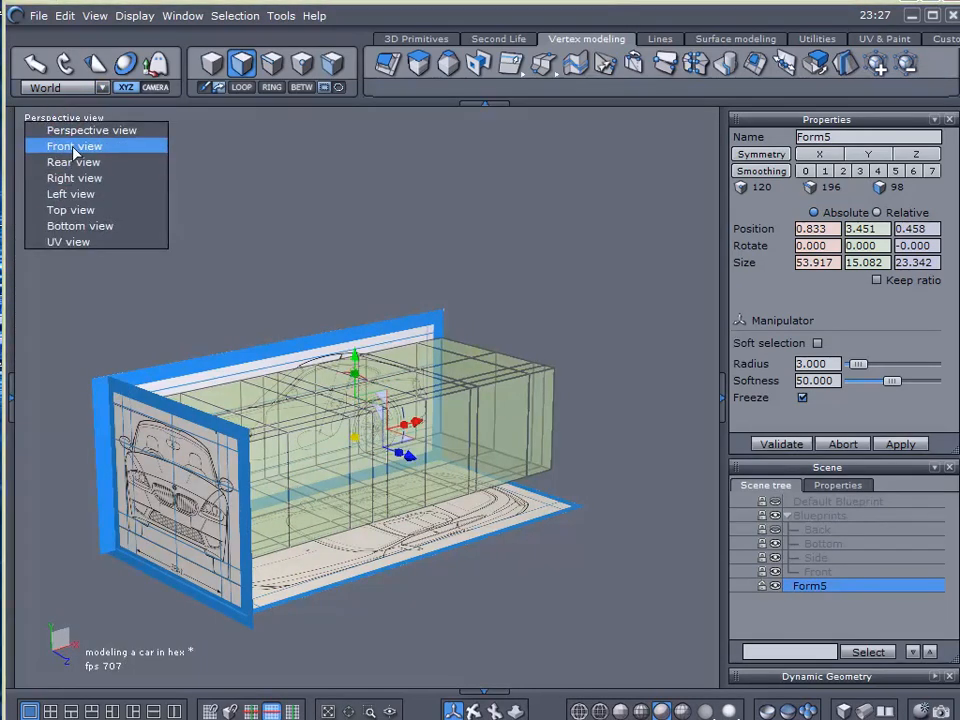
Step: In Front view, use Free Tesselate to cut a horizontal band across the box between two opposite edges
{"action": "left_click", "coordinate": [72, 144]}
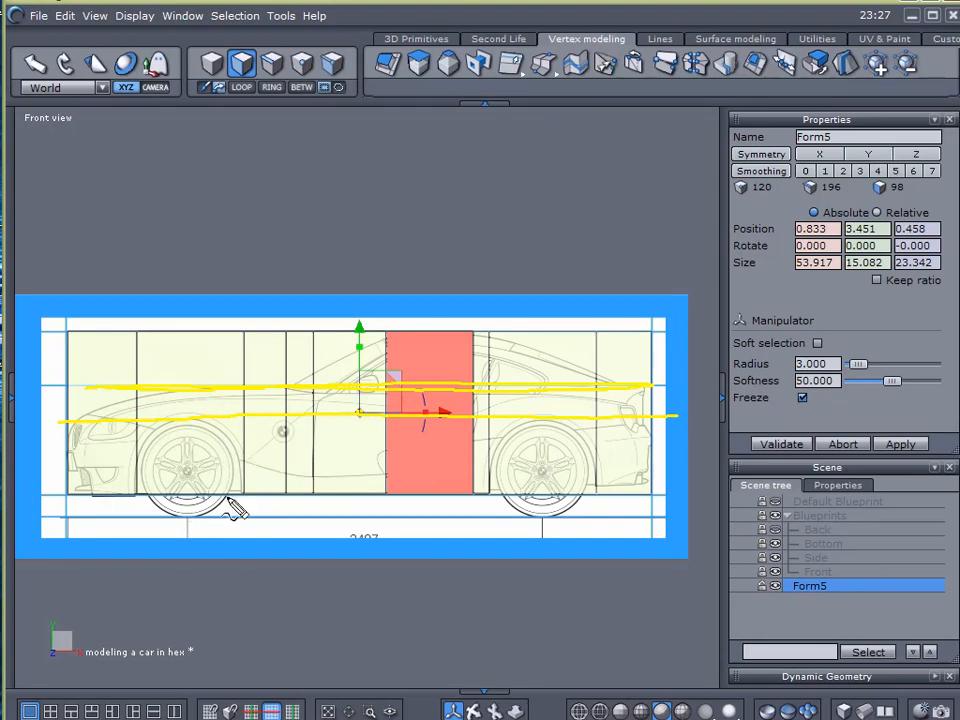
{"action": "mouse_move", "coordinate": [10, 418]}
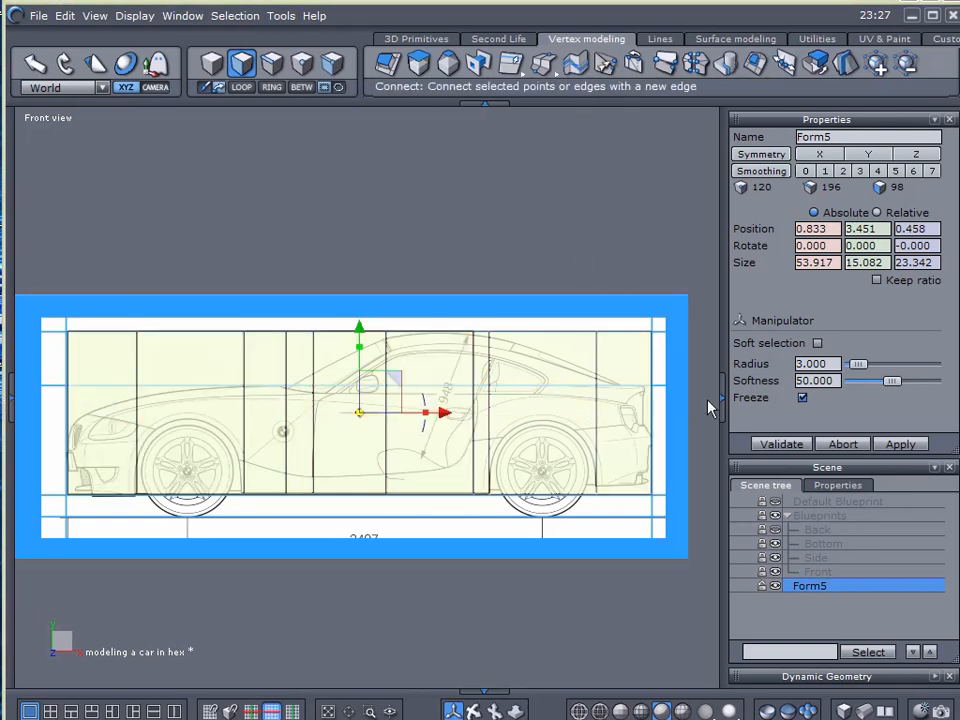
{"action": "left_click", "coordinate": [810, 586]}
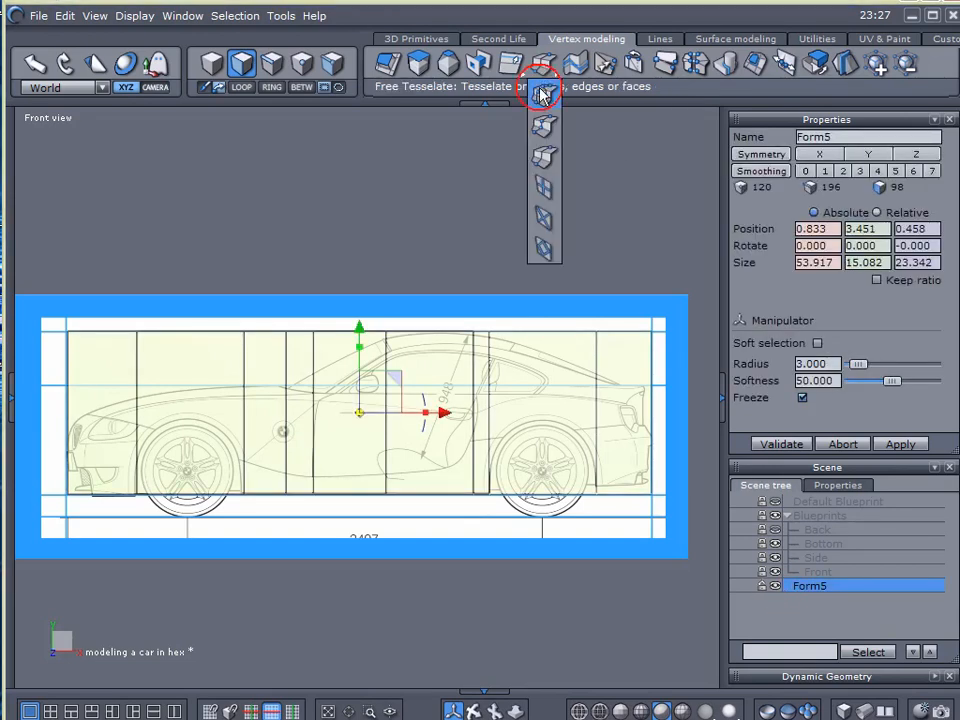
{"action": "left_click", "coordinate": [540, 92]}
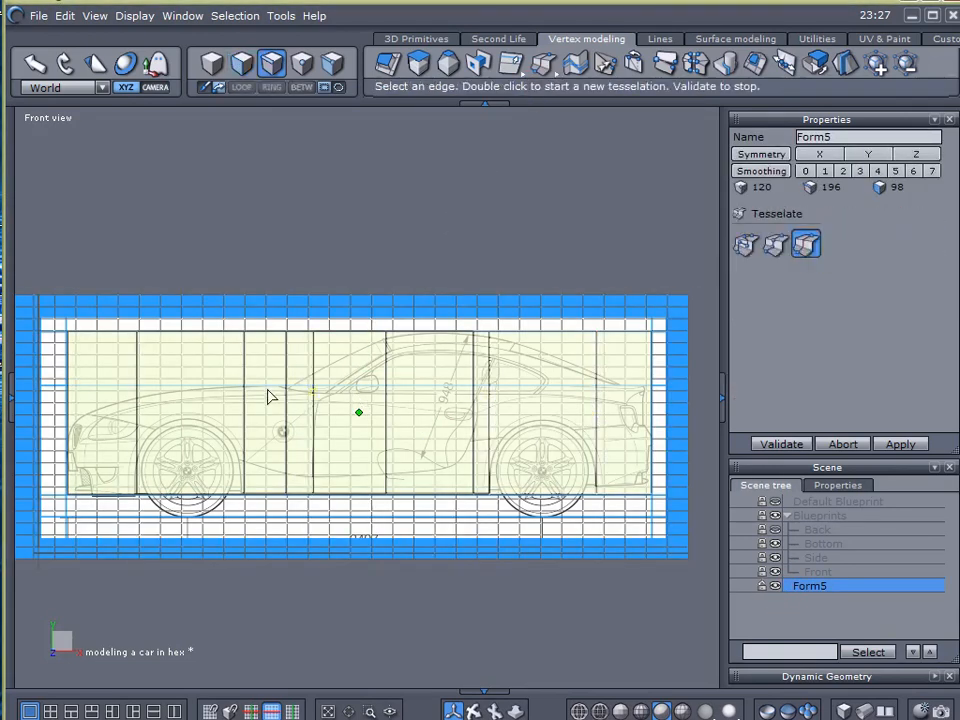
{"action": "left_click", "coordinate": [68, 390]}
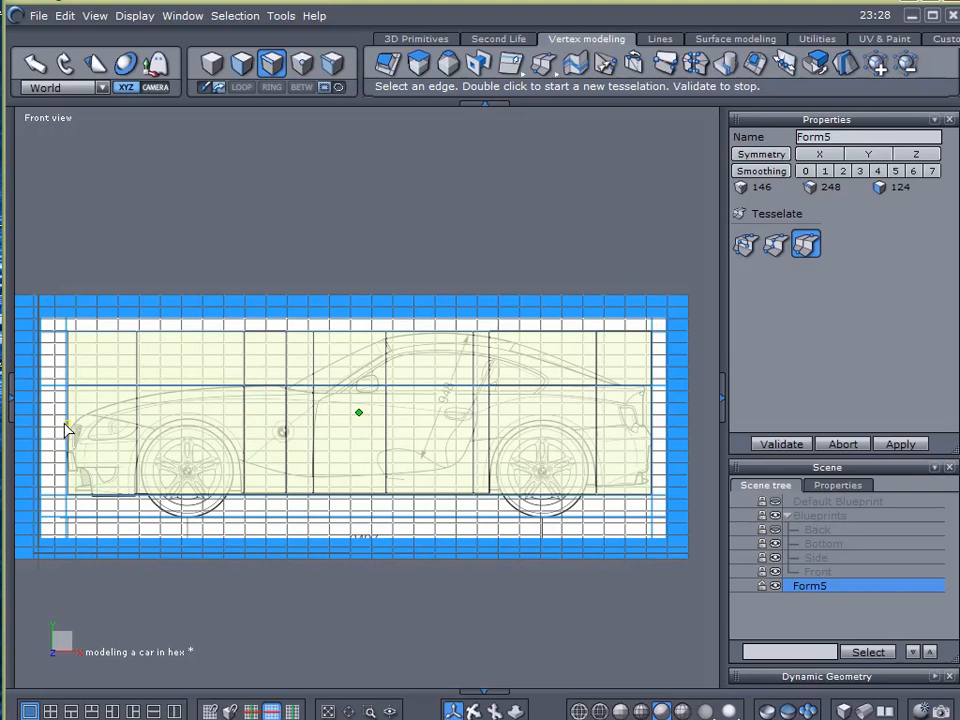
{"action": "left_click", "coordinate": [68, 432]}
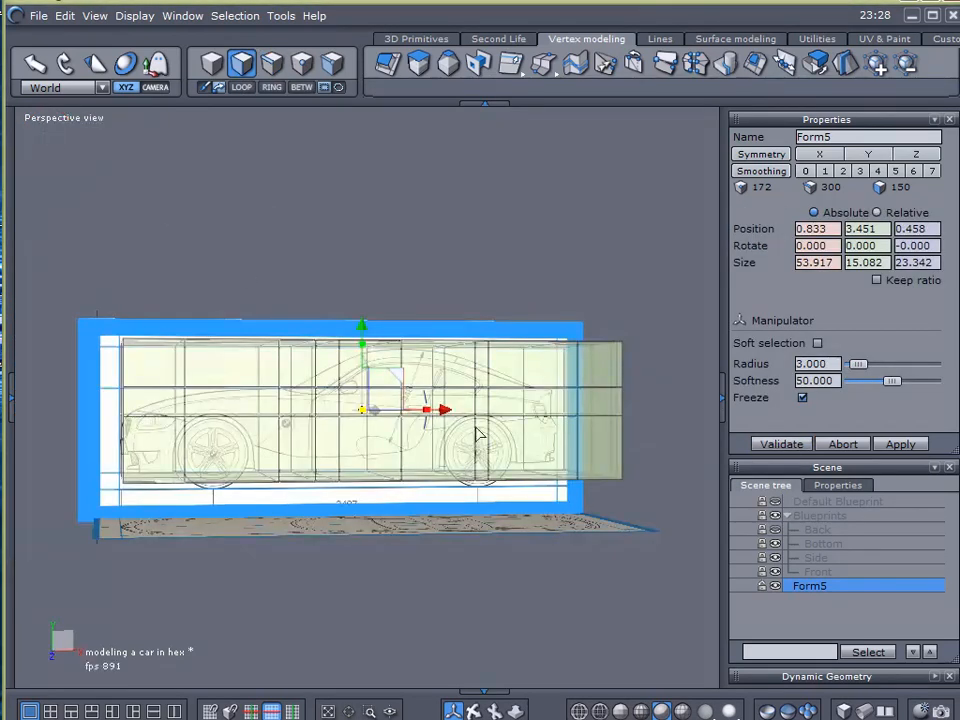
Step: Orbit the box to view it from above before removing one half of its faces
{"action": "left_click_drag", "start_coordinate": [480, 430], "coordinate": [330, 450]}
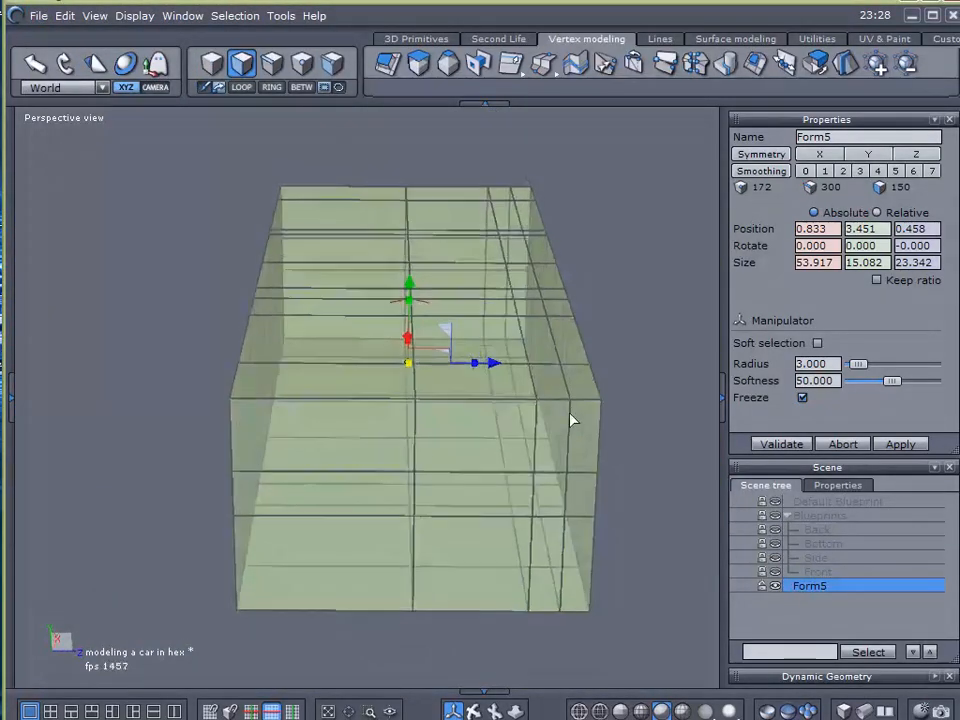
{"action": "left_click_drag", "start_coordinate": [570, 420], "coordinate": [536, 416]}
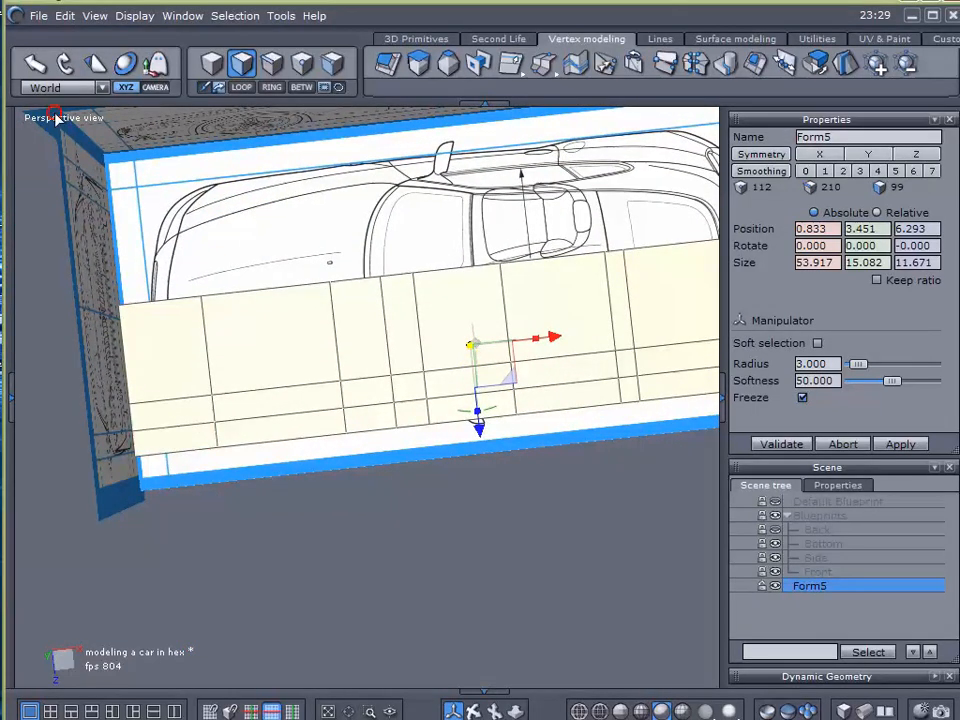
Step: In a straight-on orthographic view, nudge the selected half box until its inner edge sits on the car's centre line
{"action": "left_click", "coordinate": [56, 118]}
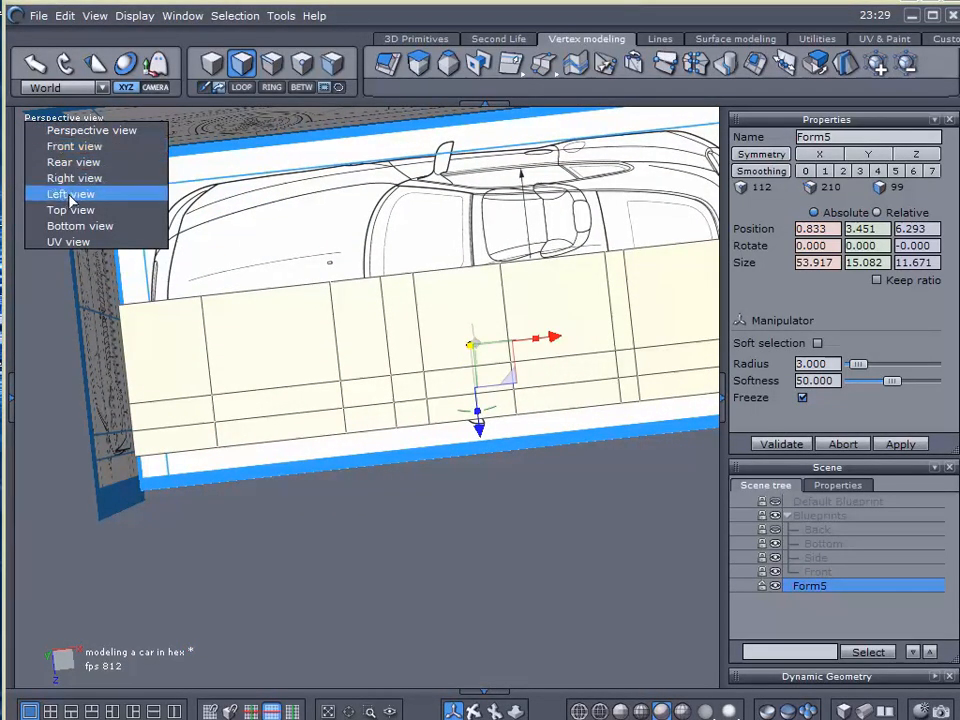
{"action": "left_click", "coordinate": [70, 210]}
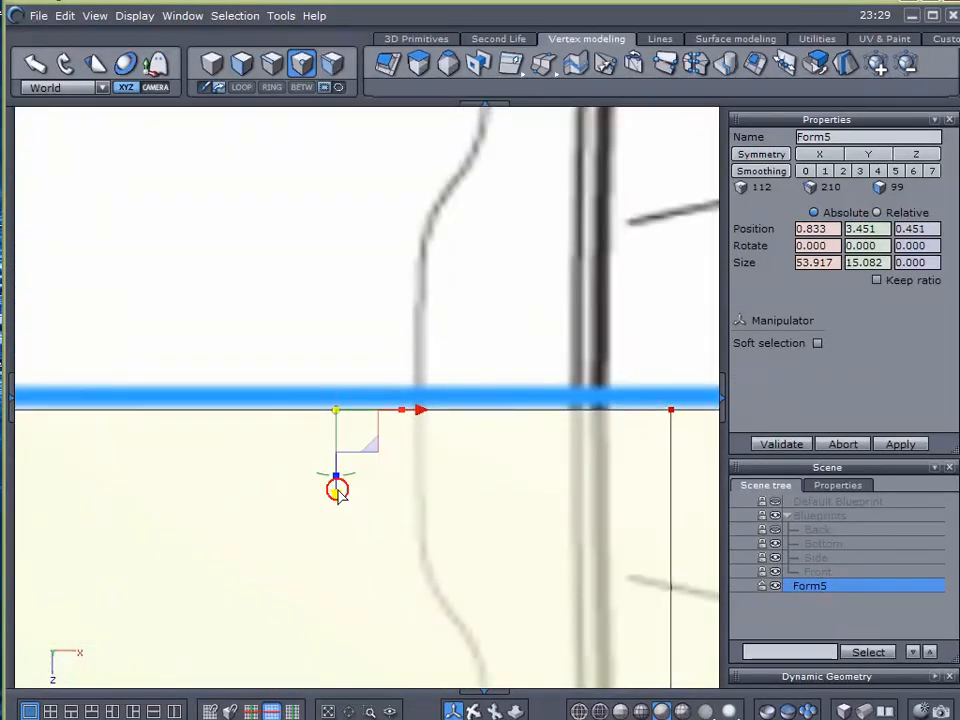
{"action": "left_click", "coordinate": [818, 344]}
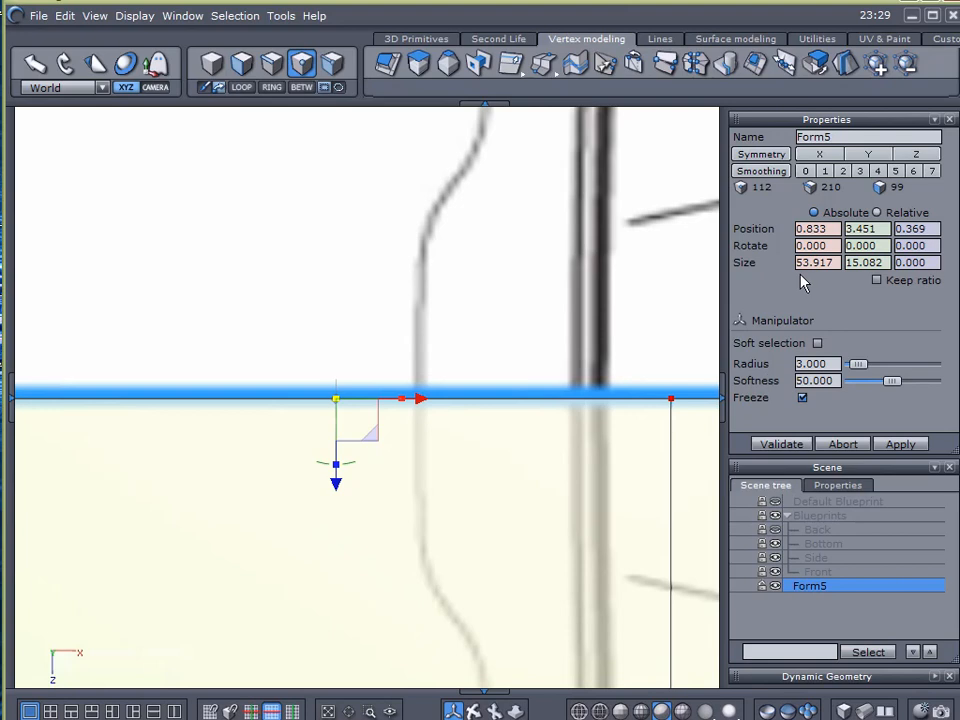
{"action": "left_click_drag", "start_coordinate": [336, 482], "coordinate": [336, 524]}
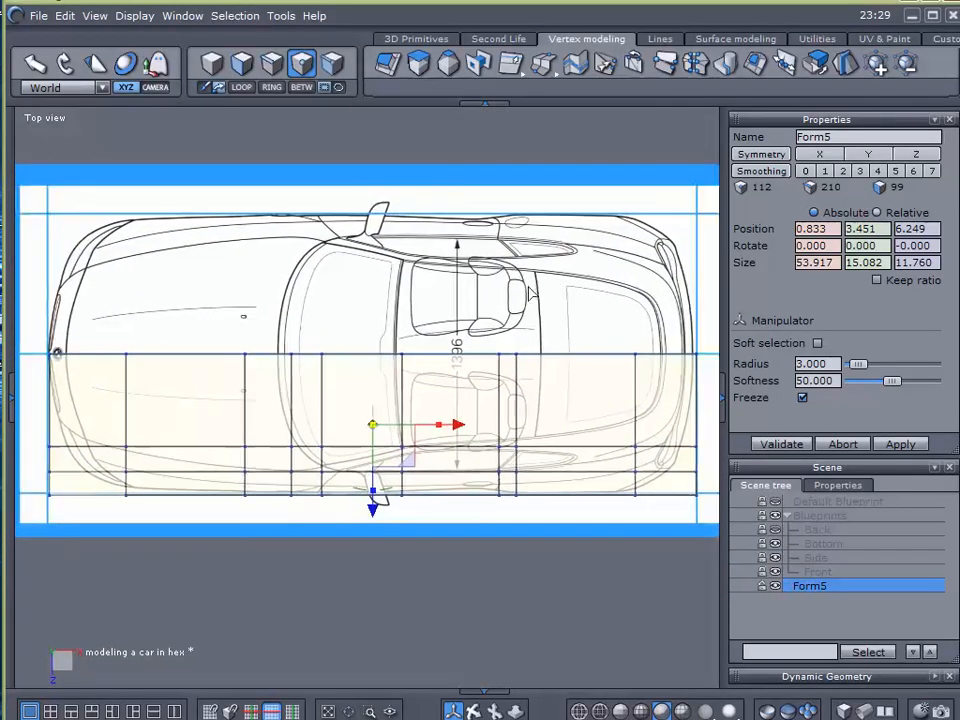
{"action": "left_click", "coordinate": [44, 116]}
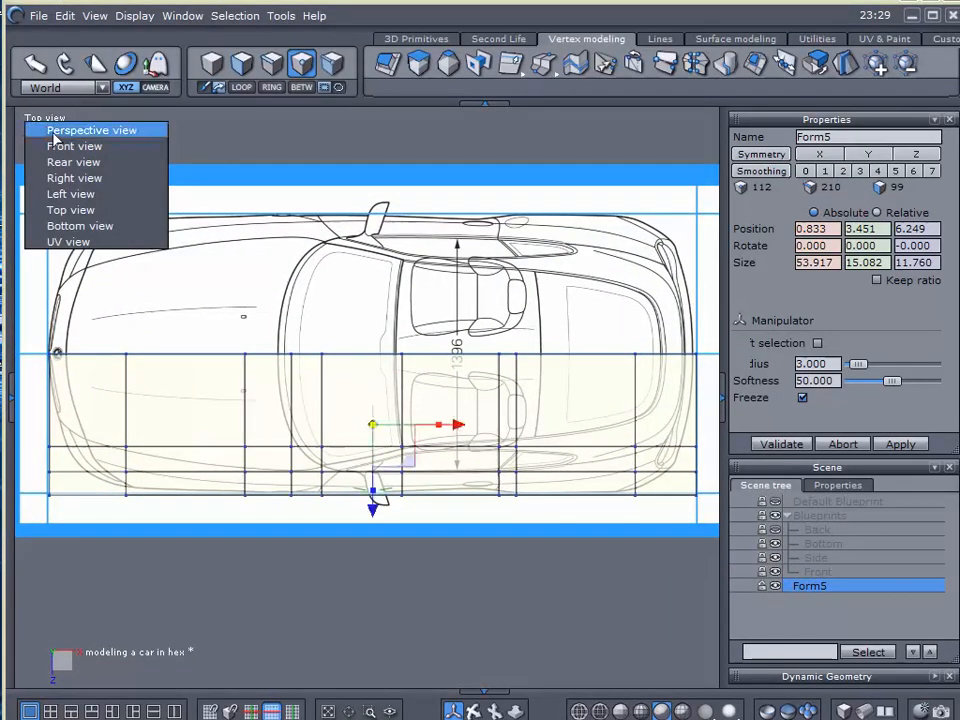
Step: Return the viewport to Perspective view with the half box inside the blueprint frame
{"action": "left_click", "coordinate": [92, 130]}
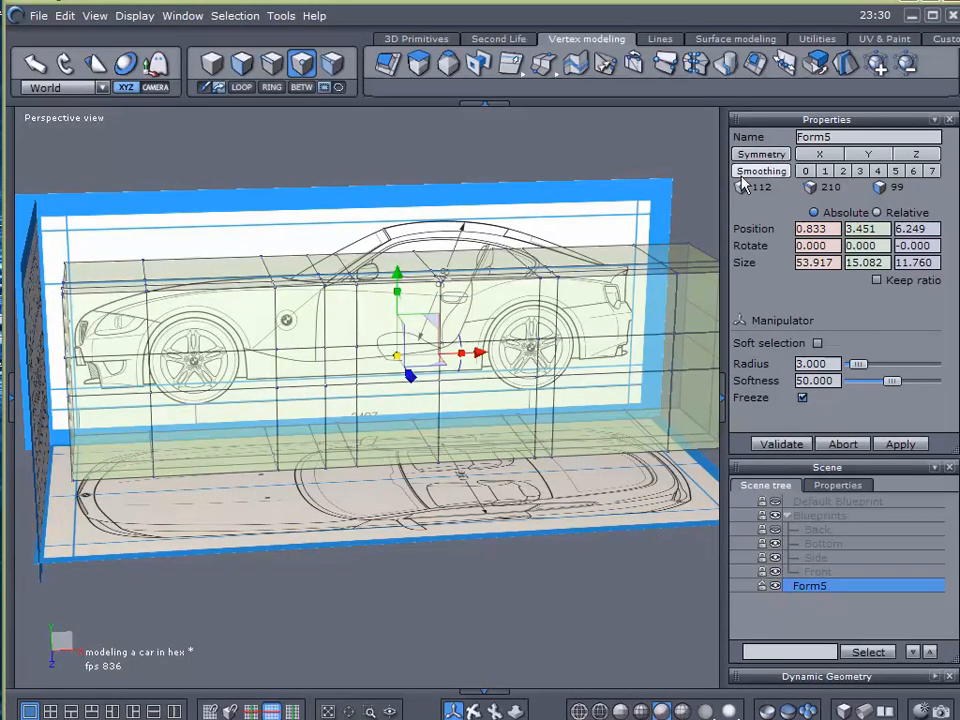
{"action": "mouse_move", "coordinate": [848, 68]}
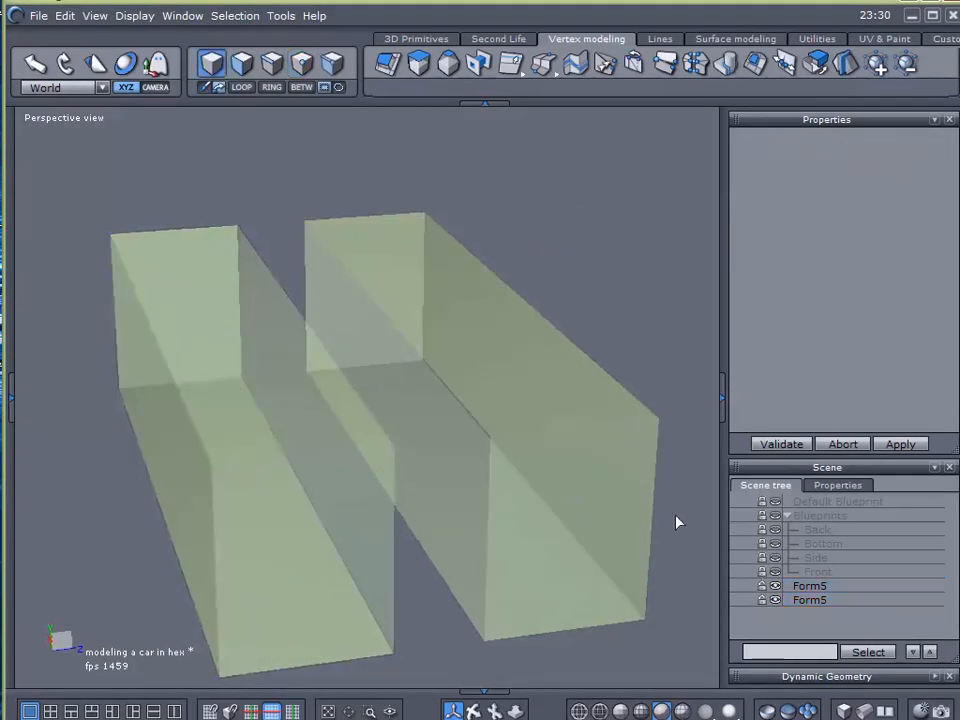
Step: Delete the duplicated second Form5 so a single half box remains, then orbit to check it
{"action": "left_click", "coordinate": [796, 600]}
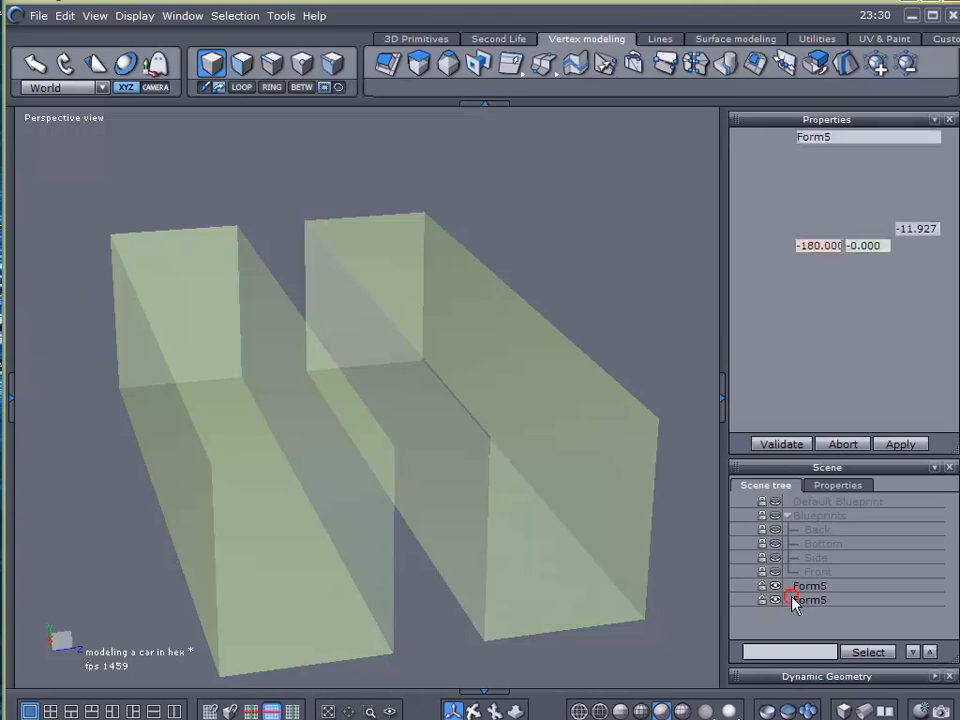
{"action": "left_click", "coordinate": [810, 600]}
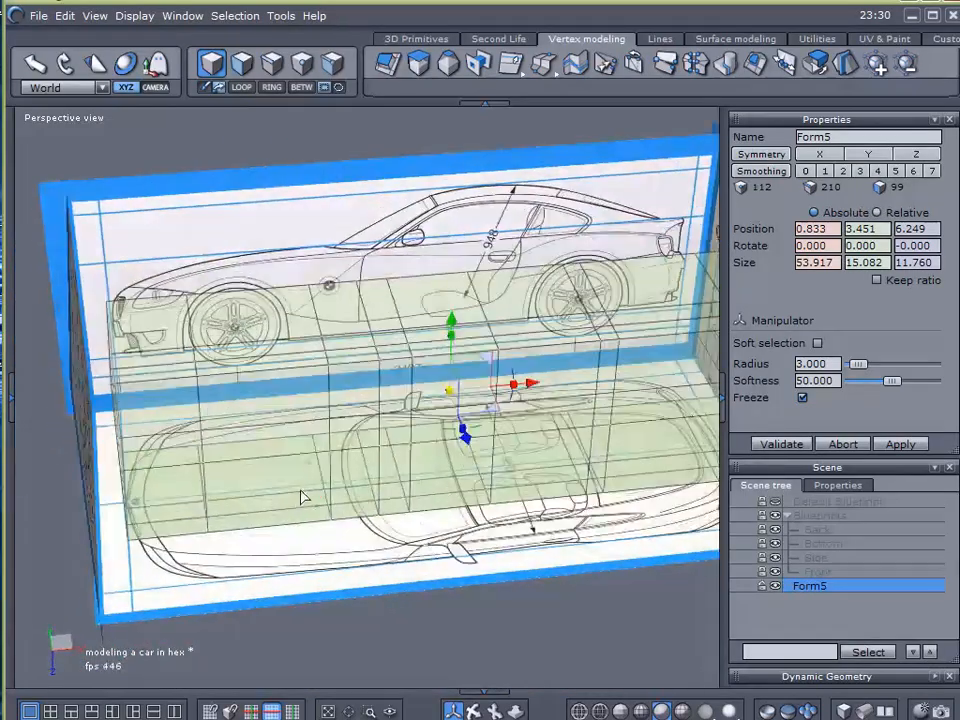
{"action": "left_click_drag", "start_coordinate": [304, 496], "coordinate": [184, 440]}
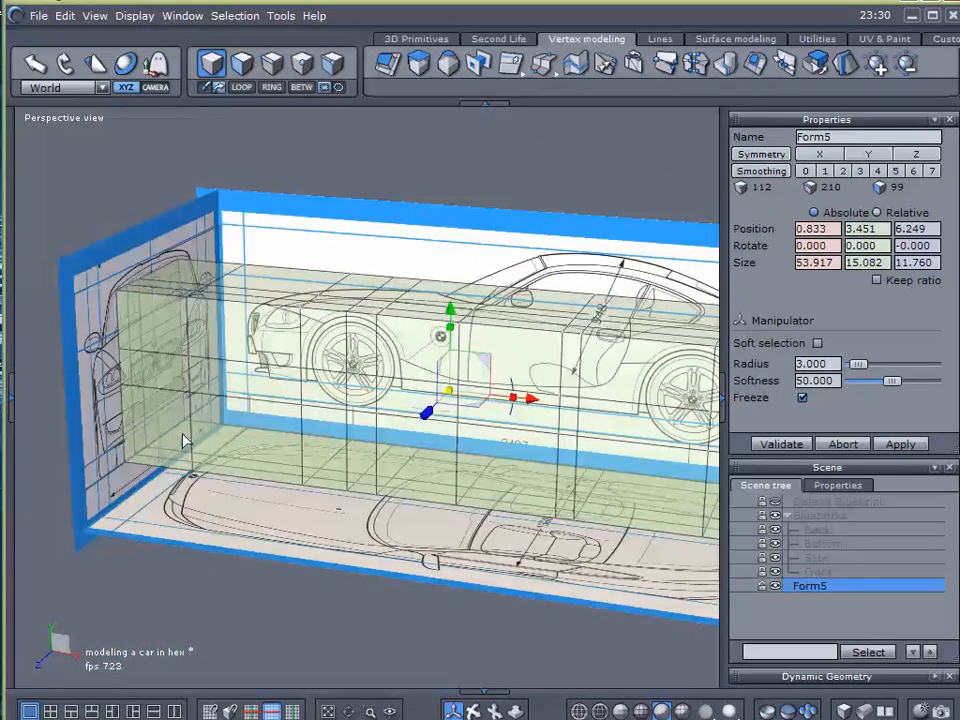
{"action": "left_click_drag", "start_coordinate": [184, 440], "coordinate": [436, 452]}
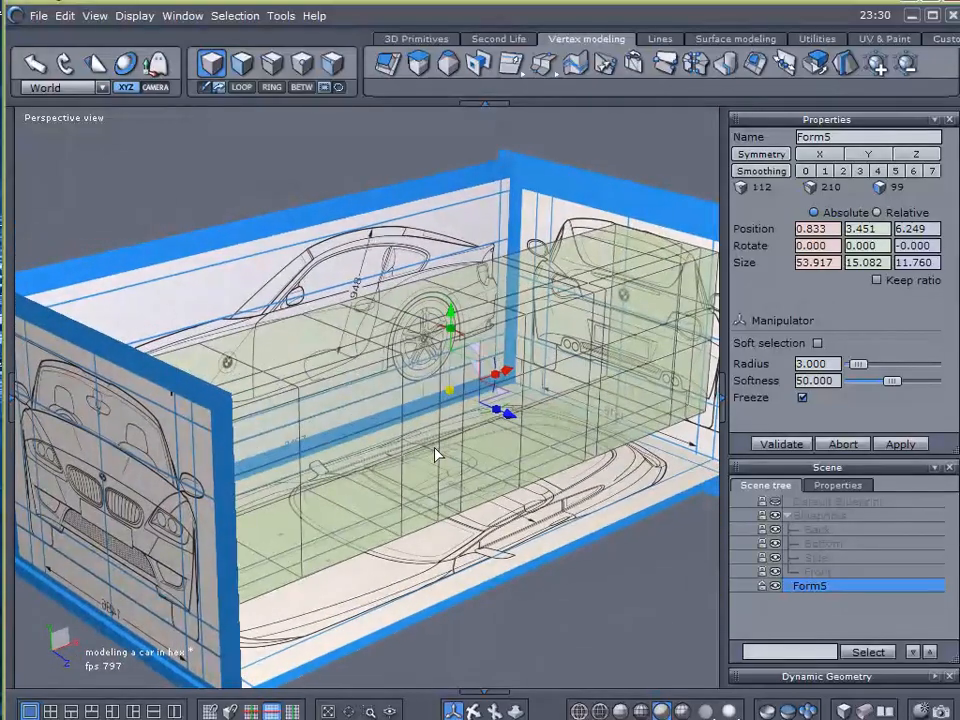
{"action": "left_click_drag", "start_coordinate": [436, 456], "coordinate": [630, 490]}
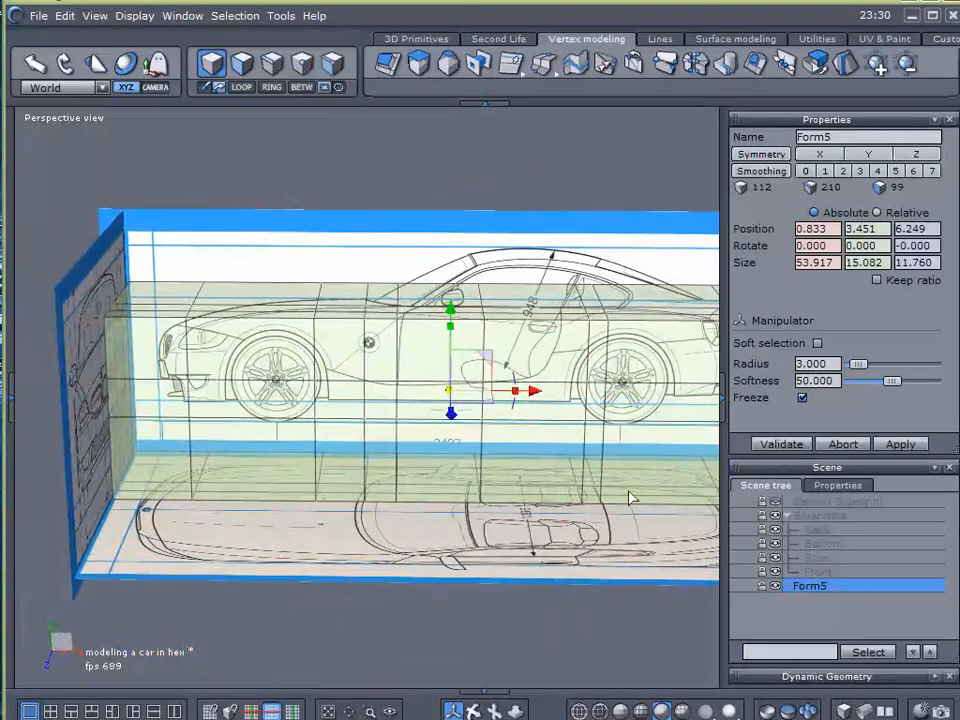
Step: Dismiss the File menu without choosing anything and orbit along the car's side to inspect the half box
{"action": "left_click", "coordinate": [26, 16]}
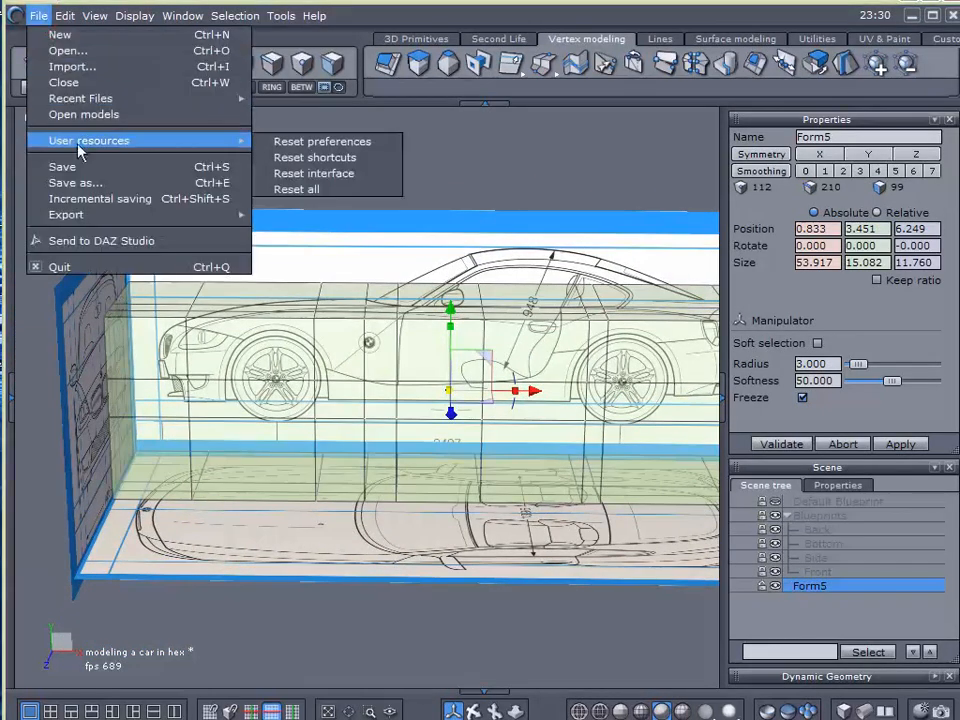
{"action": "left_click", "coordinate": [316, 492]}
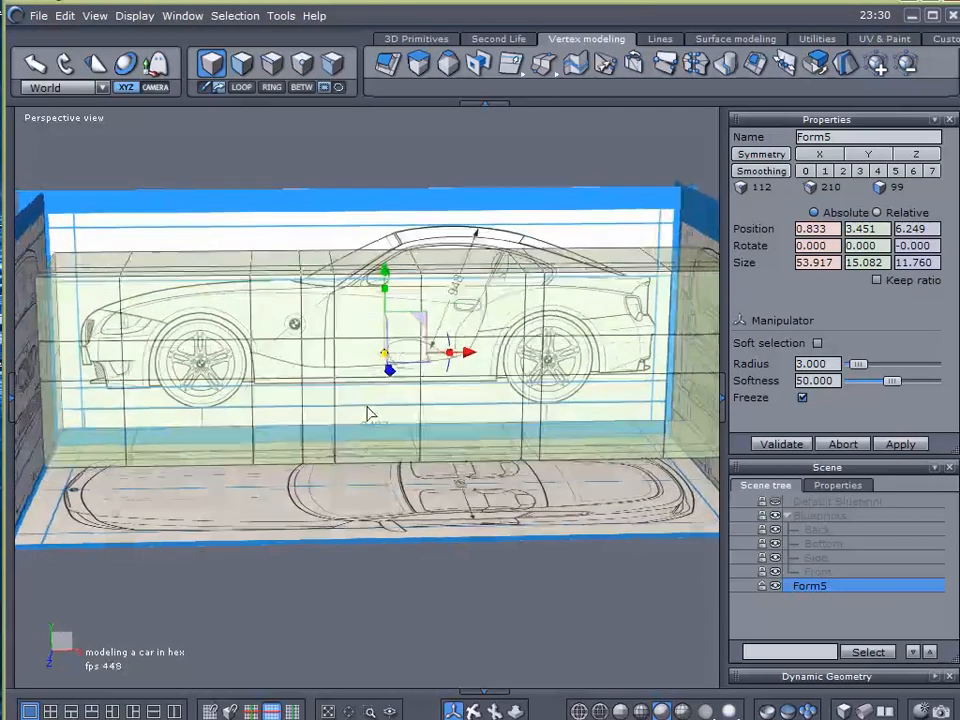
{"action": "left_click_drag", "start_coordinate": [370, 410], "coordinate": [430, 418]}
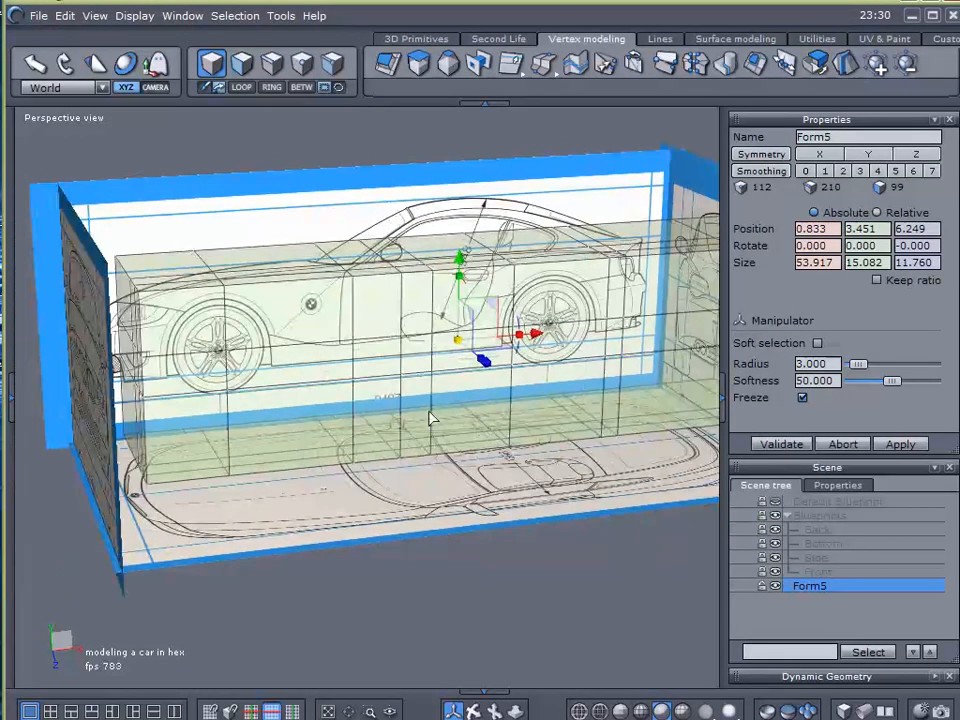
{"action": "left_click_drag", "start_coordinate": [430, 420], "coordinate": [364, 408]}
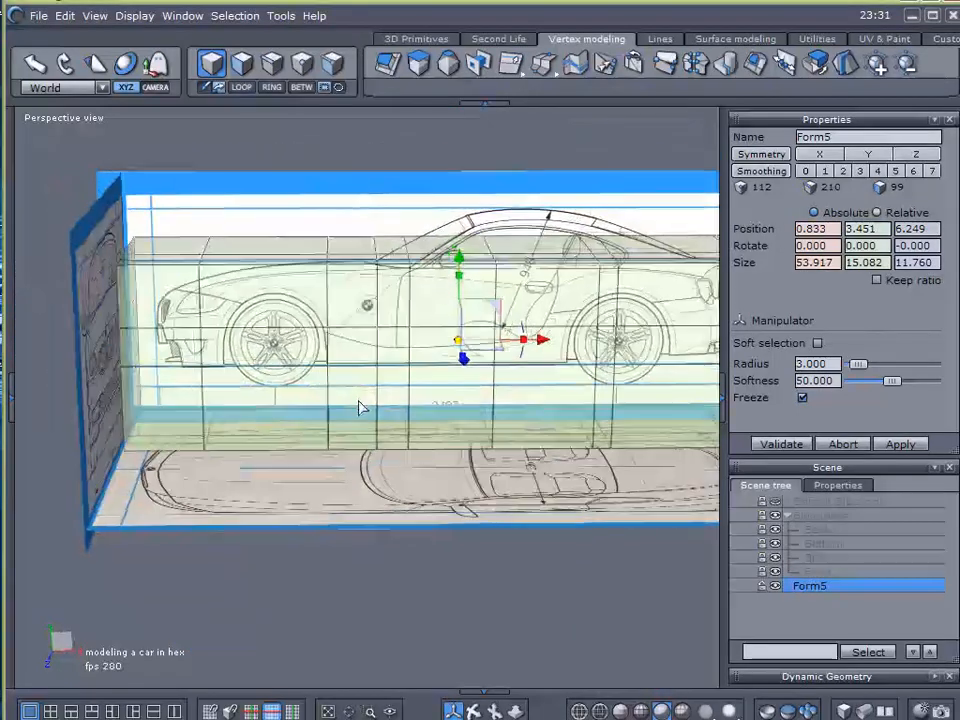